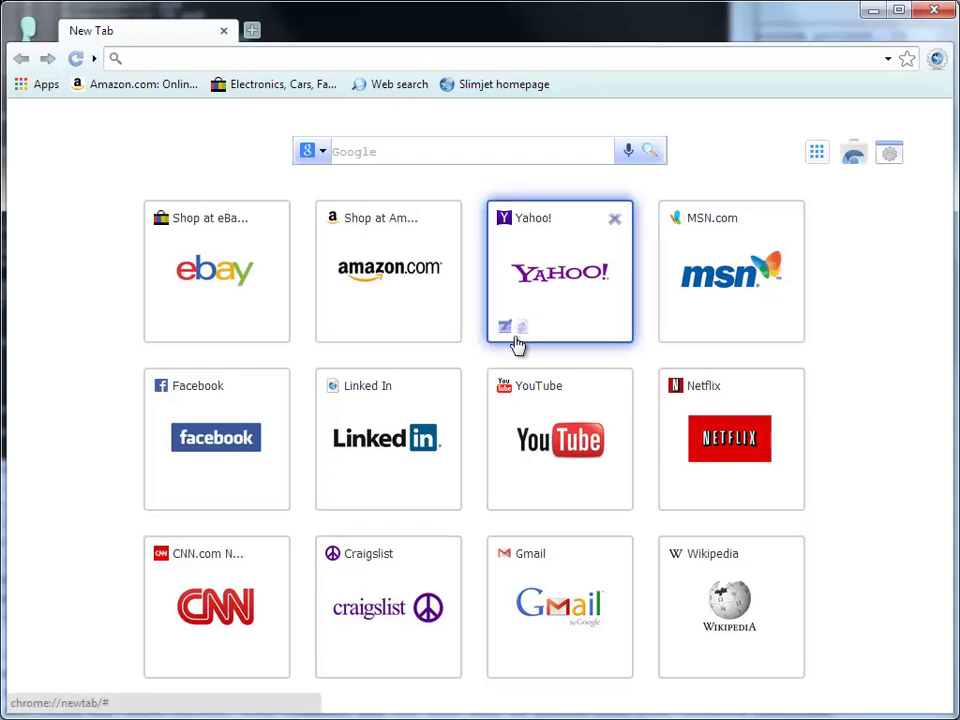
Repoint the Yahoo! speed-dial tile to slimjet.com and confirm the change.
click(504, 328)
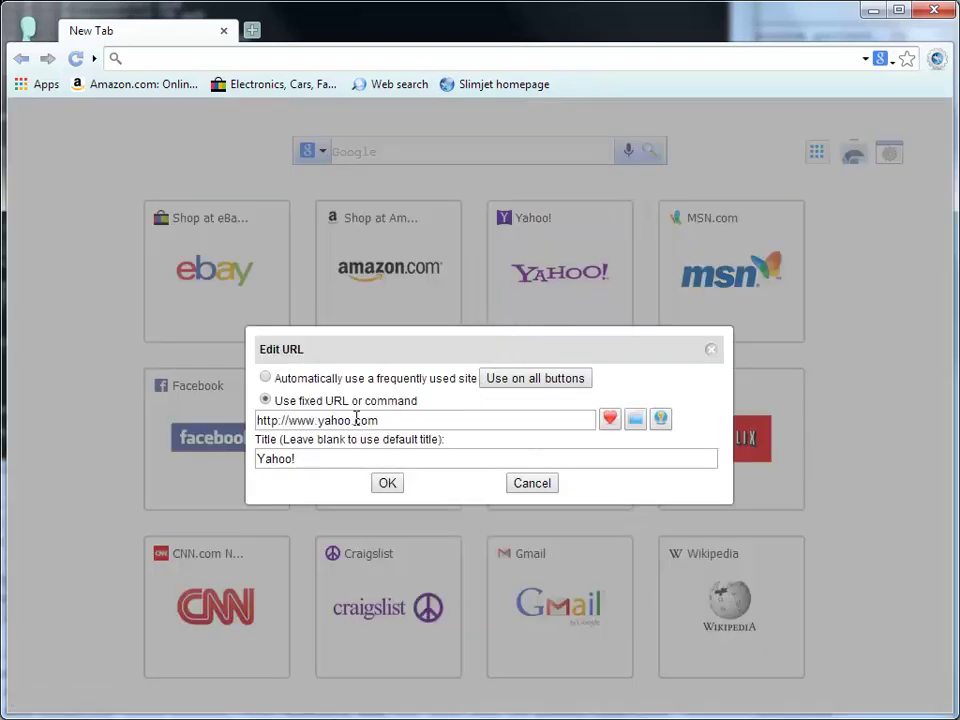
double_click(356, 420)
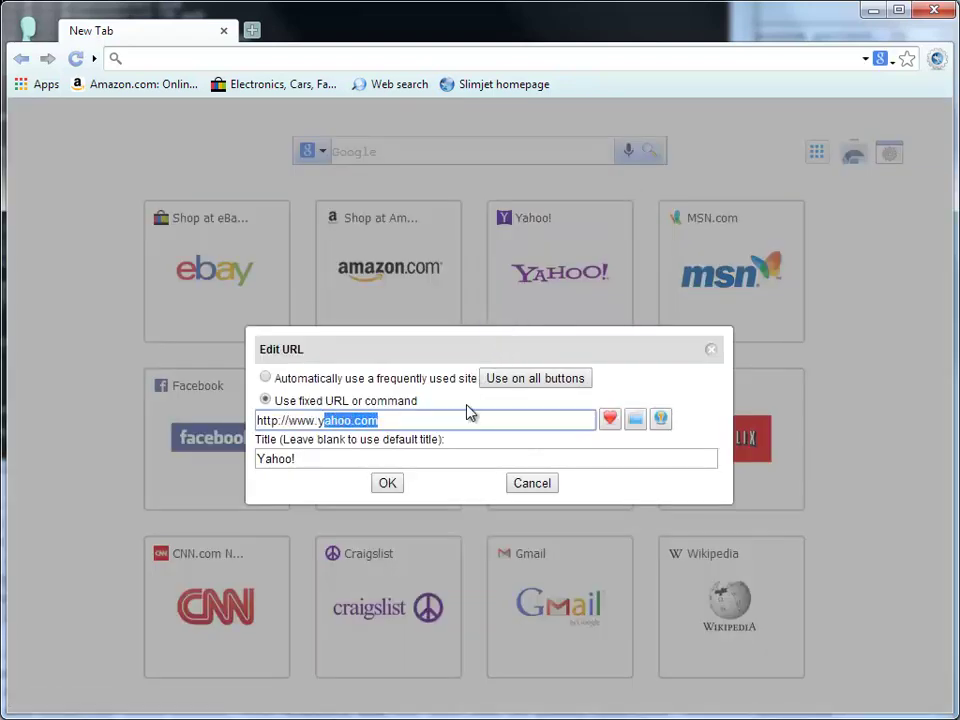
text(slimjet)
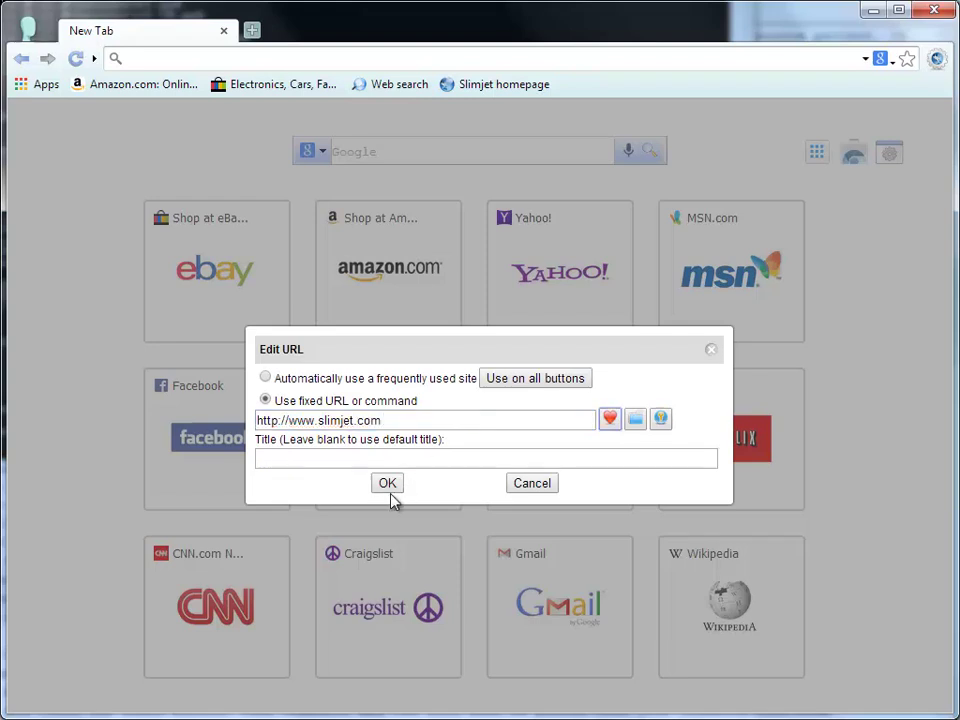
click(388, 482)
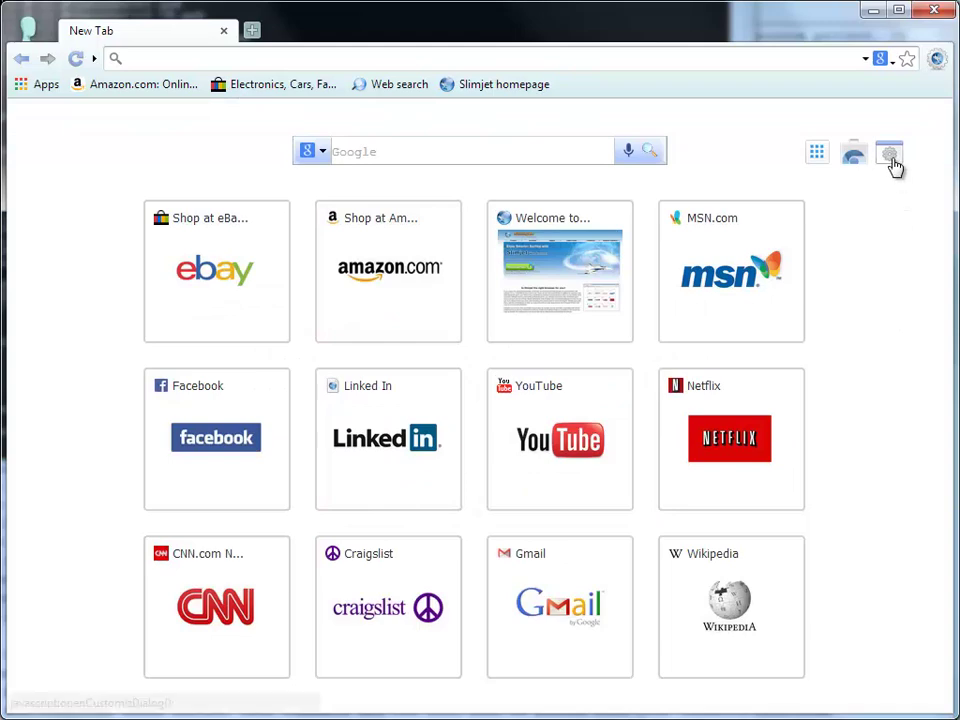
Give the new tab page a green background and five tile columns.
click(888, 152)
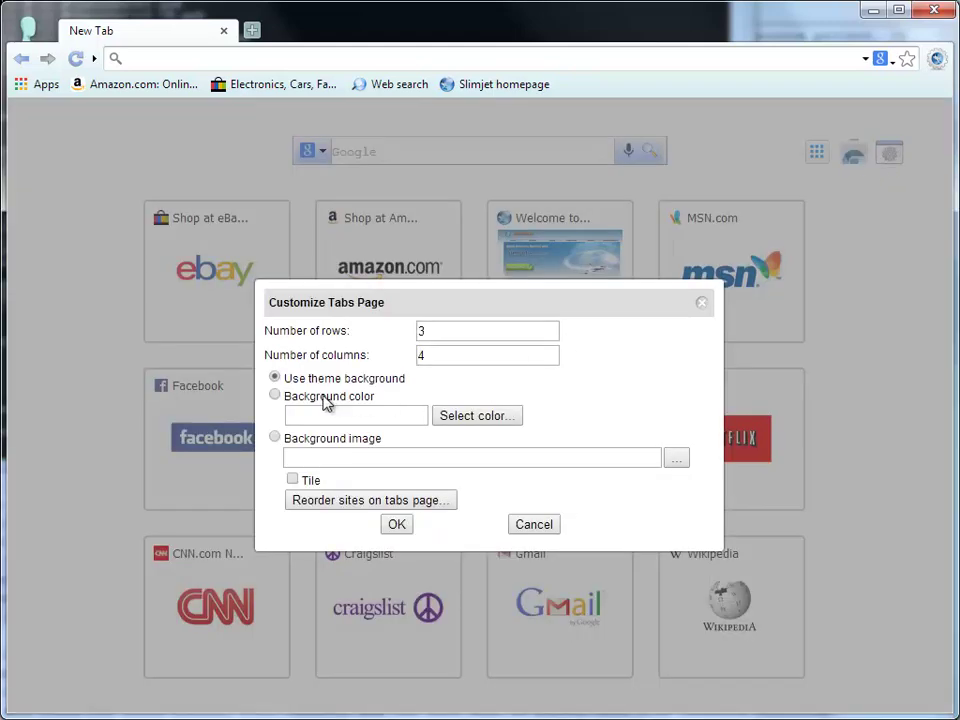
click(476, 414)
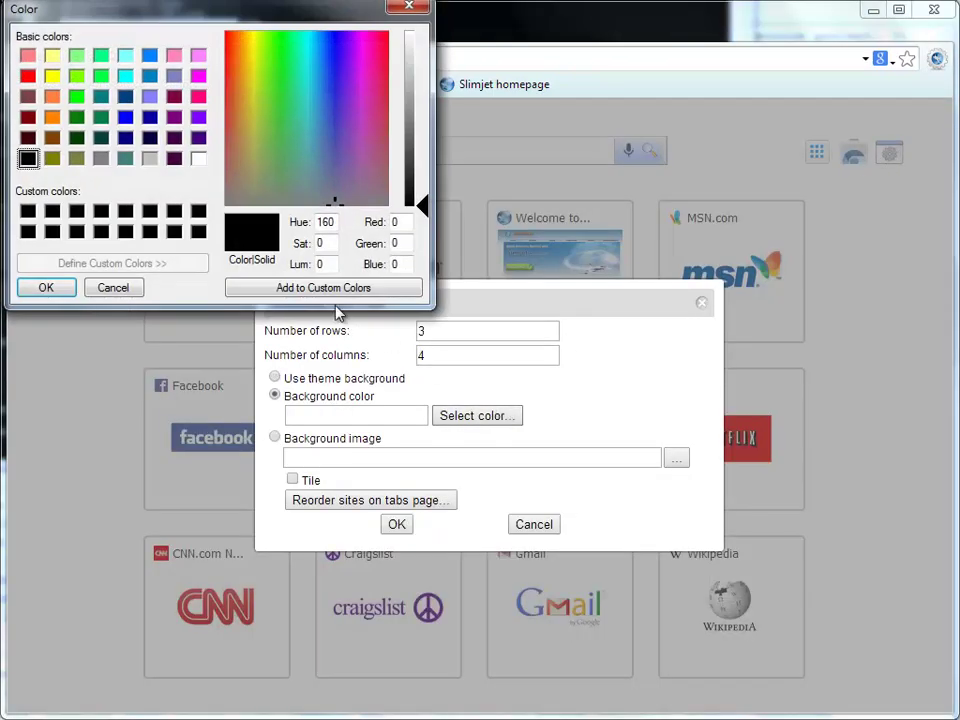
click(76, 116)
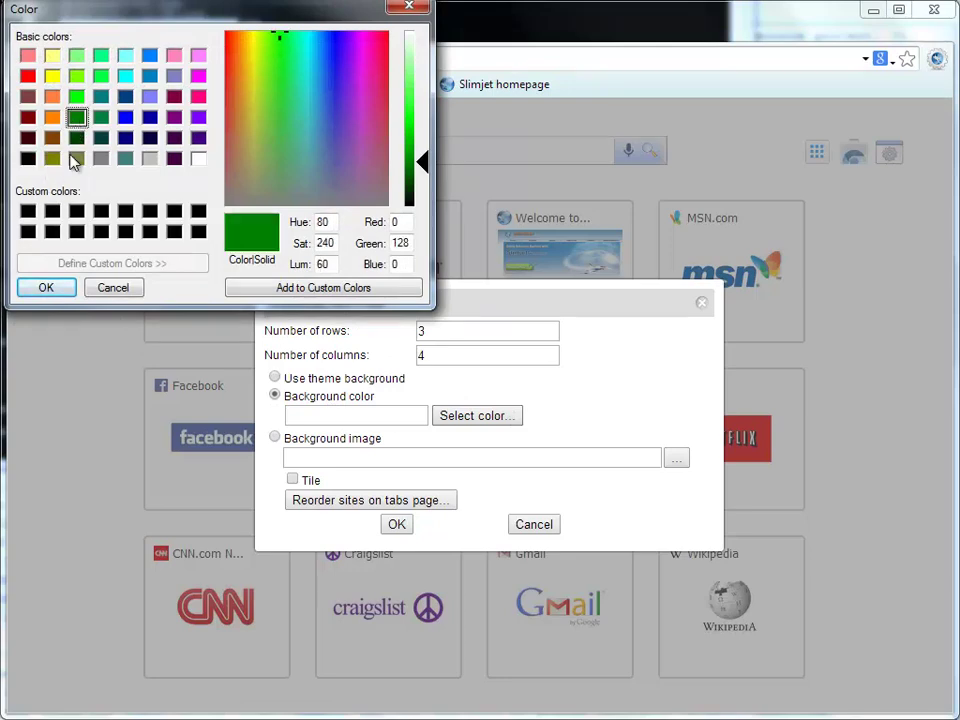
click(44, 288)
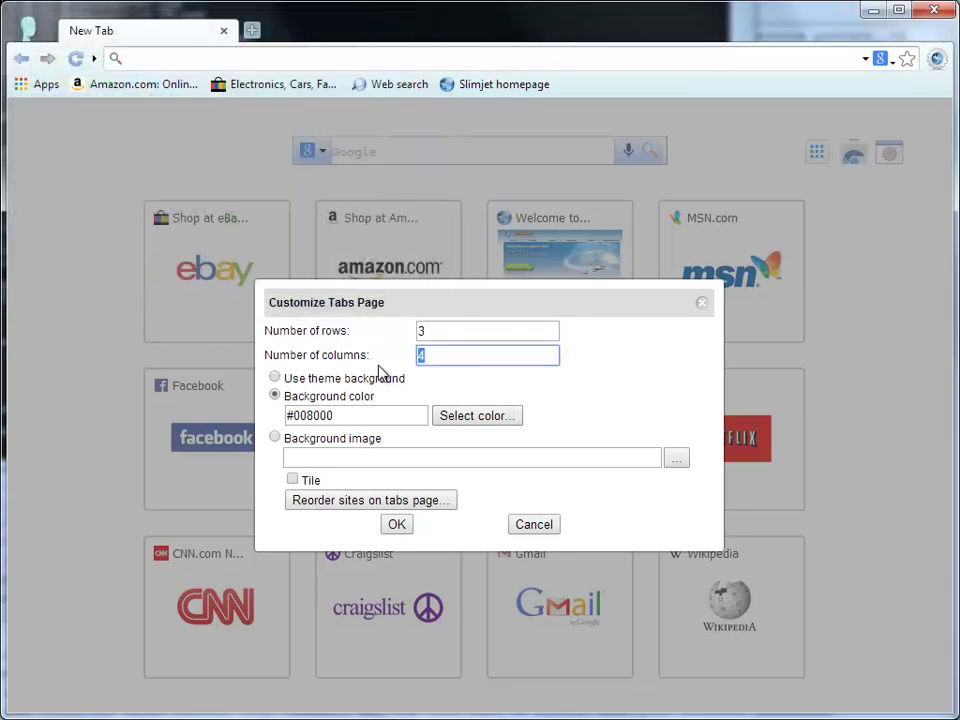
click(396, 524)
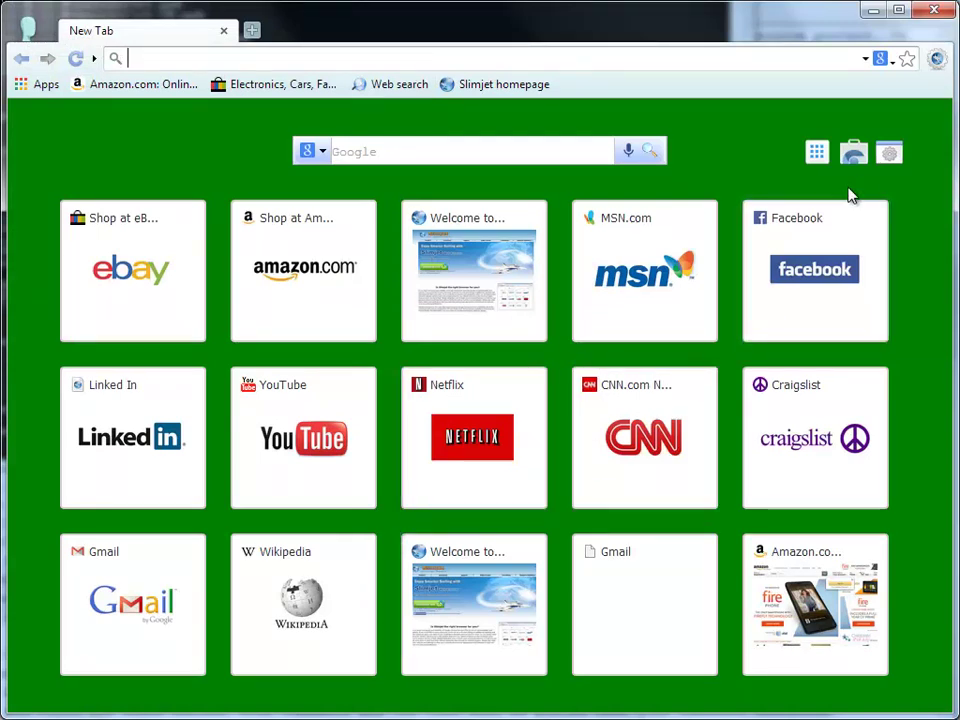
mouse_move(888, 152)
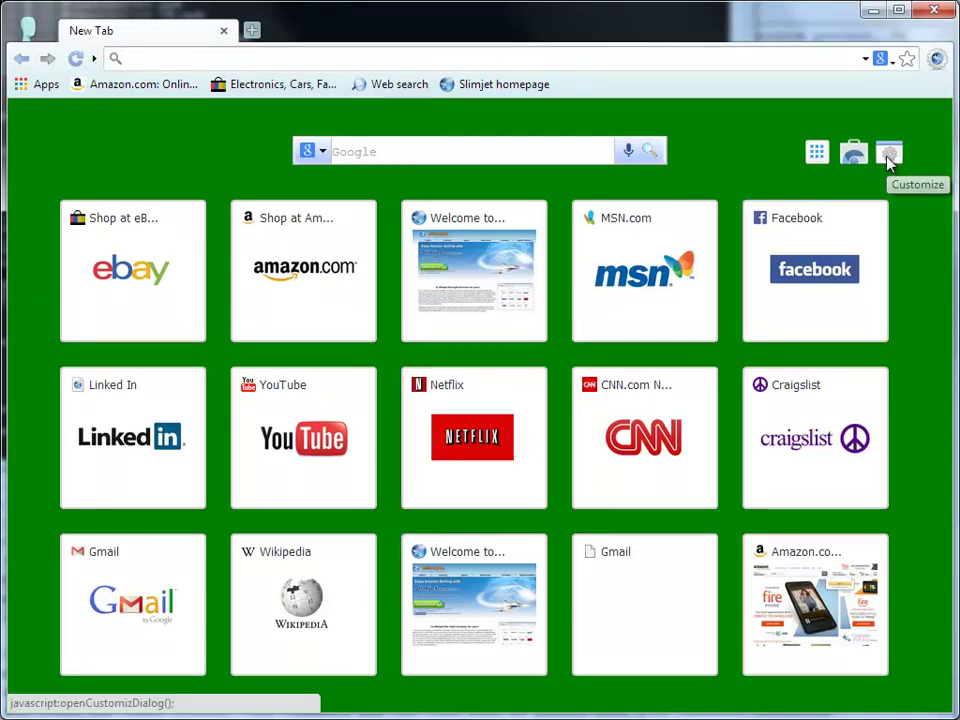
Switch the new tab background to the IMG_2208.JPG terraced hillside photo.
click(888, 152)
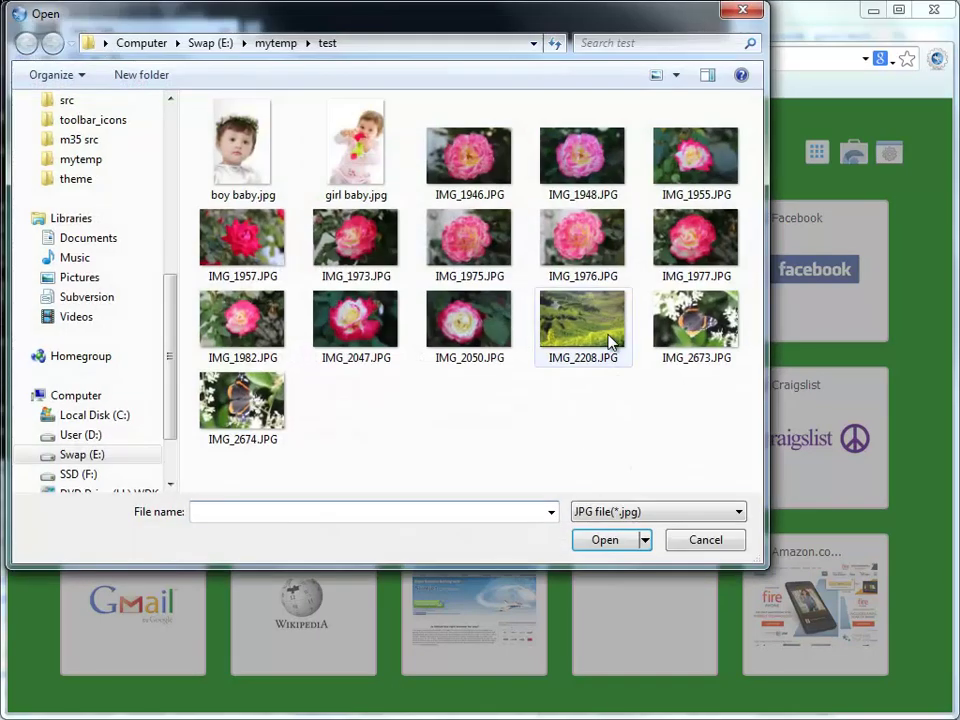
click(604, 540)
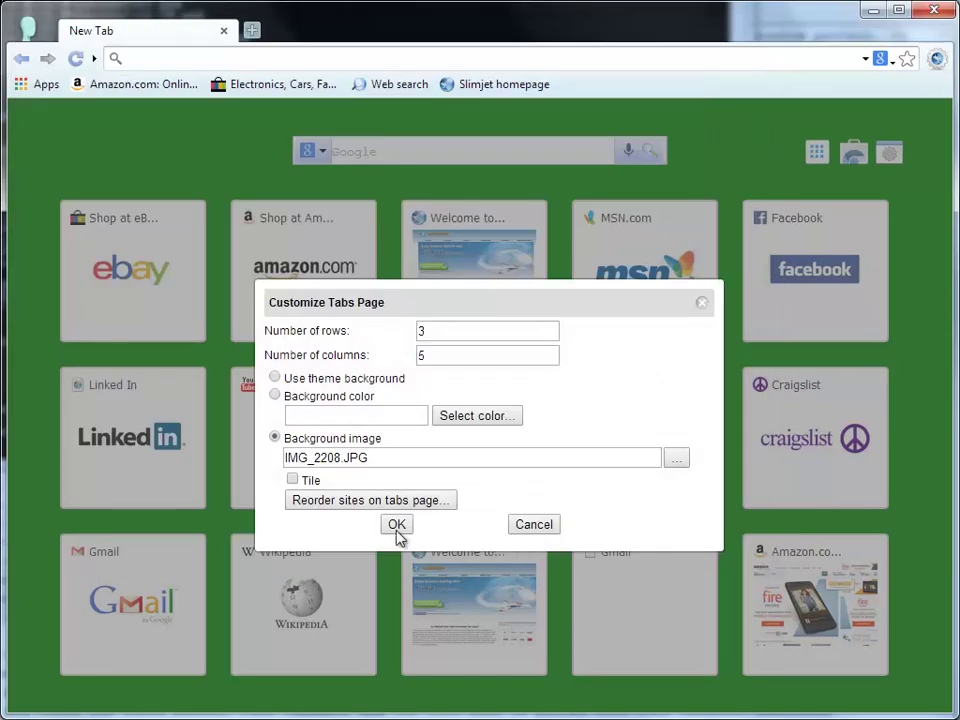
click(396, 524)
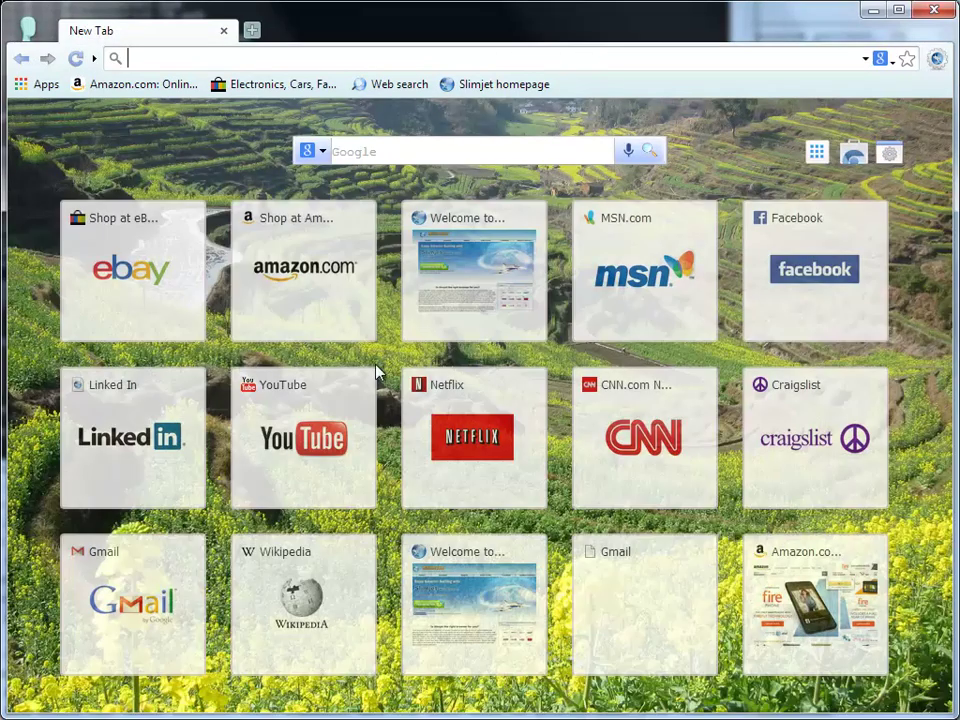
Search 'mortgage rate' on Google from the new tab search box, then return.
click(322, 152)
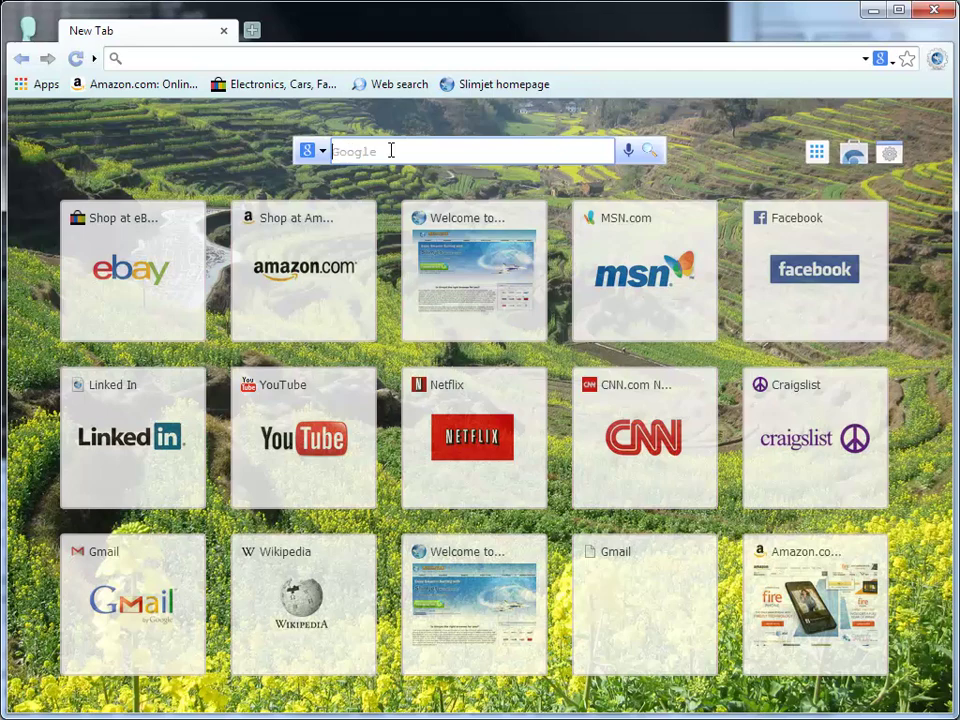
text(mortgage)
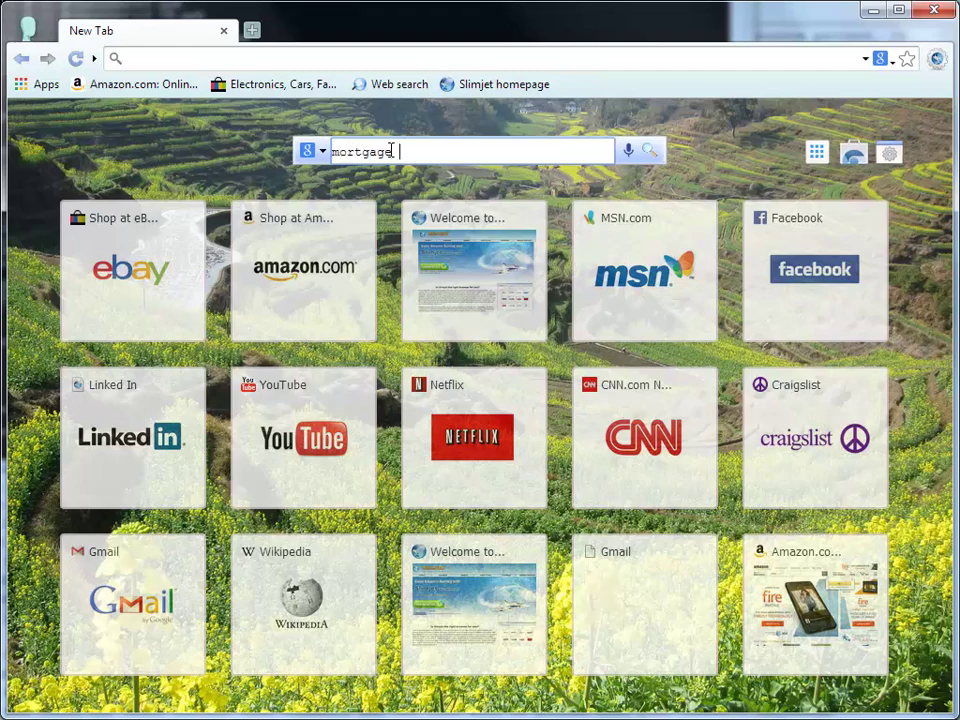
text(rate)
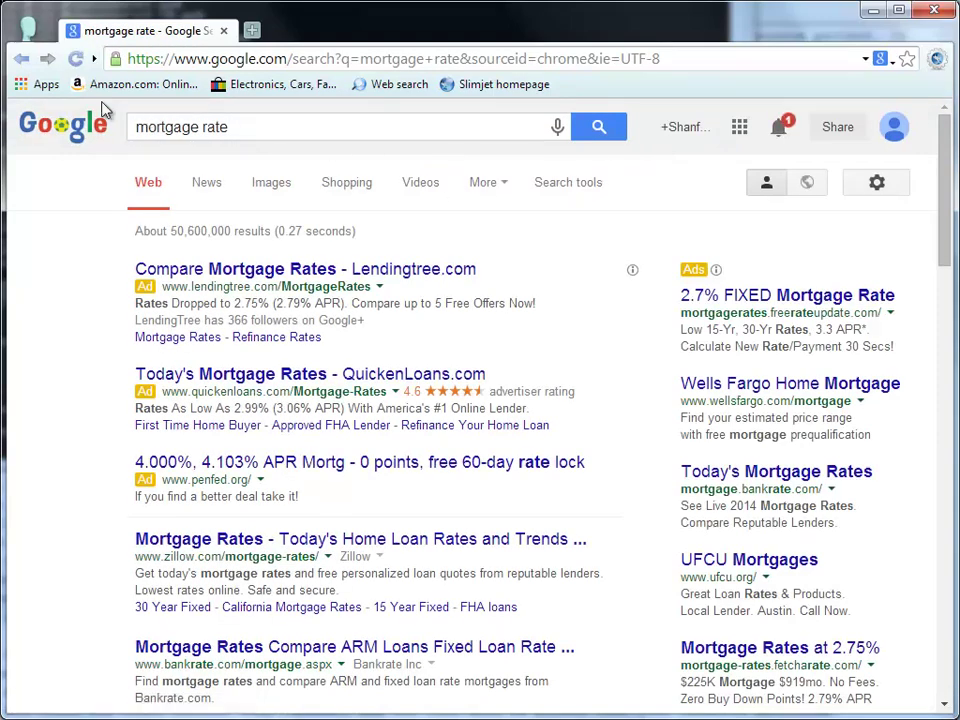
click(252, 30)
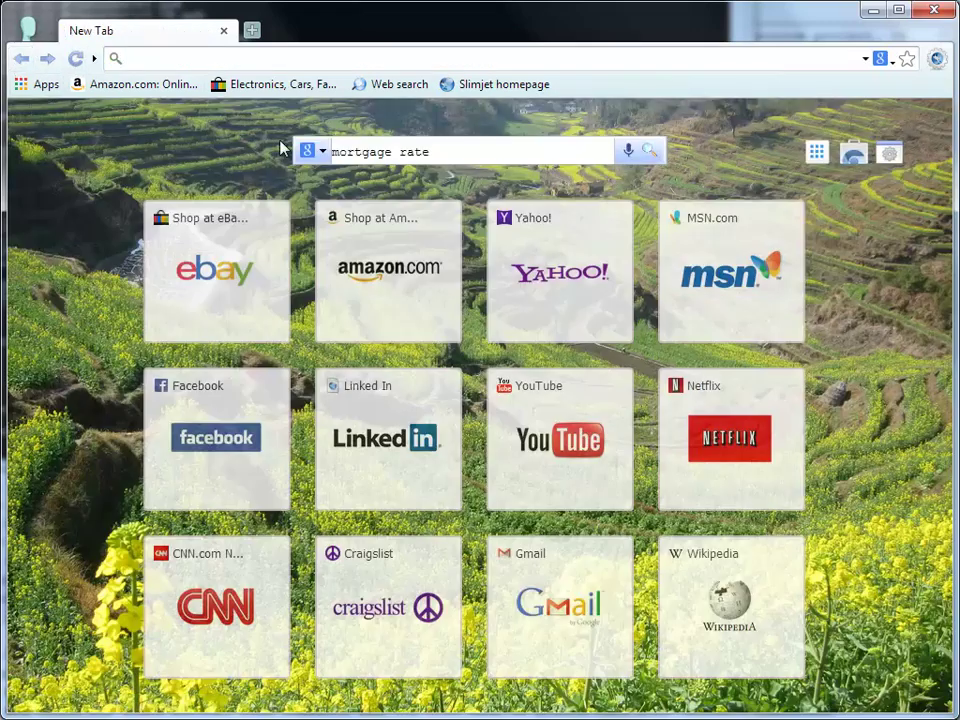
Switch the search engine to bing.com, rerun mortgage rate, then search best digital camera.
click(318, 152)
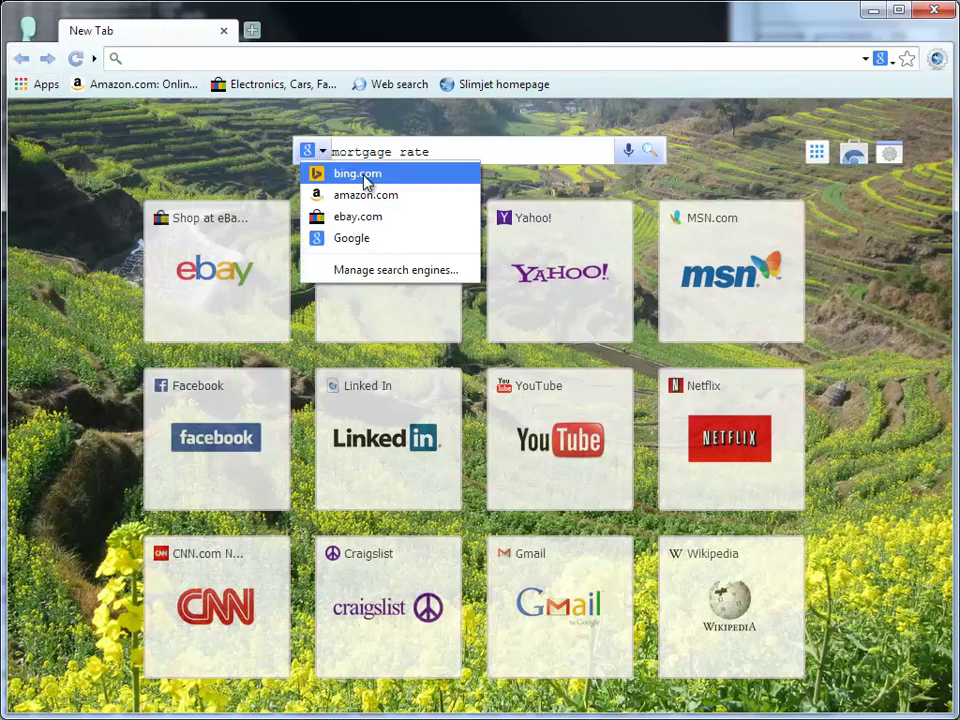
click(356, 172)
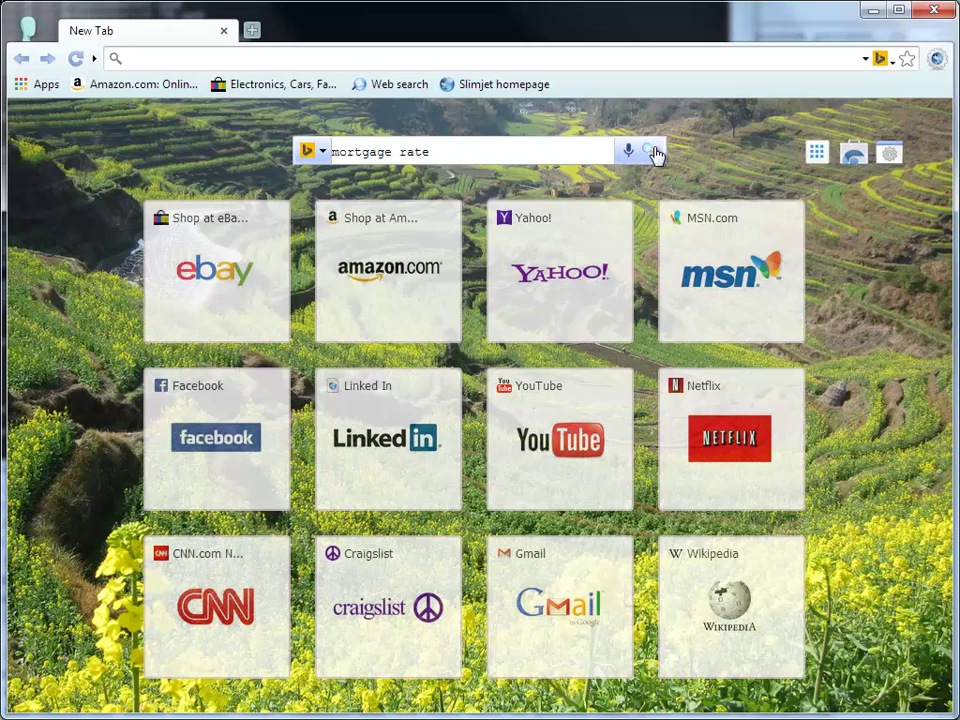
click(648, 152)
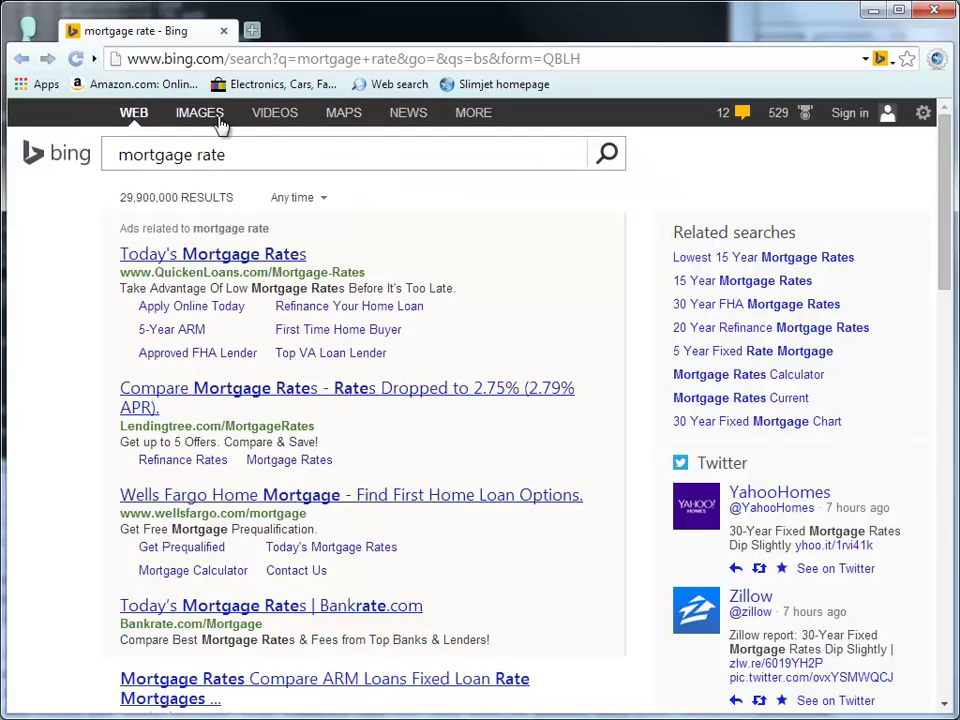
click(22, 58)
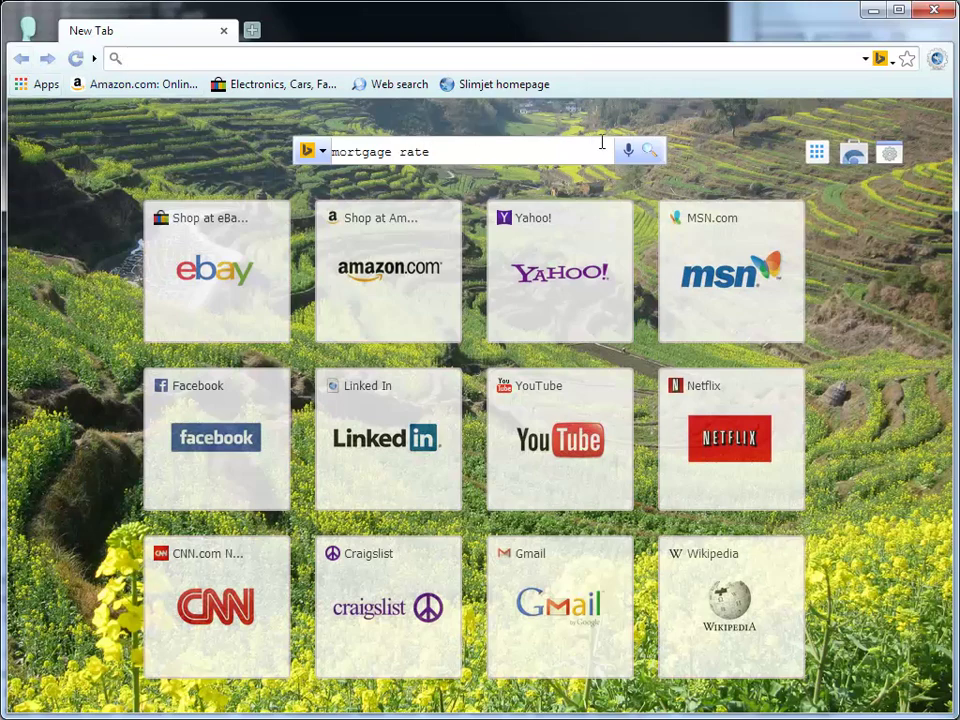
click(628, 152)
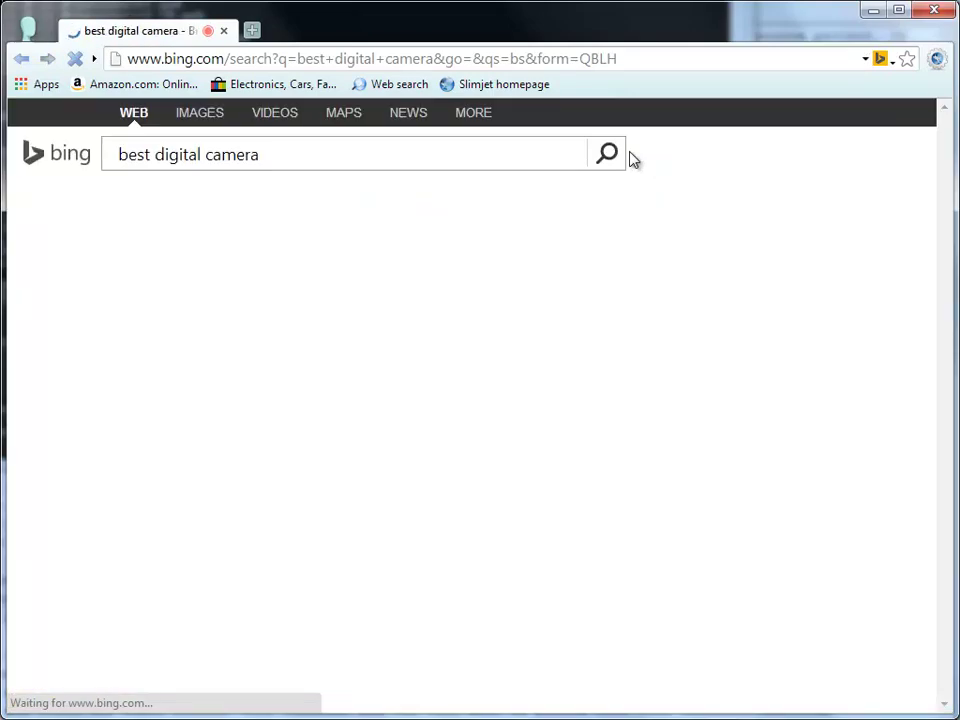
click(606, 152)
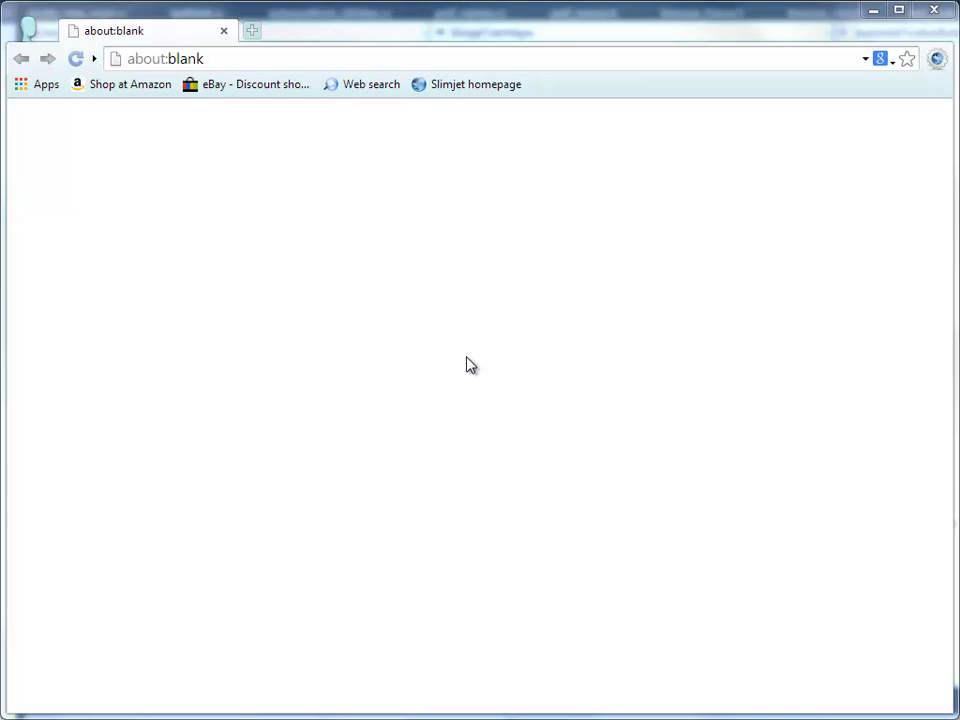
mouse_move(264, 190)
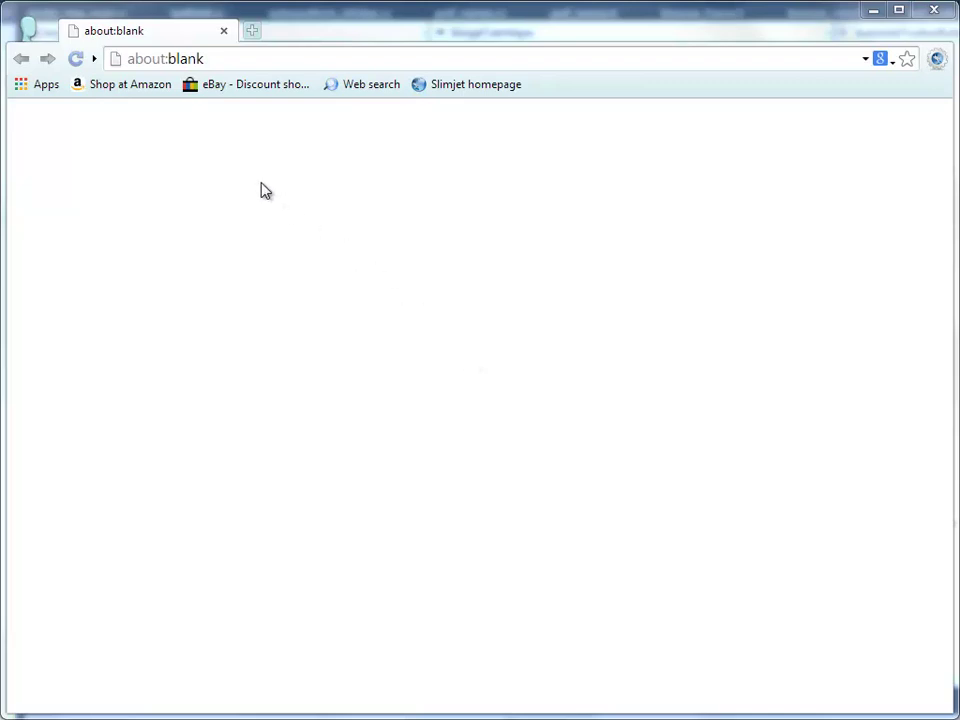
Customise the toolbar, adding Share on facebook and another button, and finish.
click(94, 58)
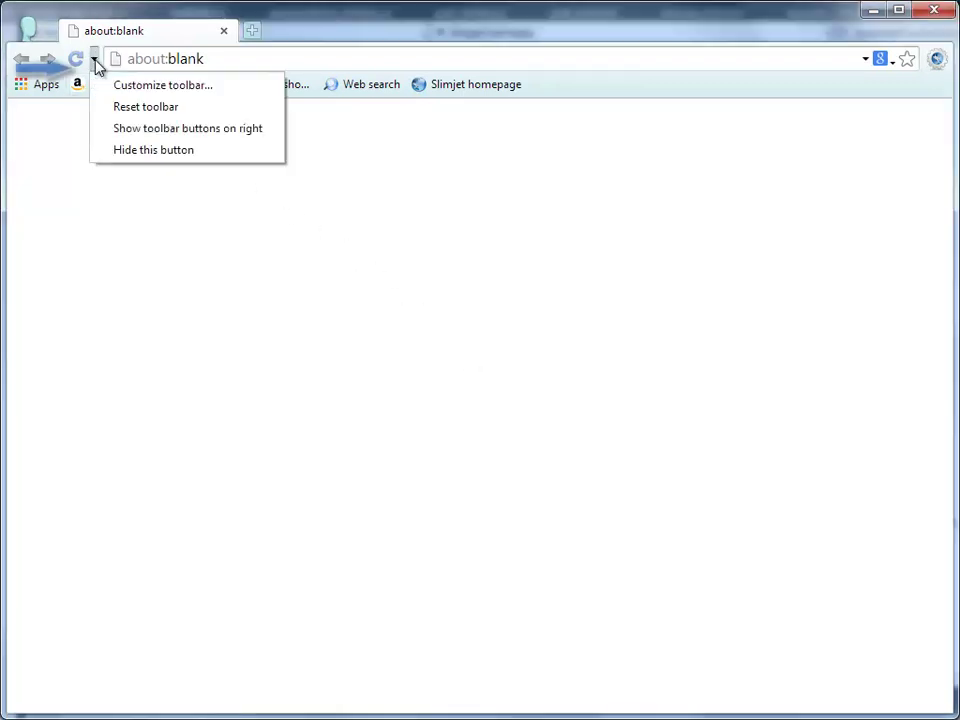
mouse_move(164, 84)
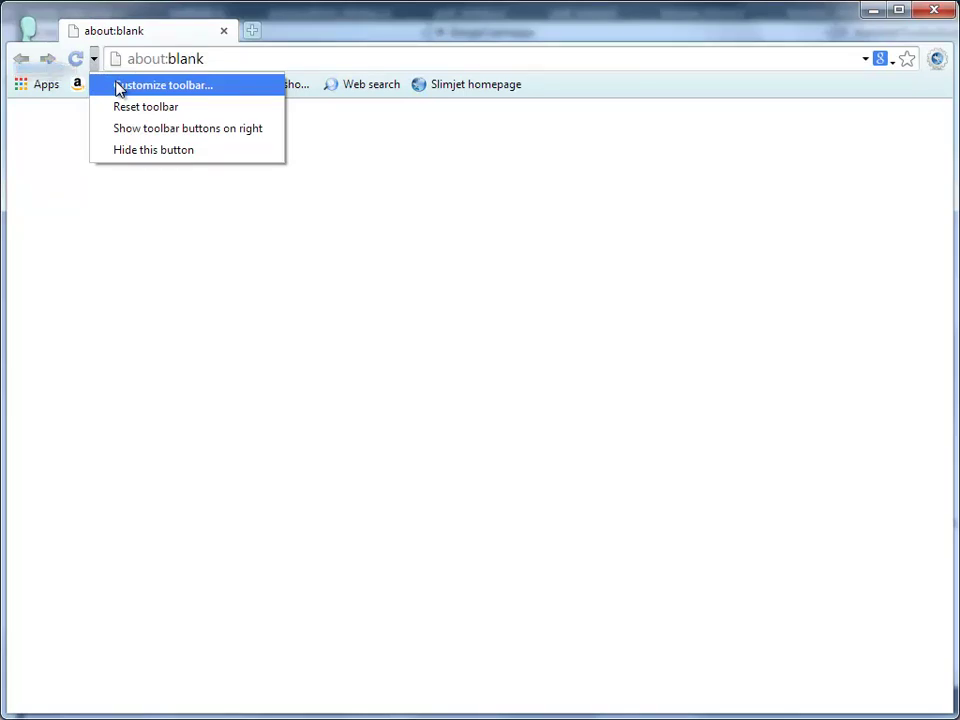
click(164, 84)
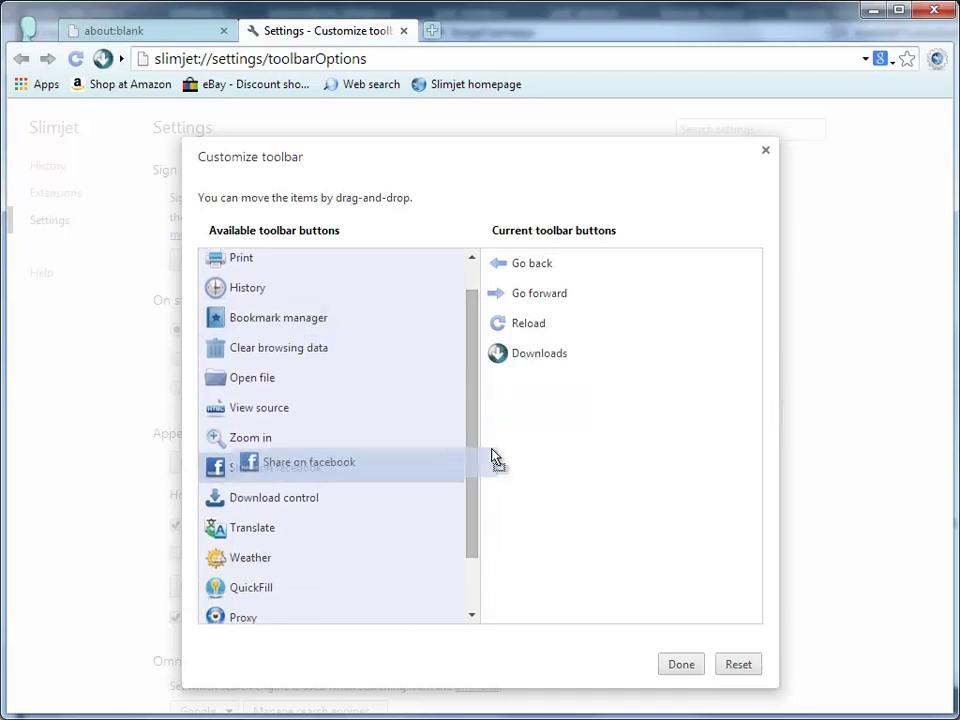
drag(308, 462, 556, 384)
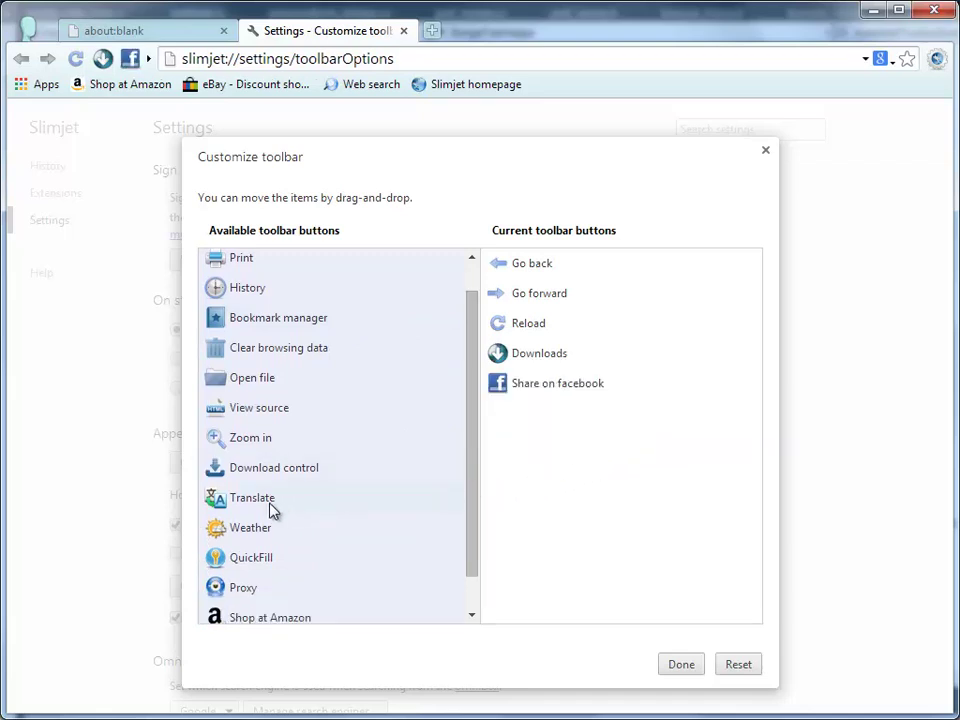
drag(252, 496, 556, 412)
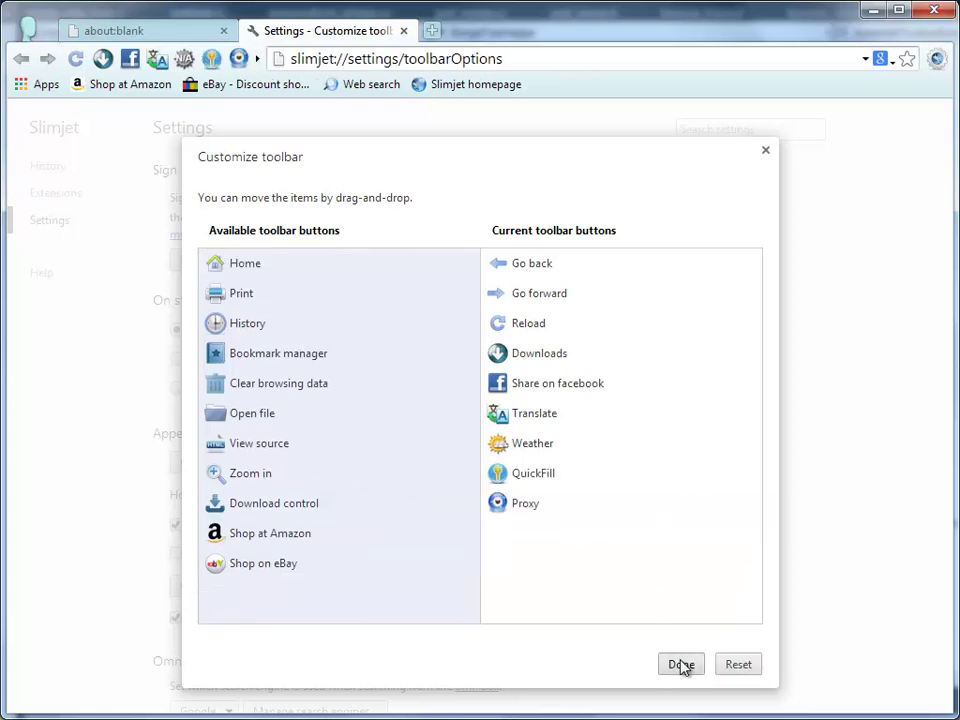
click(680, 664)
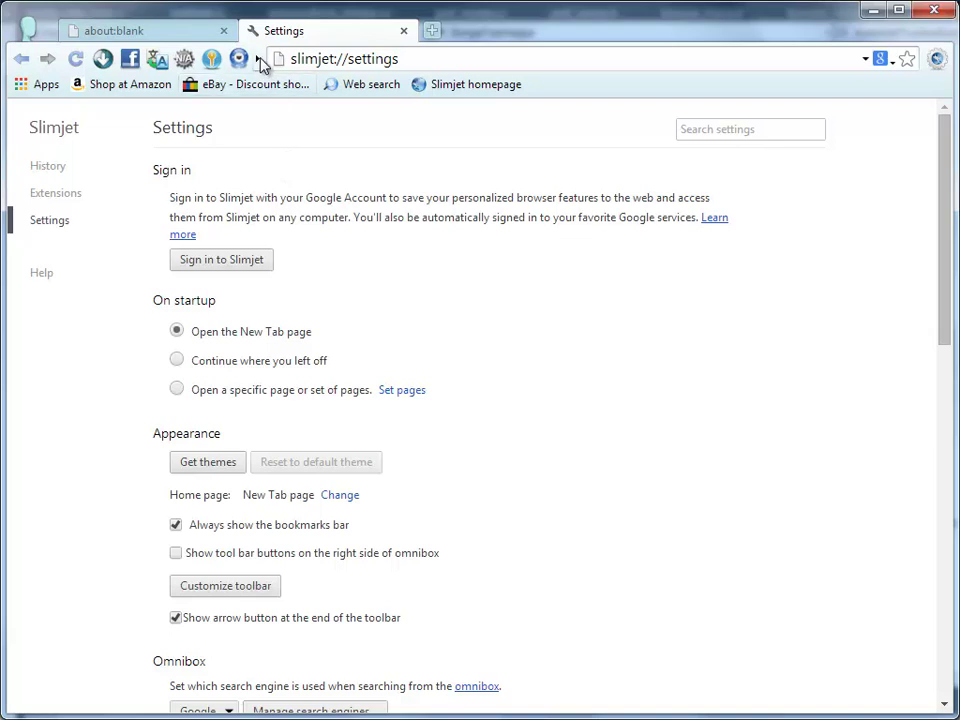
Move toolbar buttons to the right of the address bar, then back to the left.
right_click(262, 62)
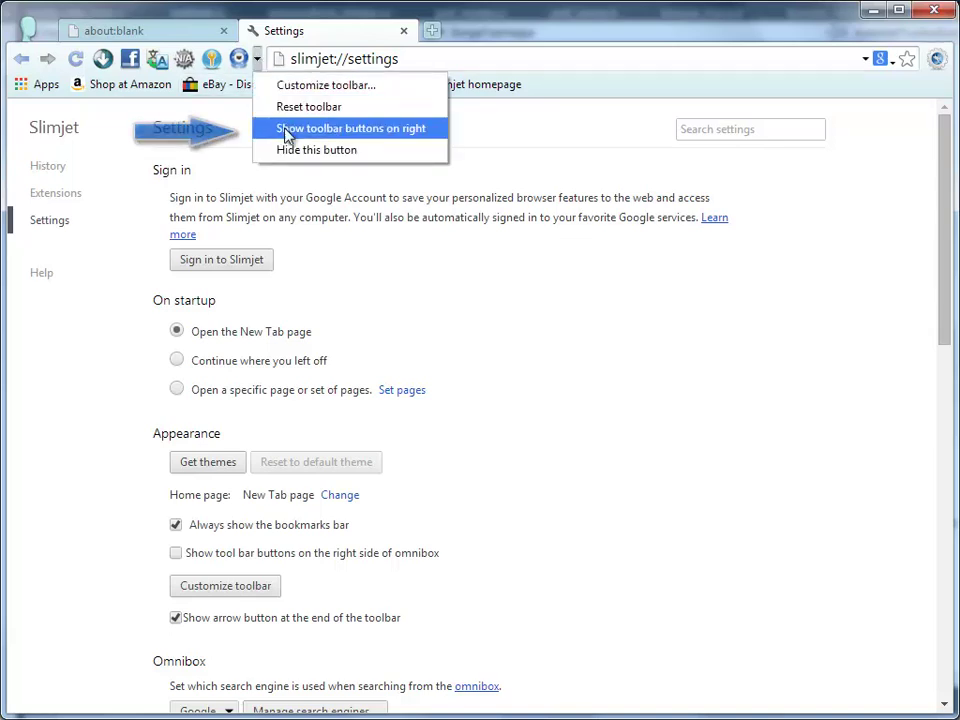
click(350, 128)
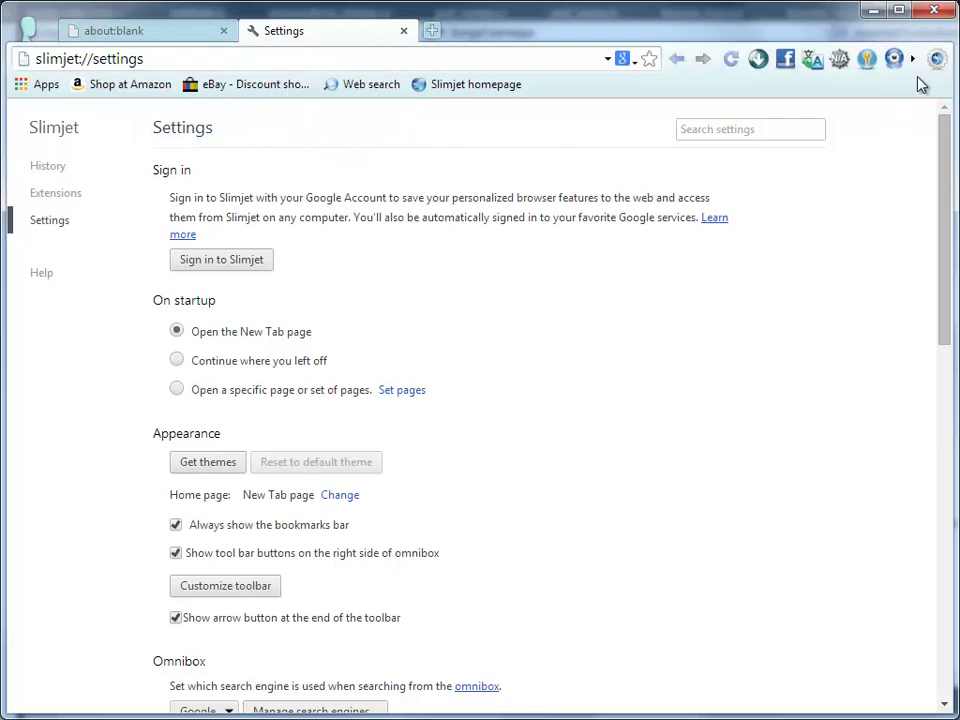
click(912, 58)
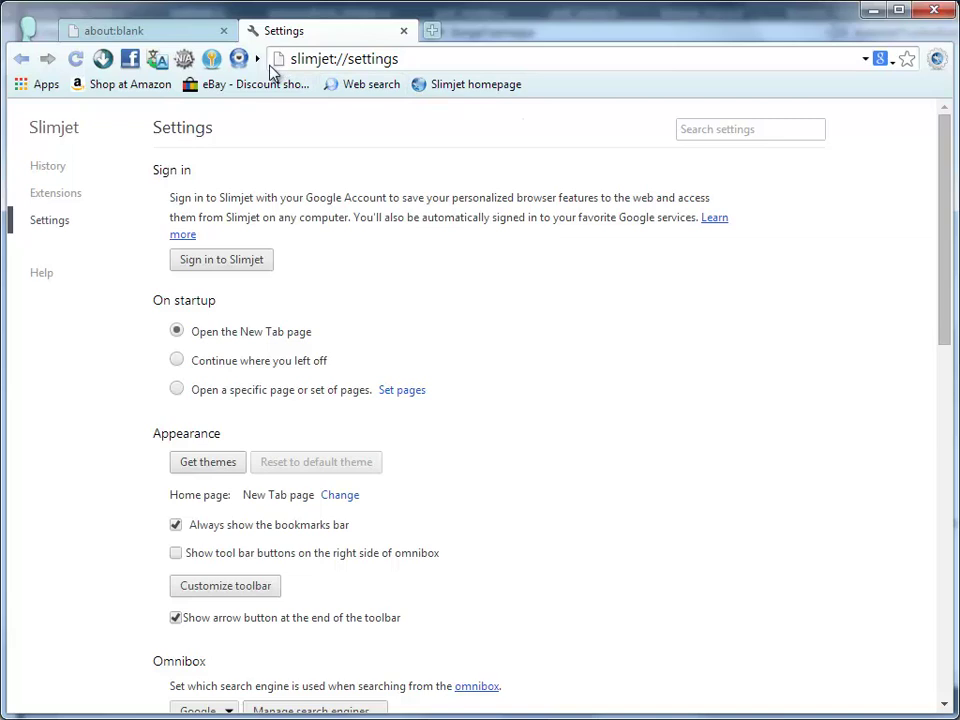
click(256, 58)
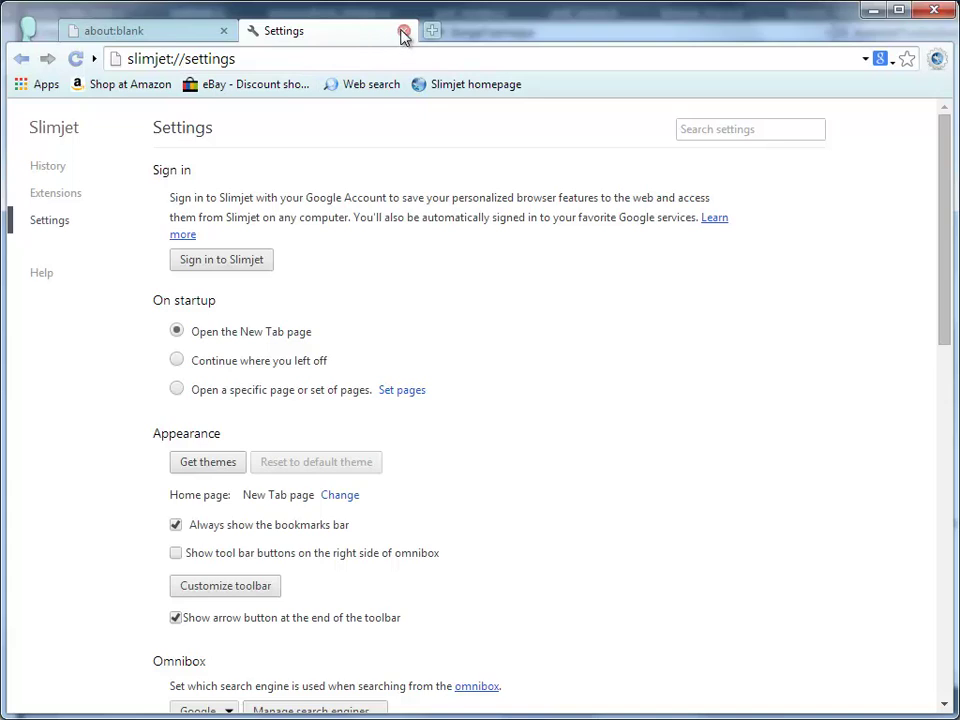
Close Settings and go to the Slimjet Online Forum login page.
click(404, 30)
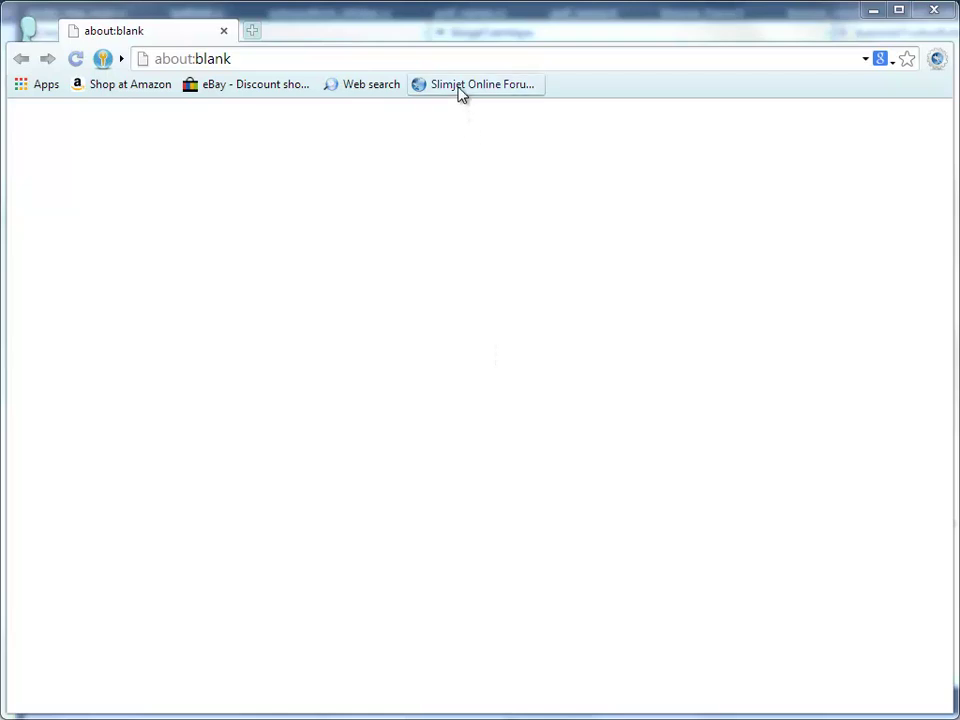
click(474, 84)
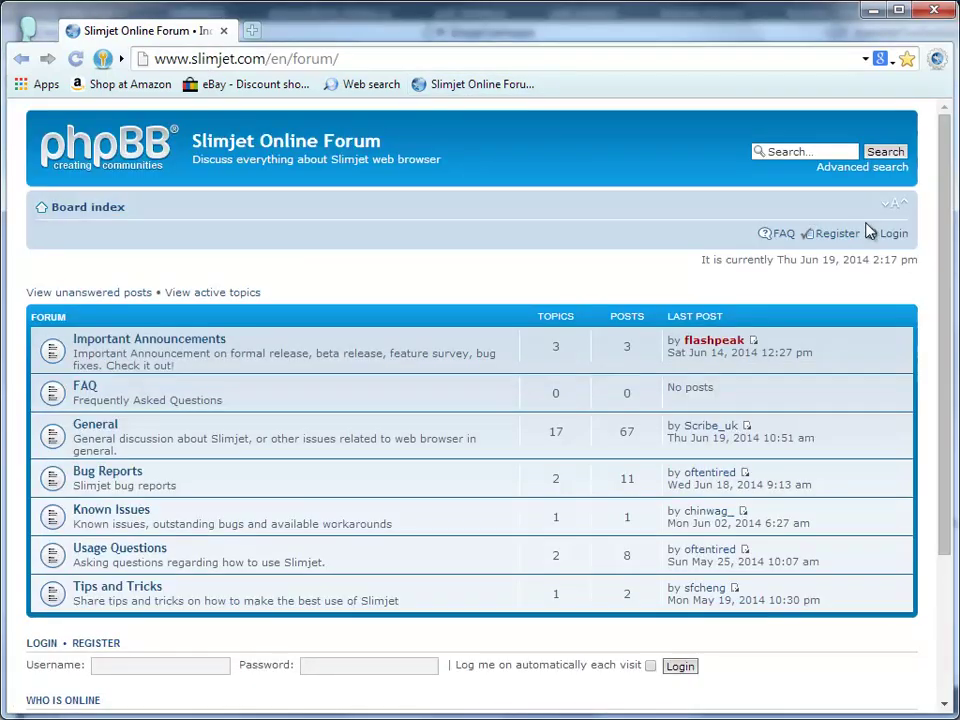
click(892, 232)
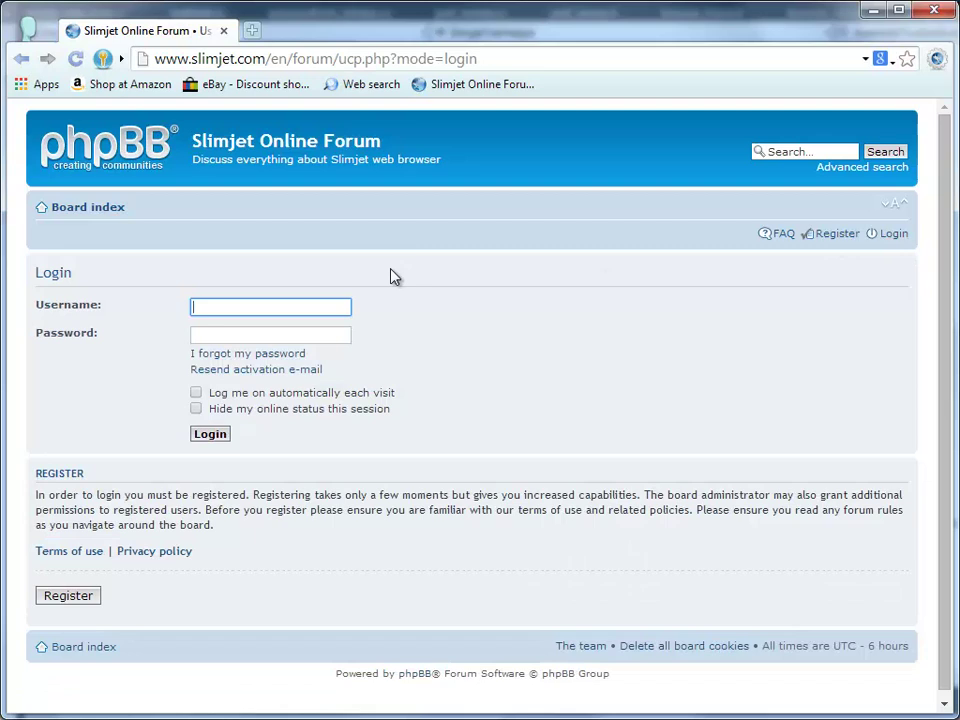
Log in with the remembered username and save the login as 'slimjet forum'.
text(s)
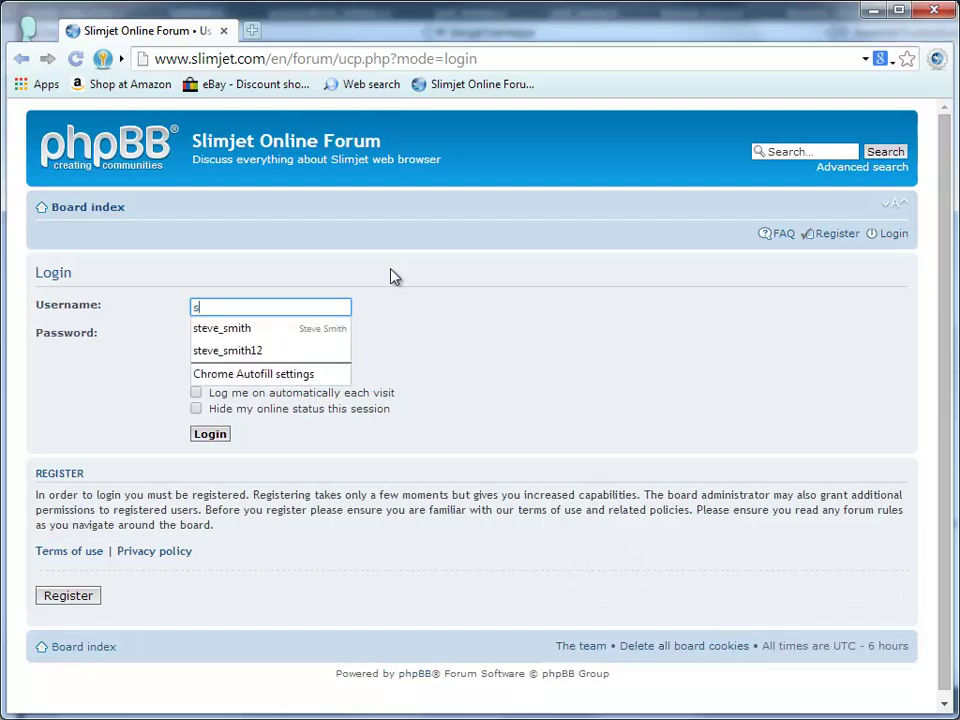
click(220, 328)
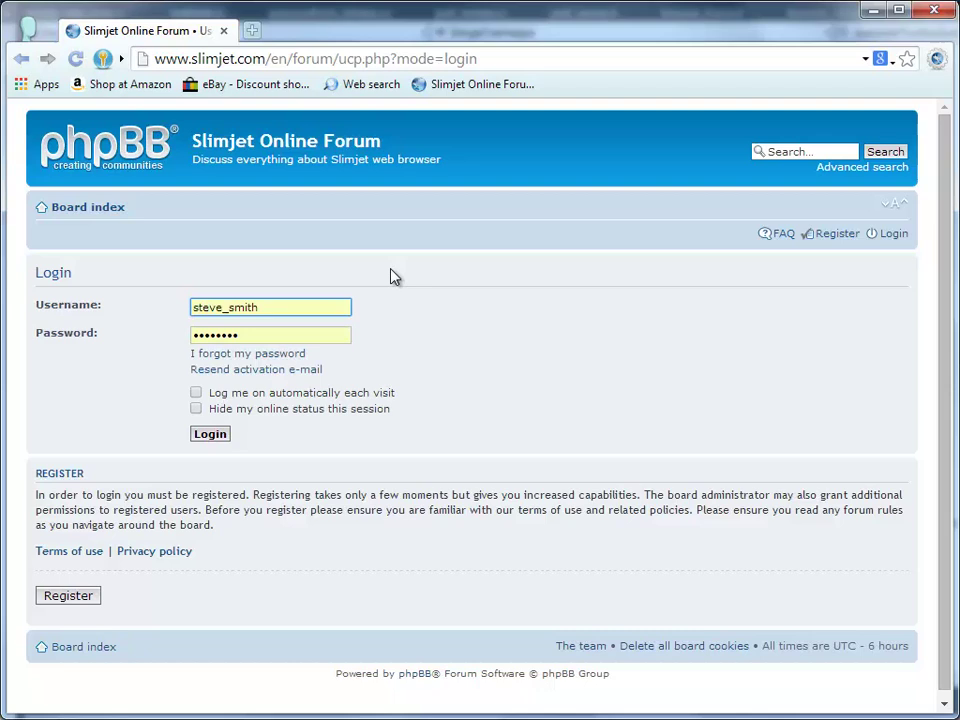
click(210, 432)
text(slimjet forum)
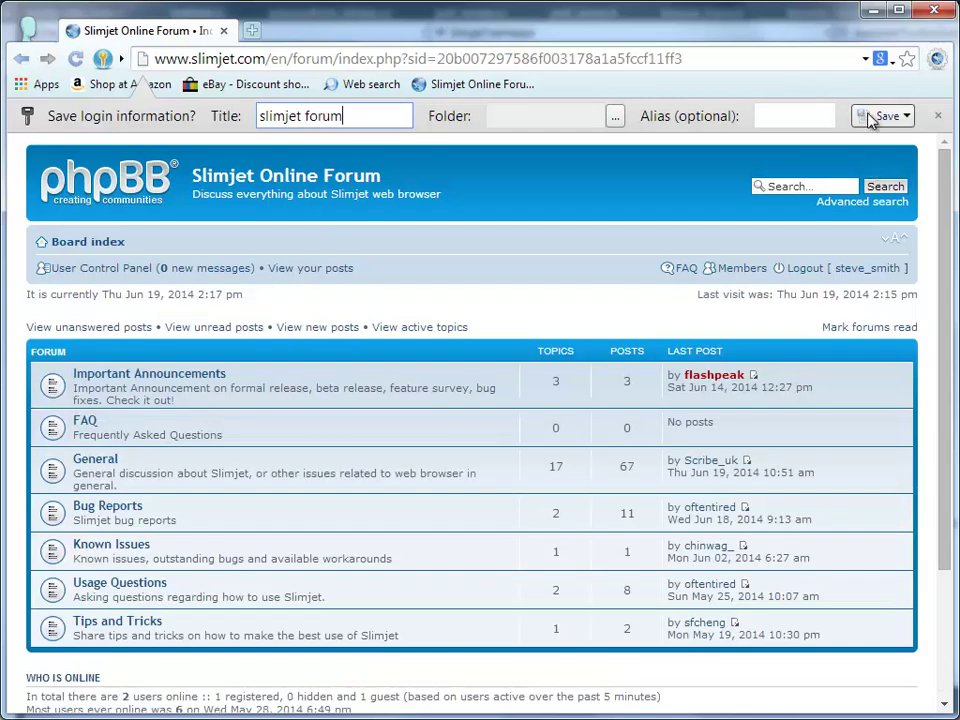
click(936, 114)
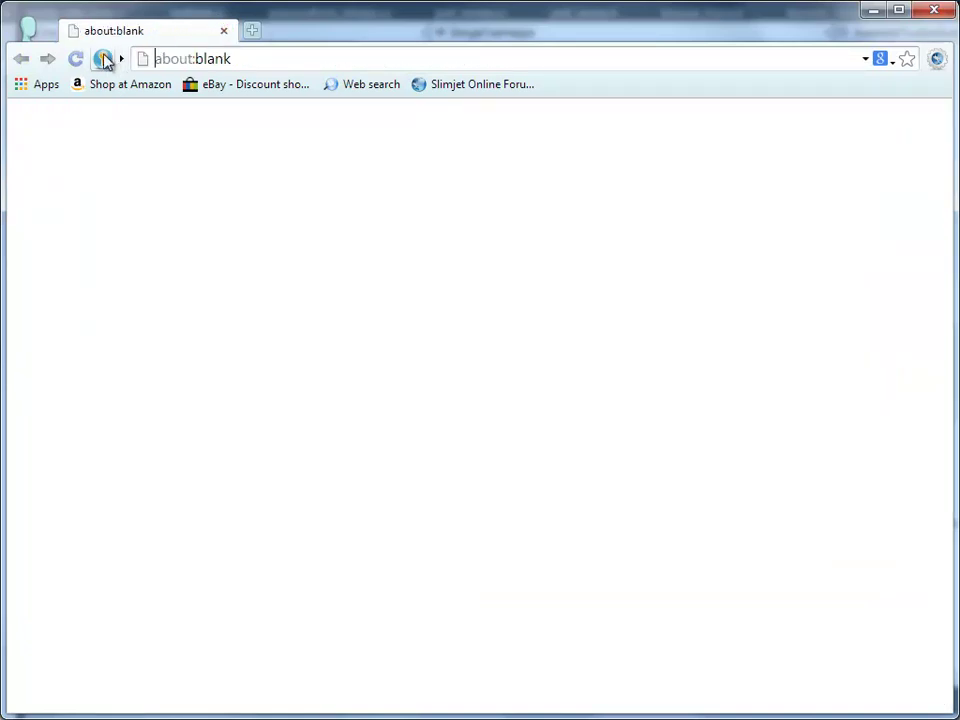
Auto-login to the forum via the saved 'slimjet forum' QuickFill entry and return to its index.
click(104, 58)
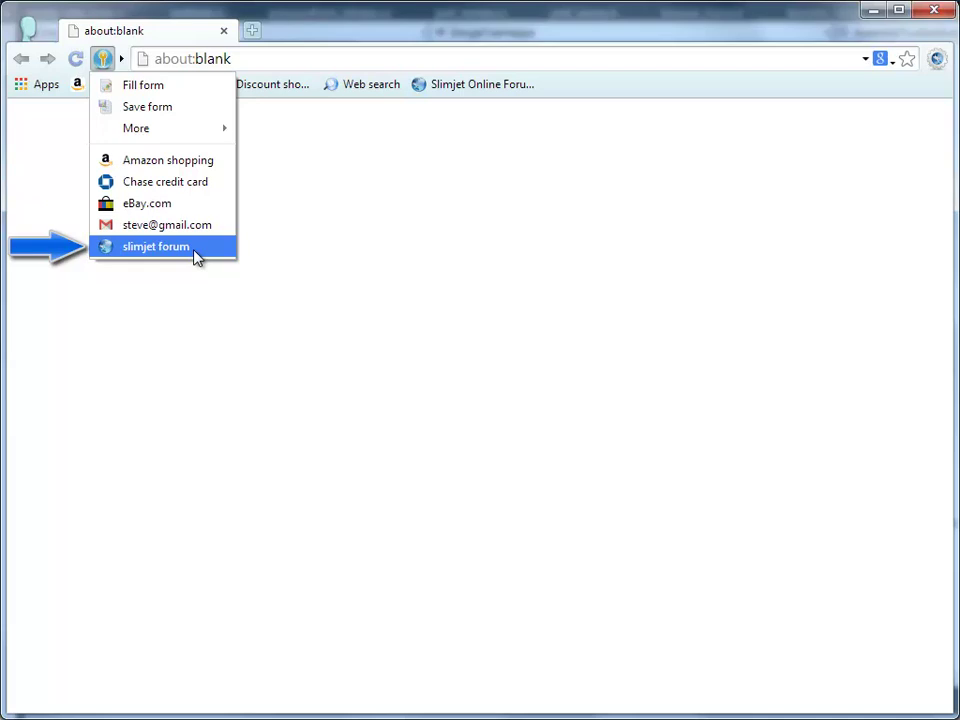
click(156, 246)
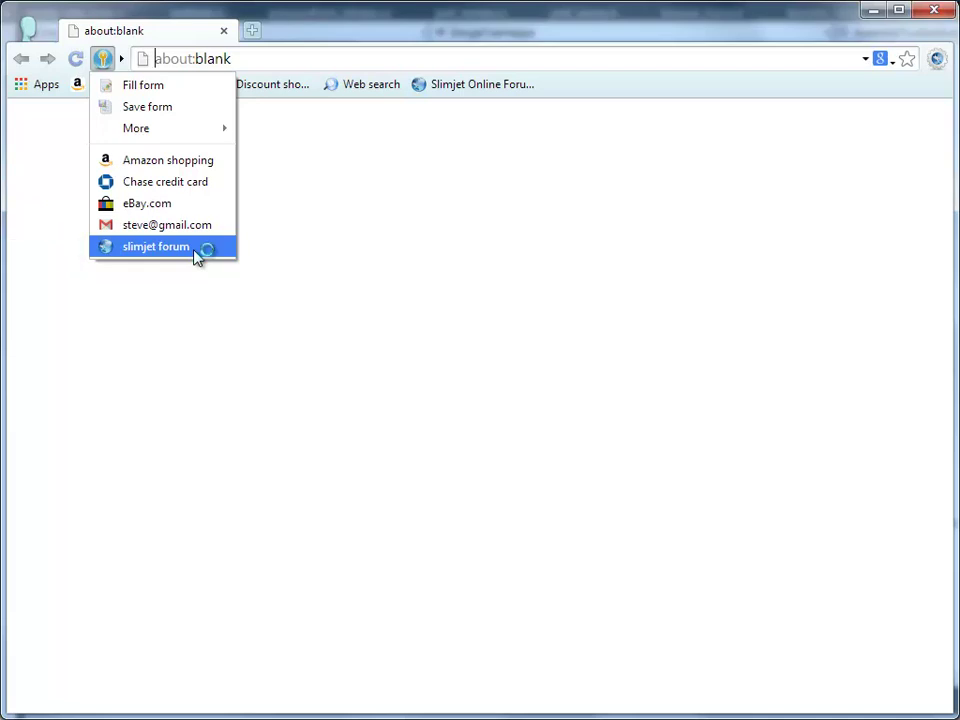
click(156, 248)
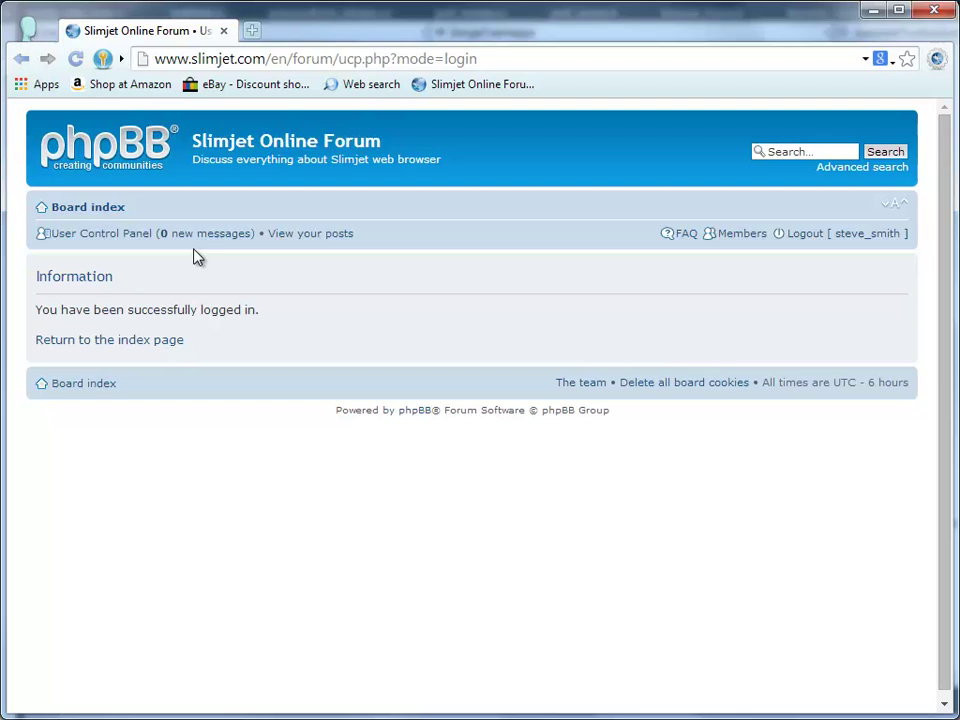
click(108, 340)
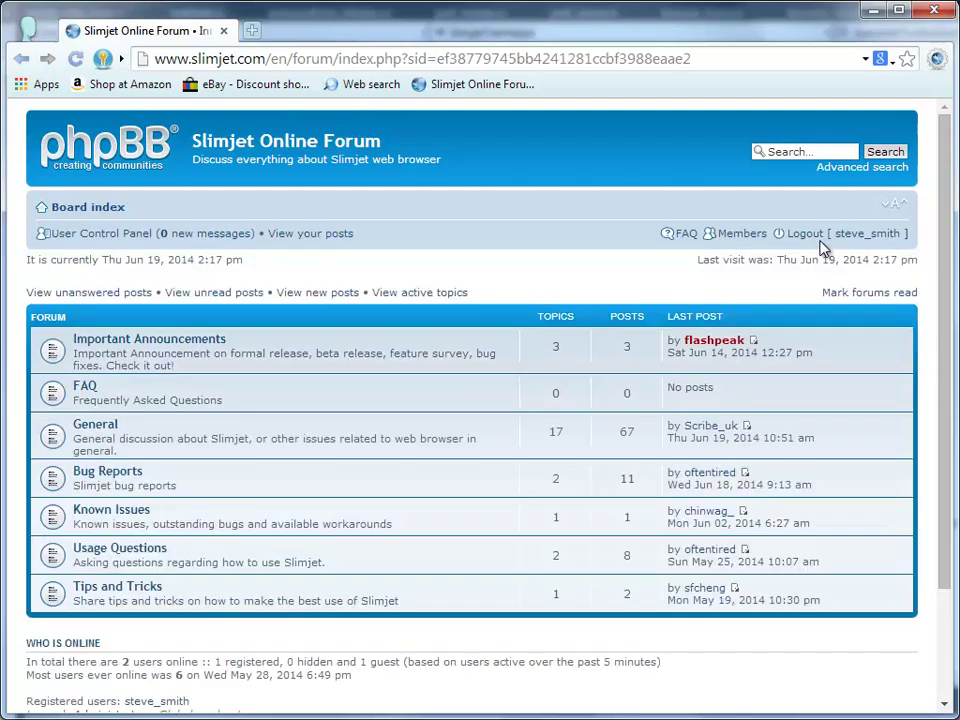
click(804, 232)
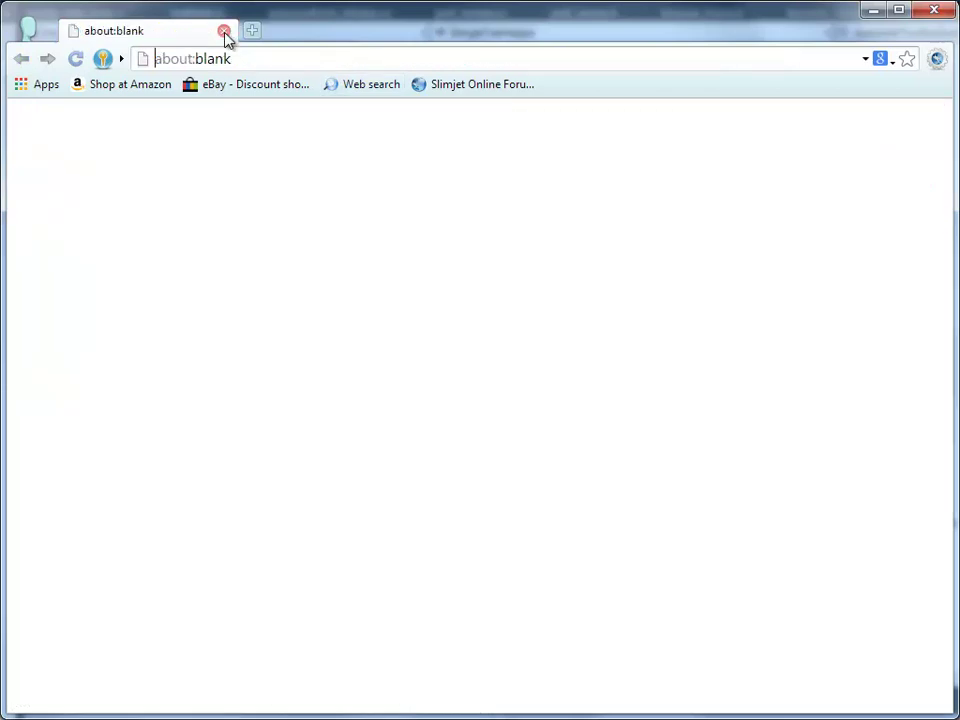
Enter 'slimjet forum' in the address bar to bring up the saved Open form suggestion.
click(192, 58)
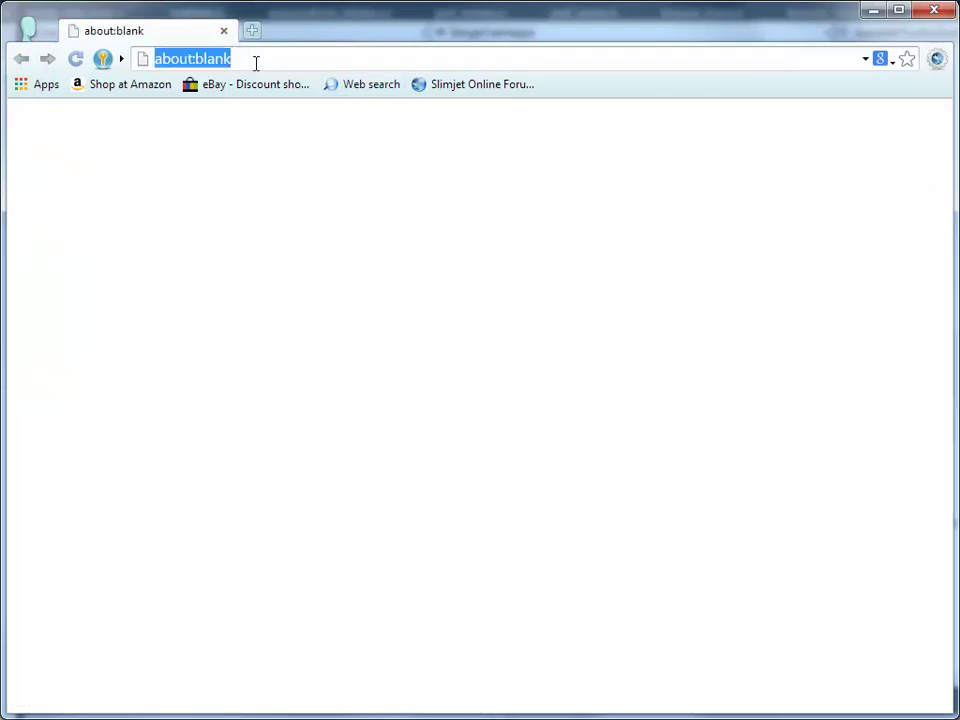
text(slimjet forum)
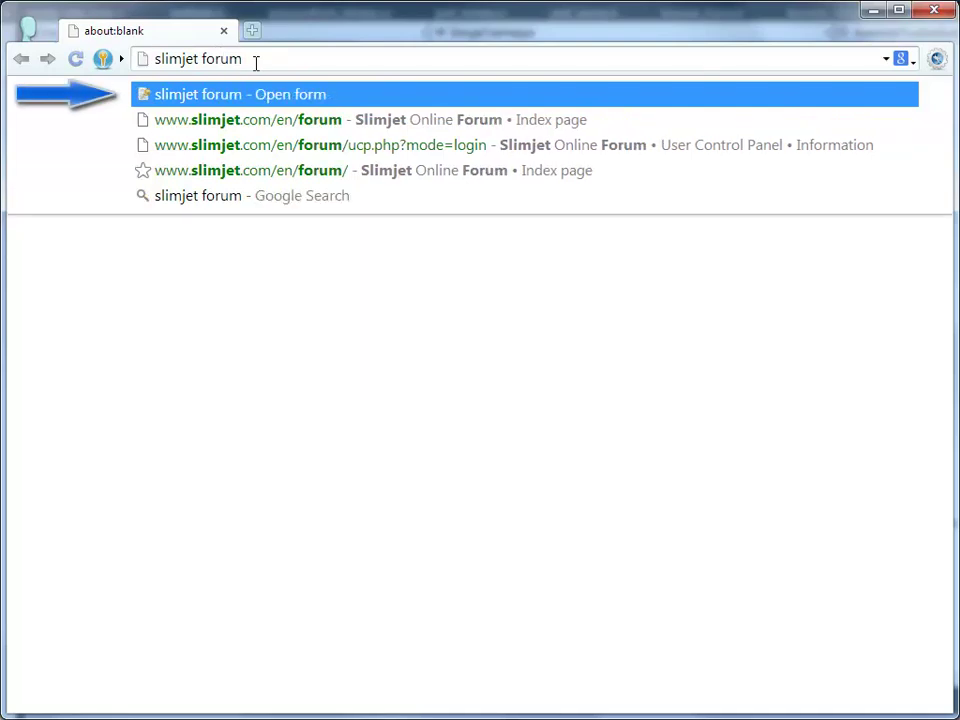
mouse_move(330, 108)
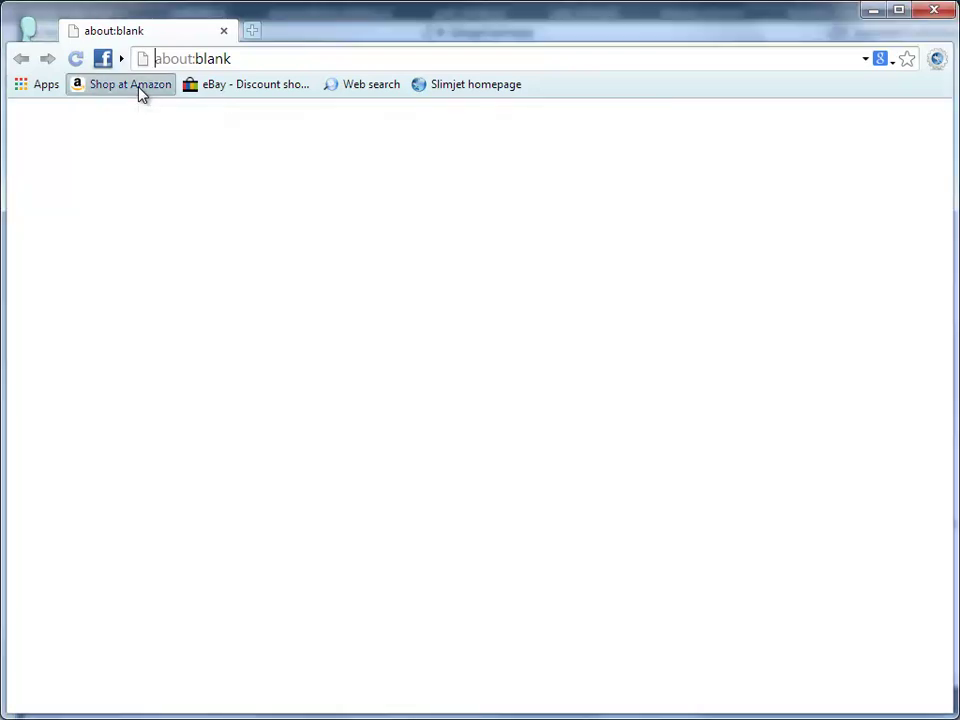
Open the Amazon Fire Phone product page and start sharing it on Facebook.
click(128, 84)
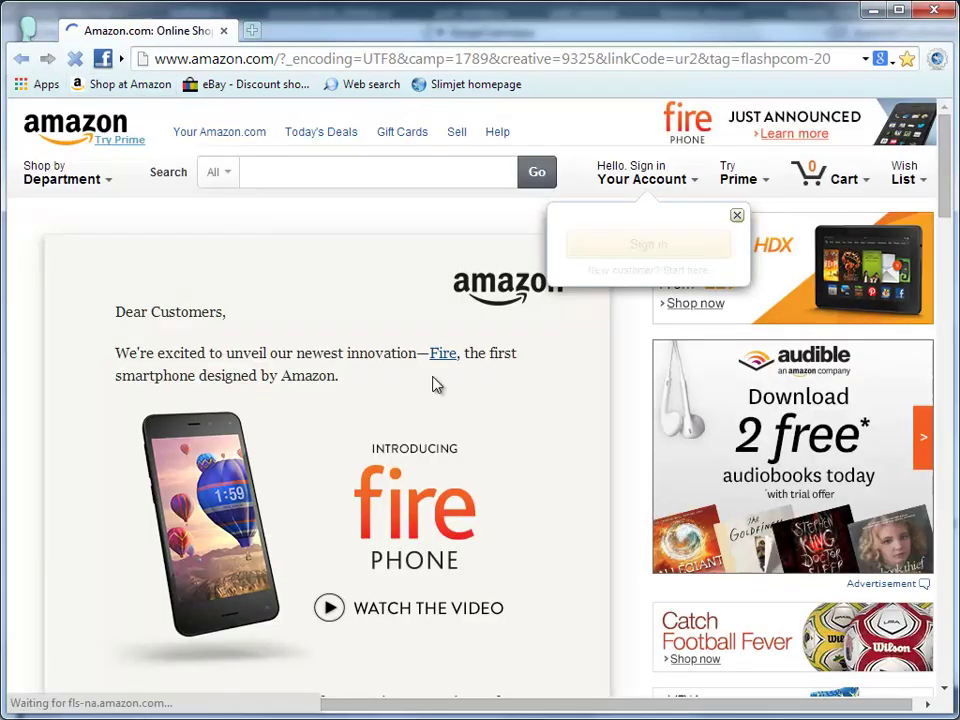
click(442, 352)
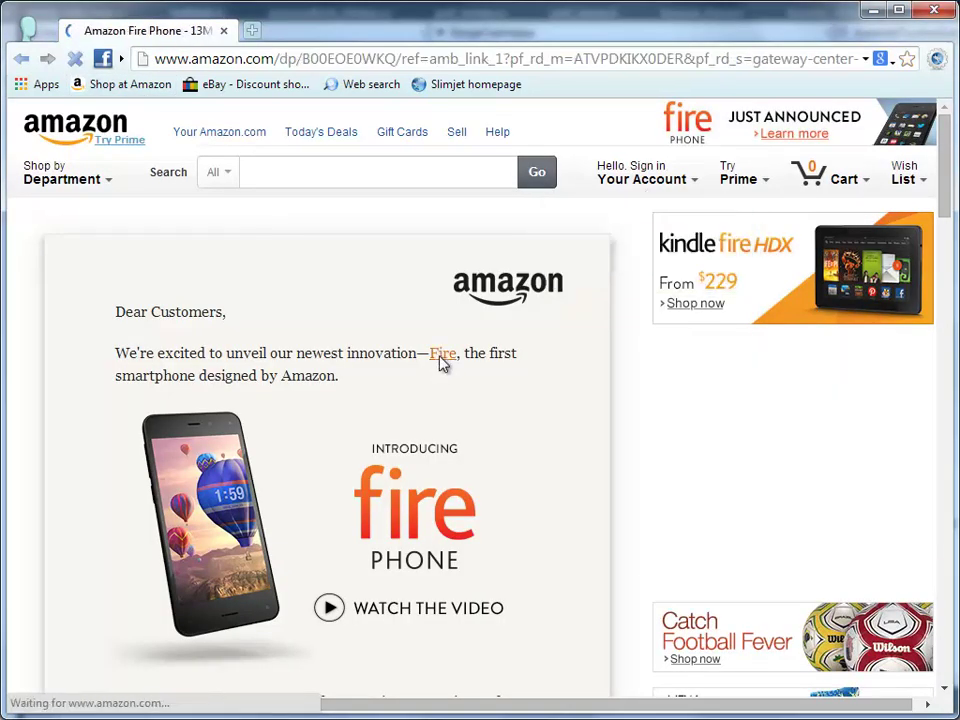
click(442, 352)
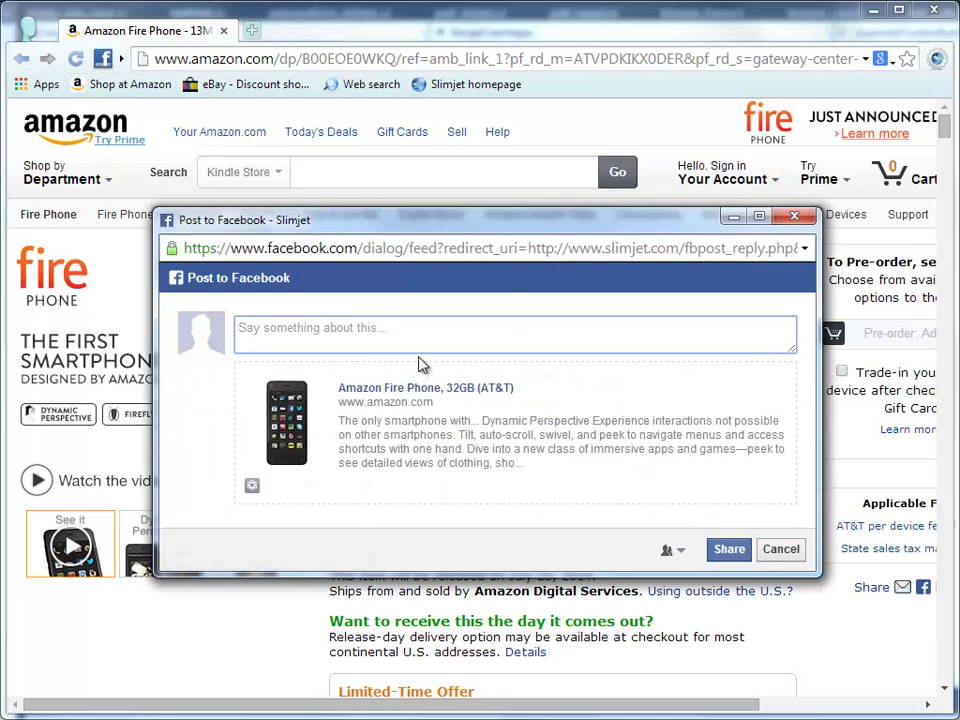
Post the page to Facebook with the message 'I love this phone!' and close the confirmation.
click(516, 332)
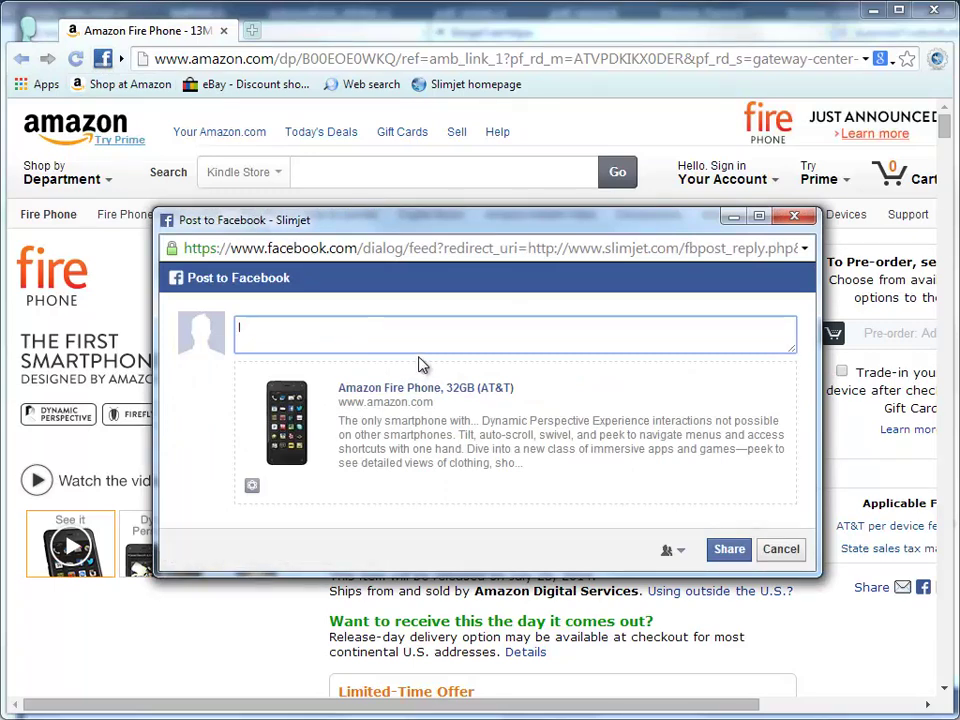
text(I love this pho)
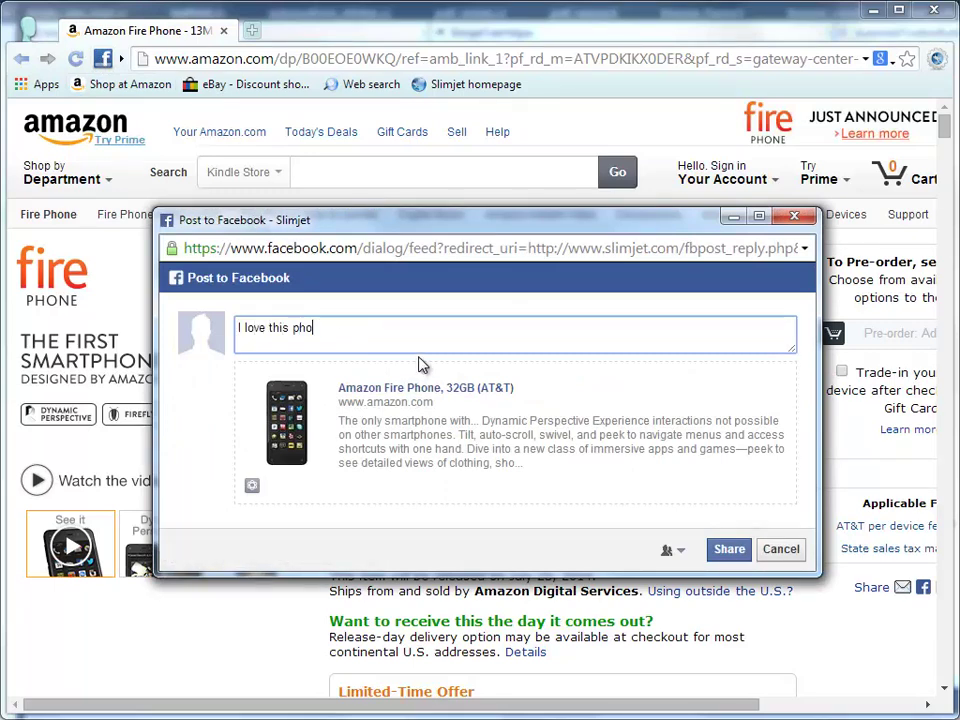
text(ne!)
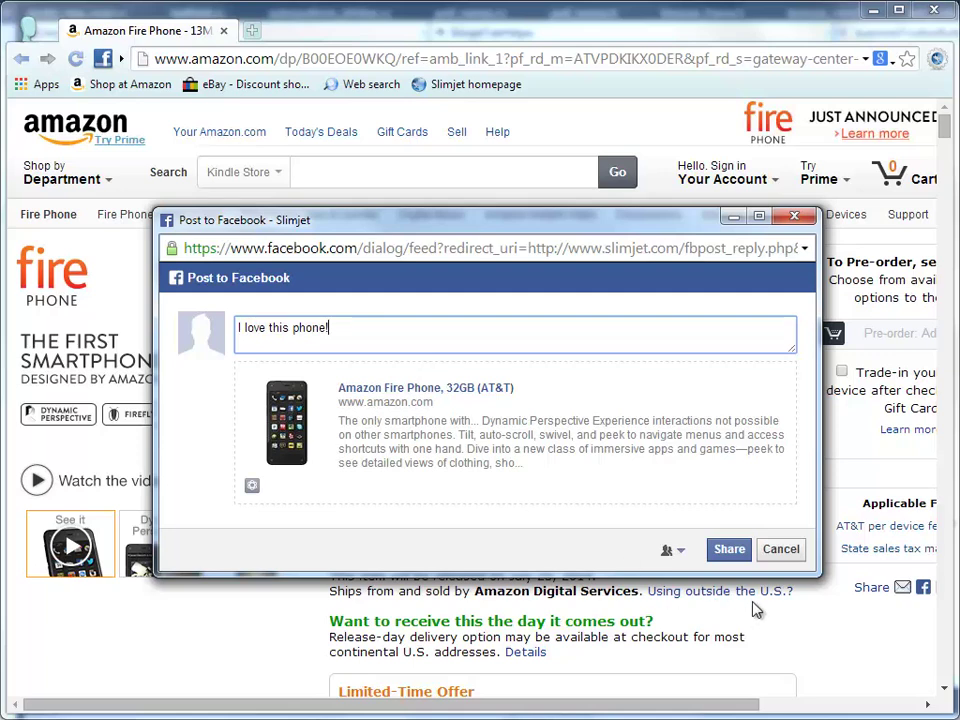
click(728, 548)
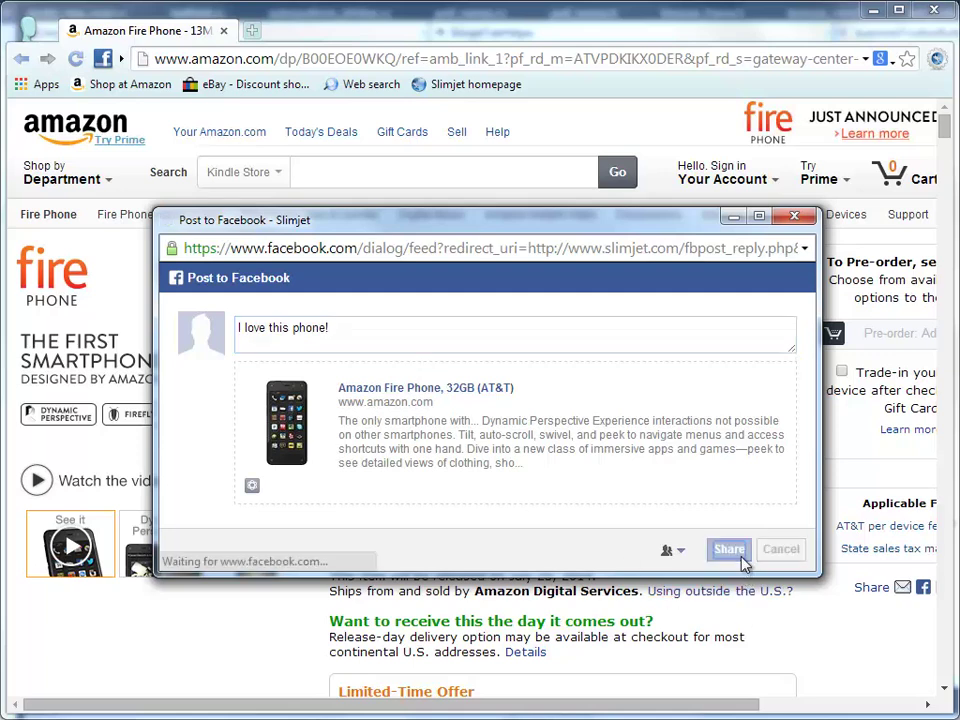
click(728, 548)
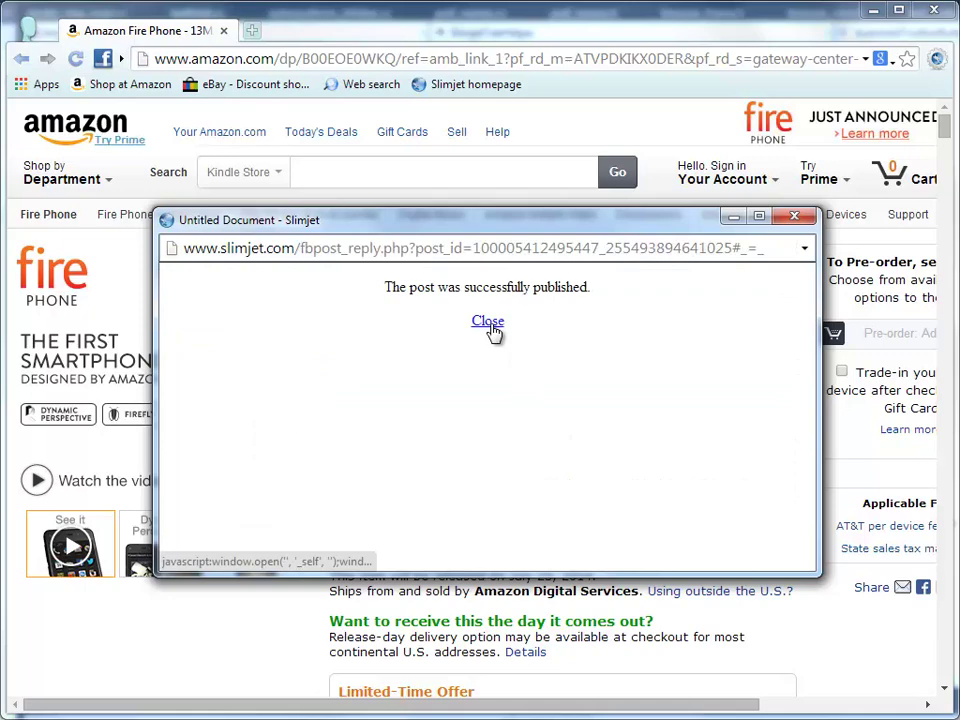
click(488, 320)
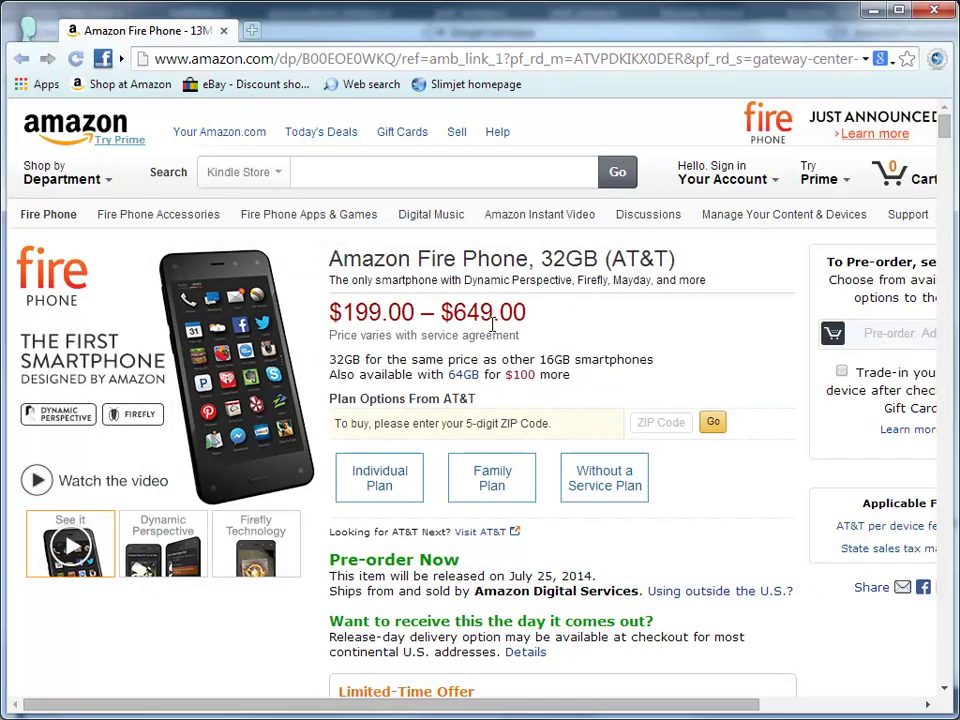
Share the Fire Phone page on Facebook again without a message via the context menu.
scroll(down, 3)
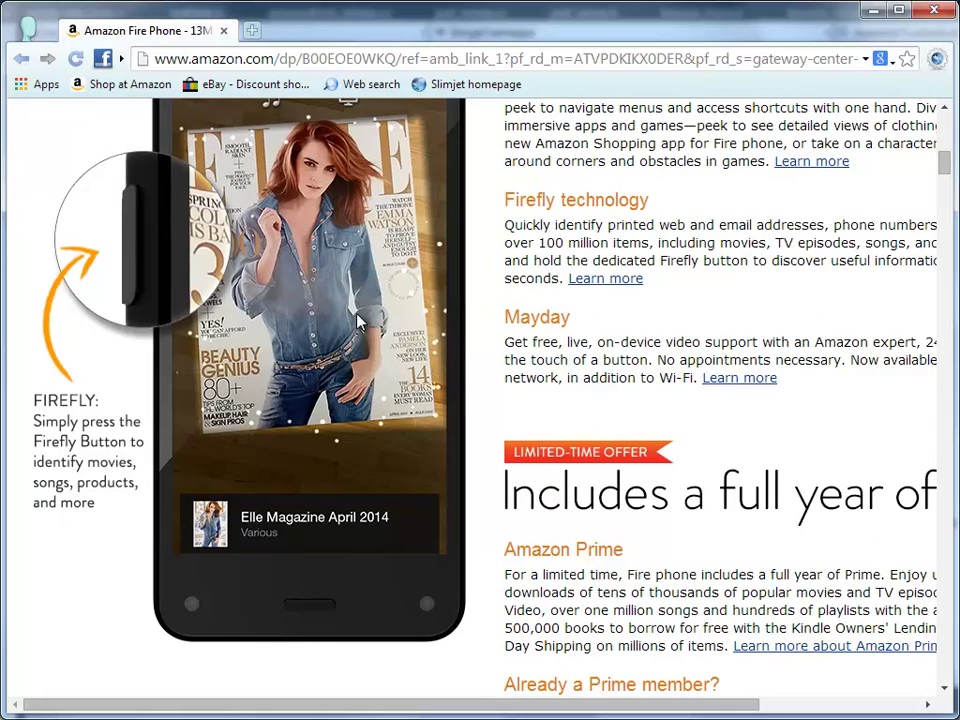
right_click(360, 320)
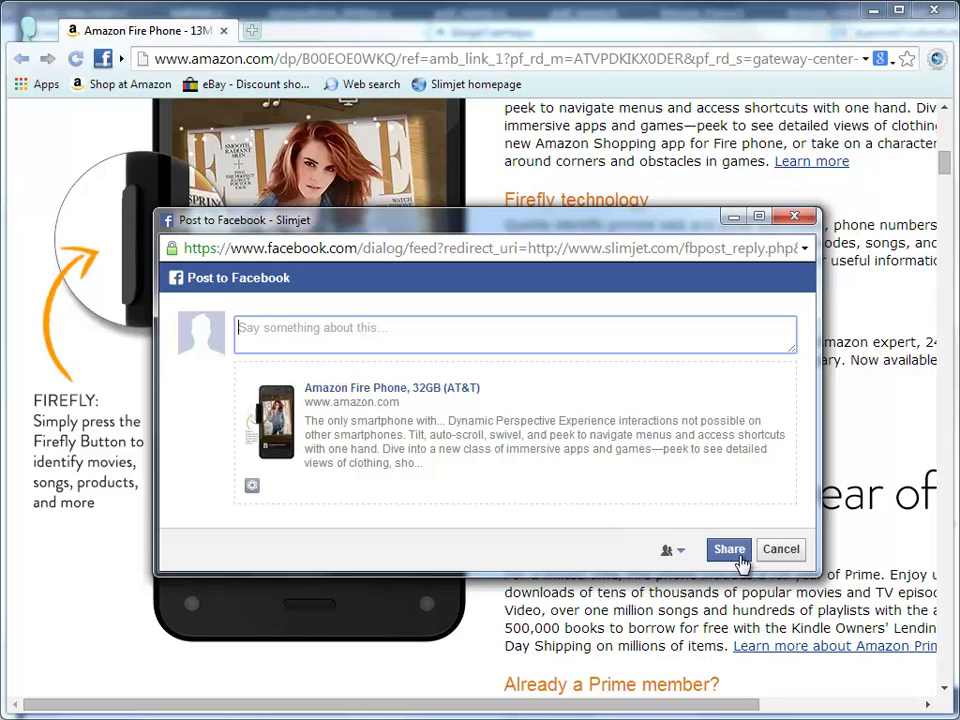
click(728, 548)
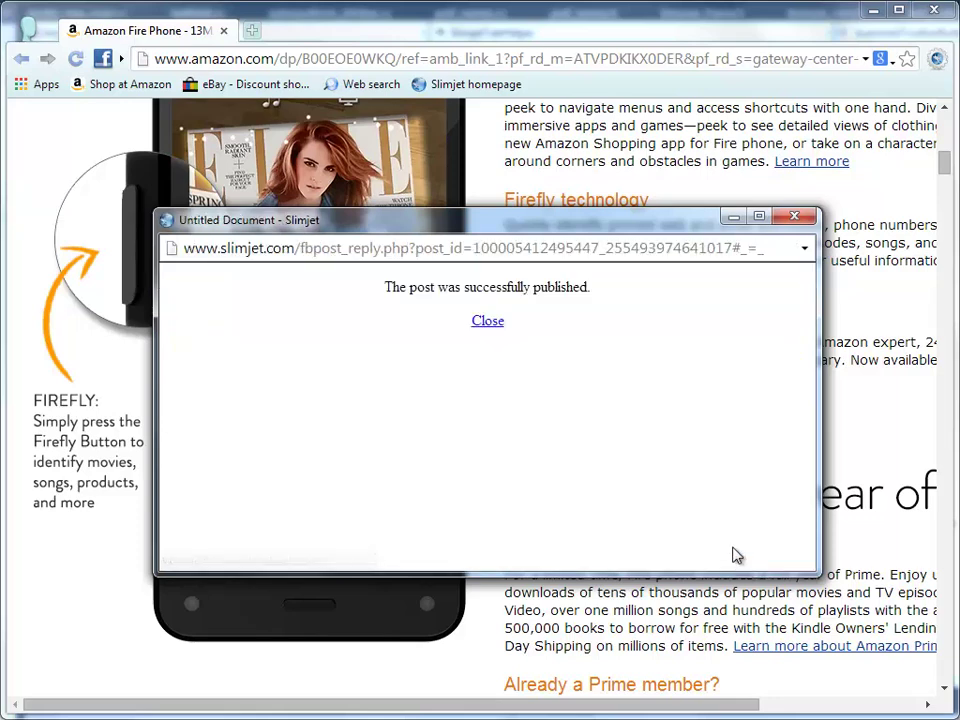
click(488, 320)
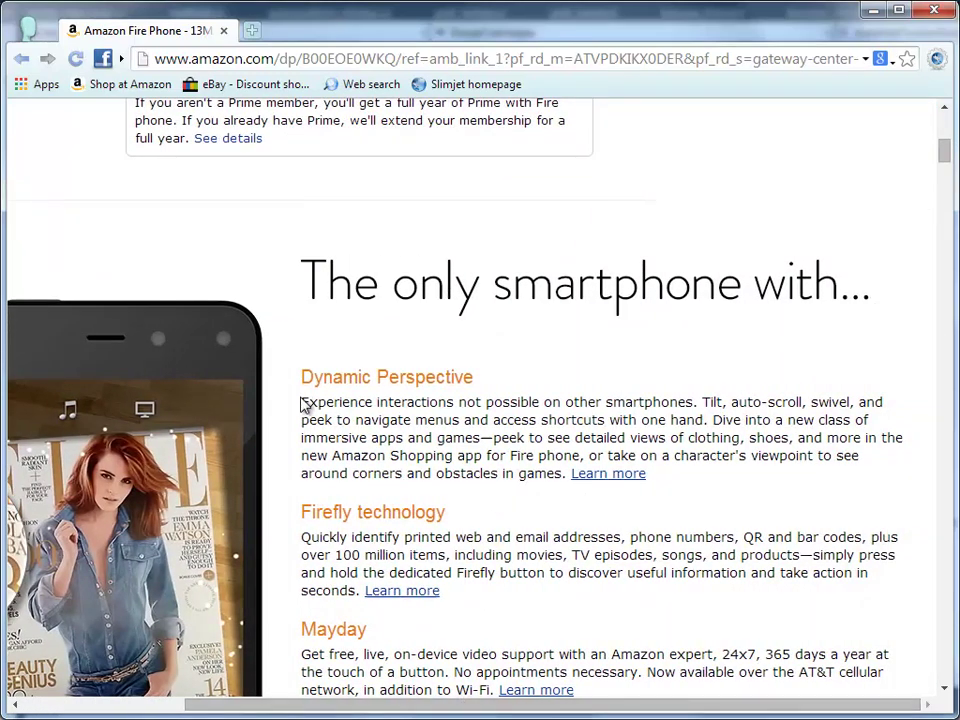
Select the Dynamic Perspective paragraph and publish it as a Facebook post.
drag(300, 402, 532, 456)
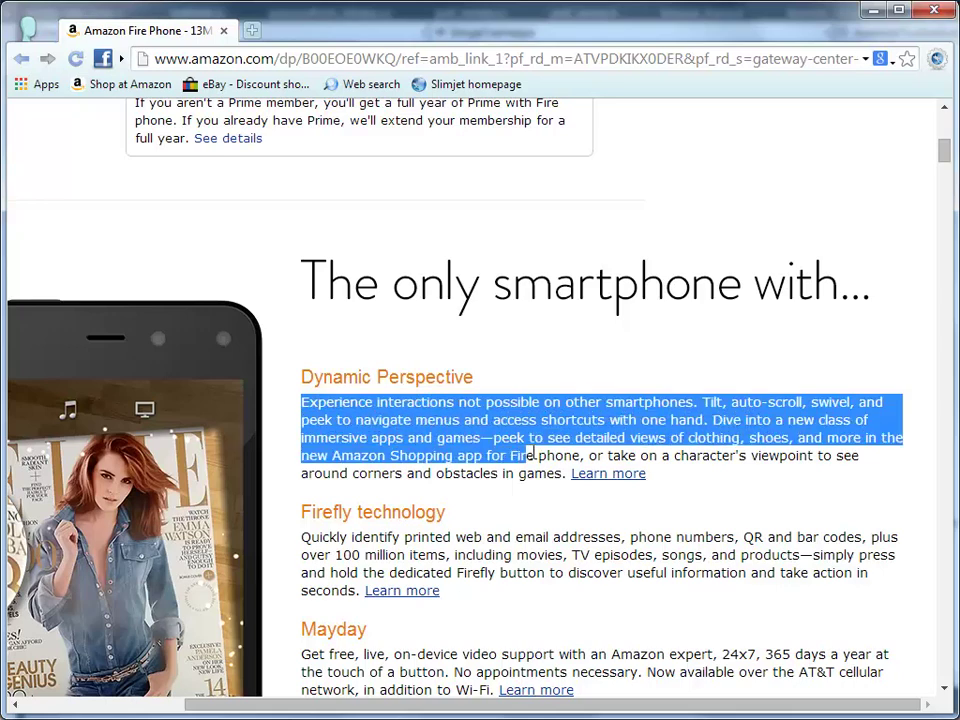
drag(520, 456, 564, 472)
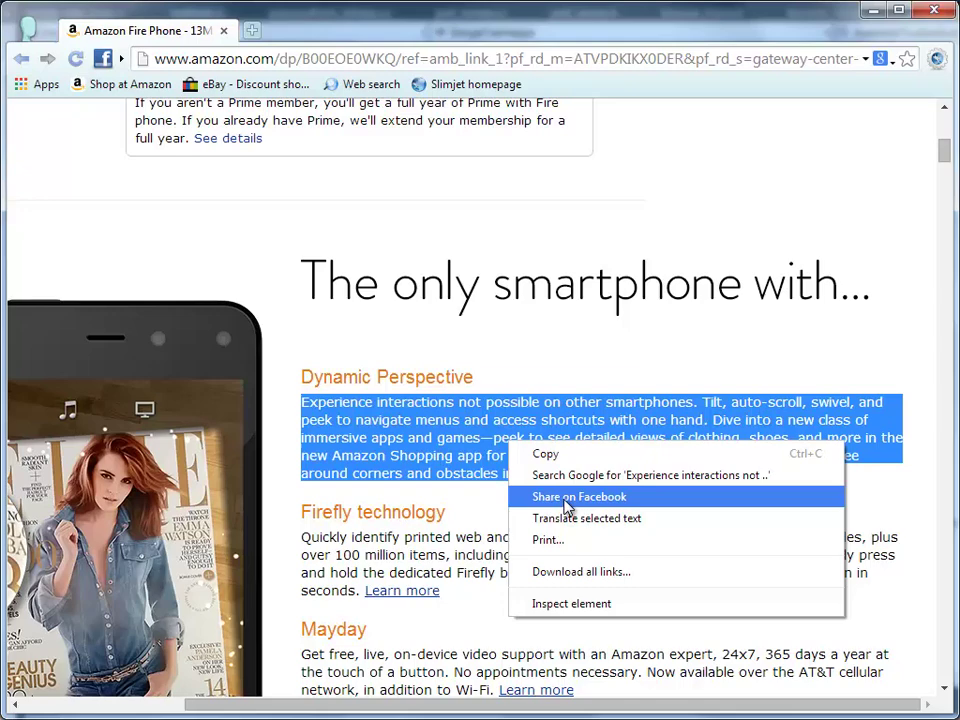
click(580, 496)
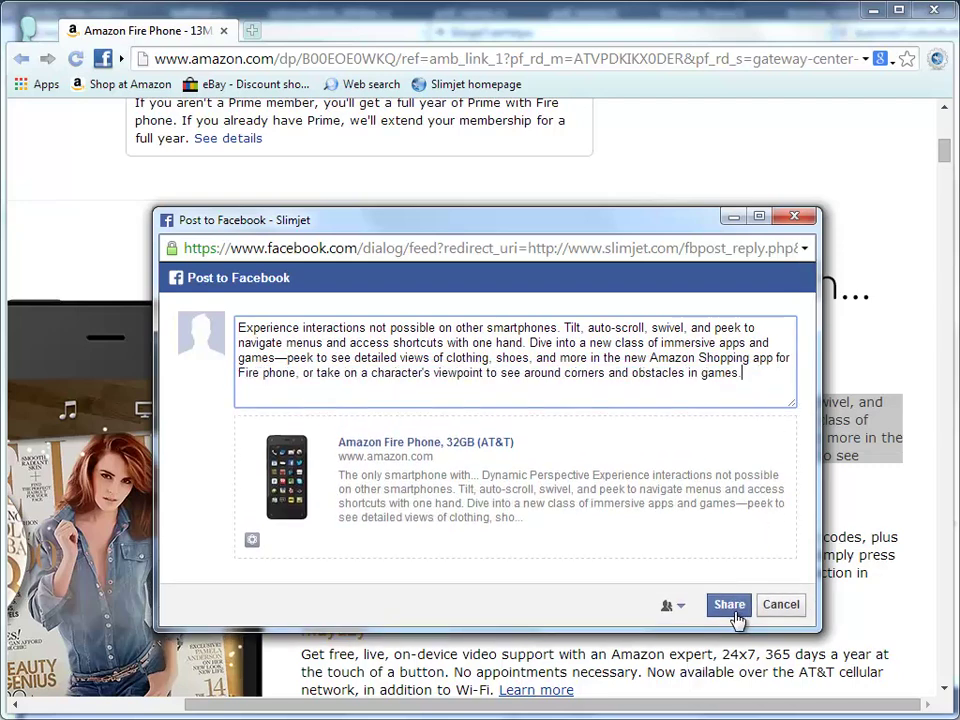
click(728, 604)
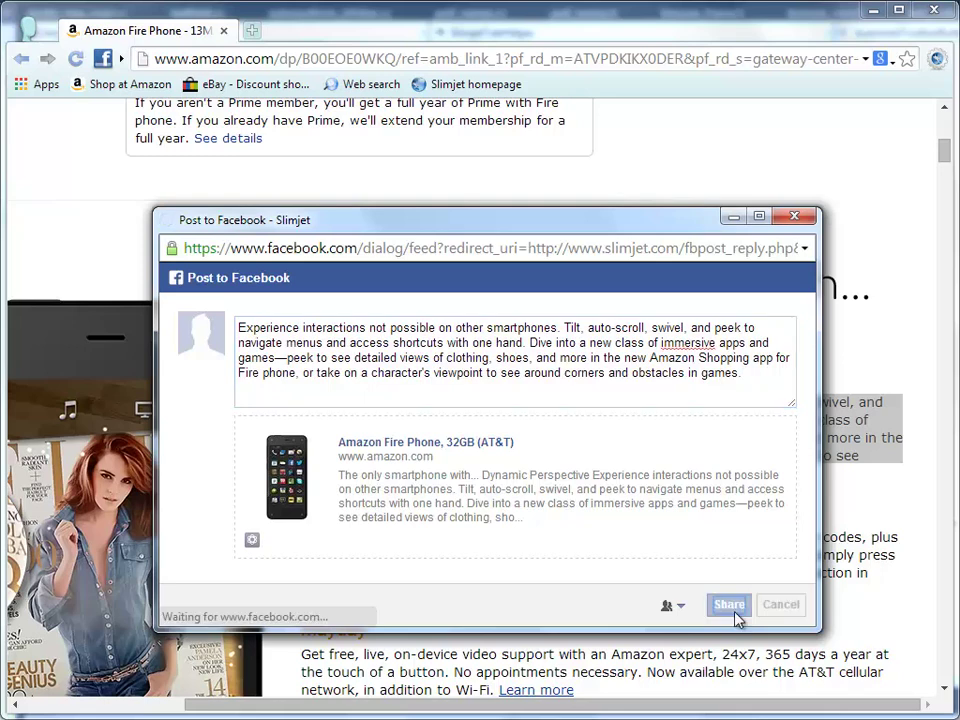
click(728, 604)
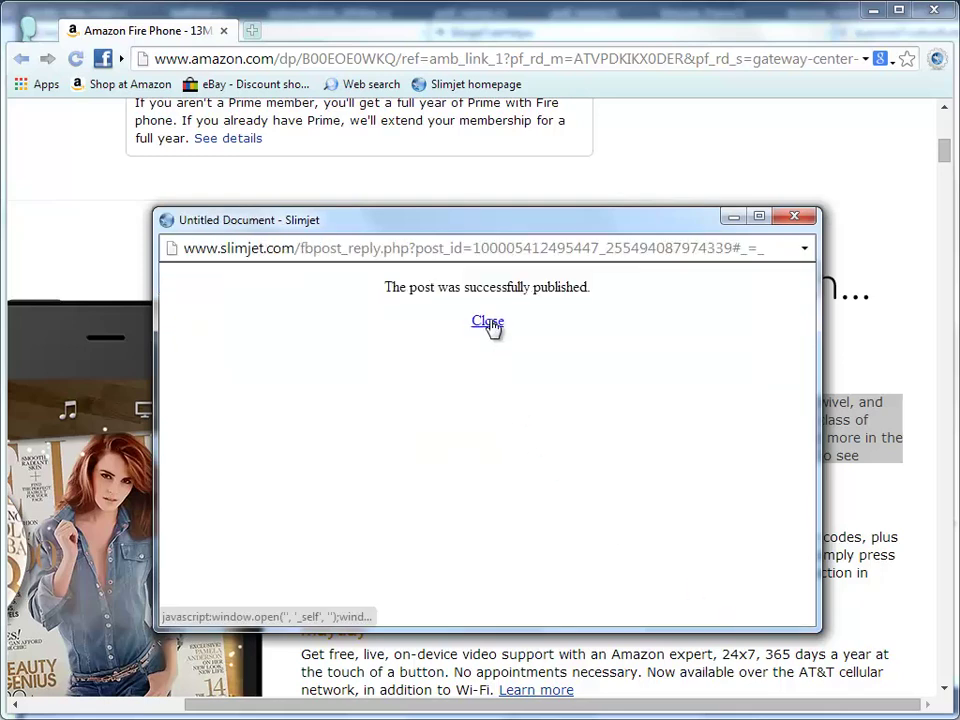
click(488, 320)
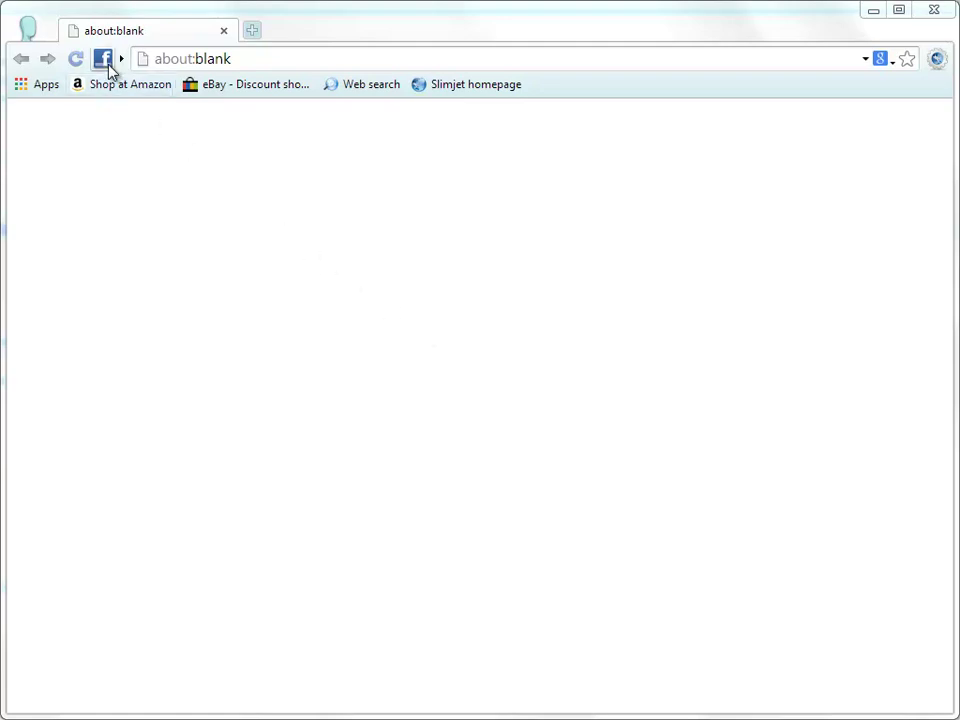
Open Facebook from its bookmark and pick a photo to upload, triggering the photo shrinking prompt.
click(104, 58)
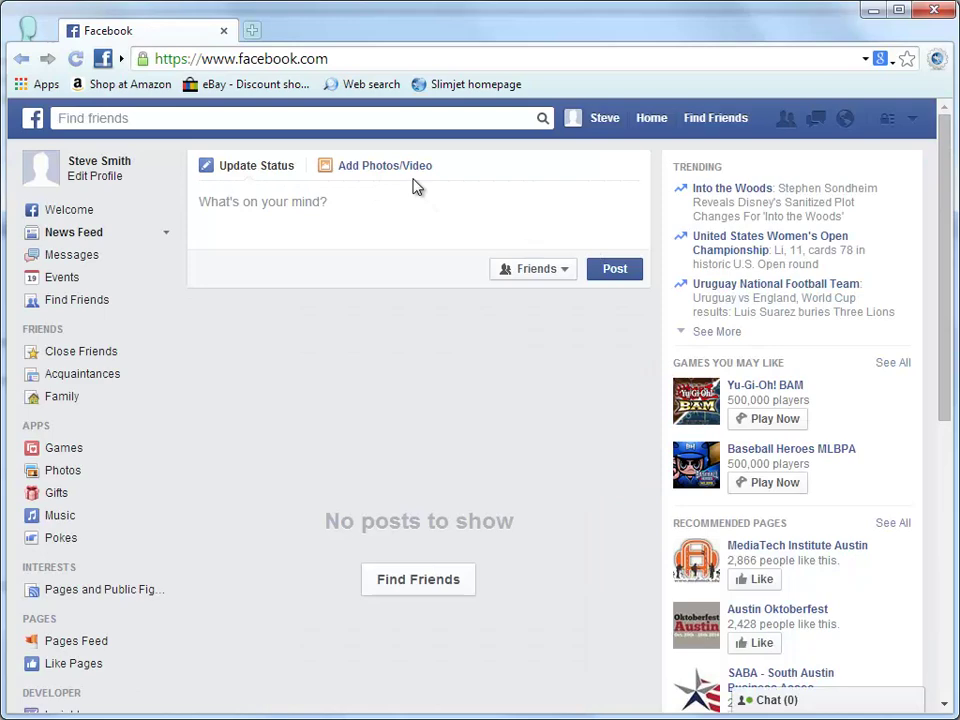
click(384, 164)
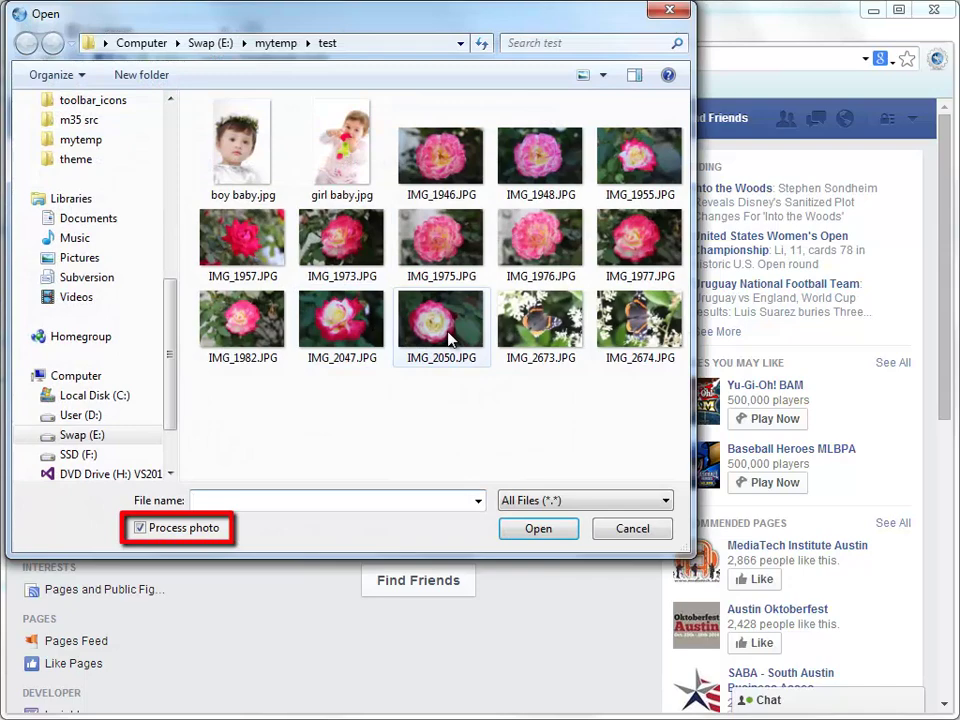
click(140, 528)
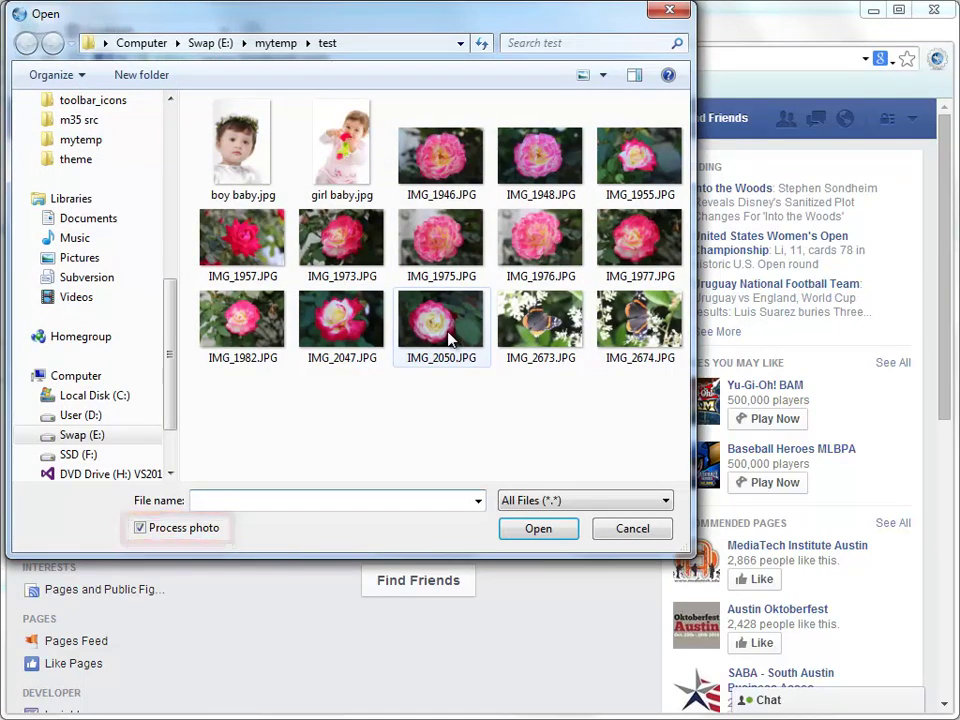
click(538, 528)
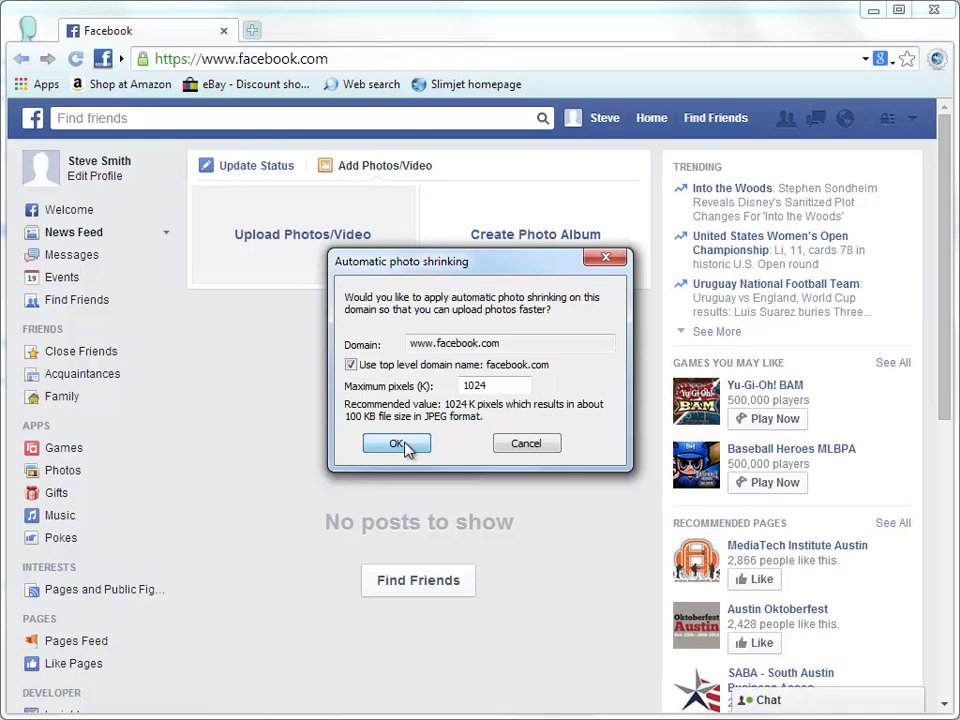
Accept automatic shrinking for facebook.com and try frames until the butterfly photo wears Green Leaves.
click(396, 444)
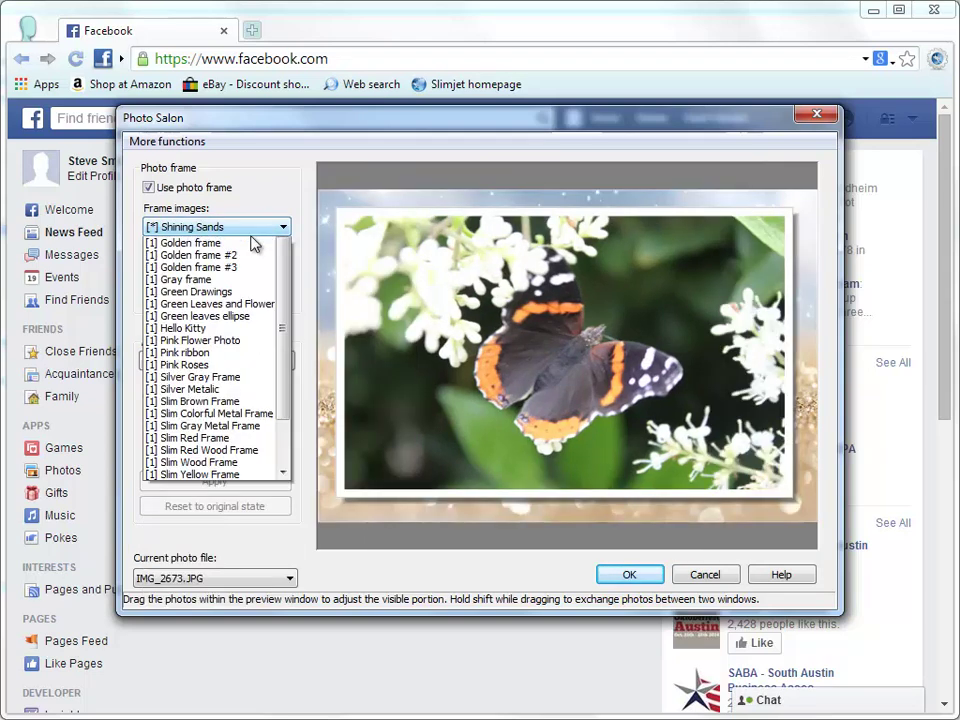
click(196, 292)
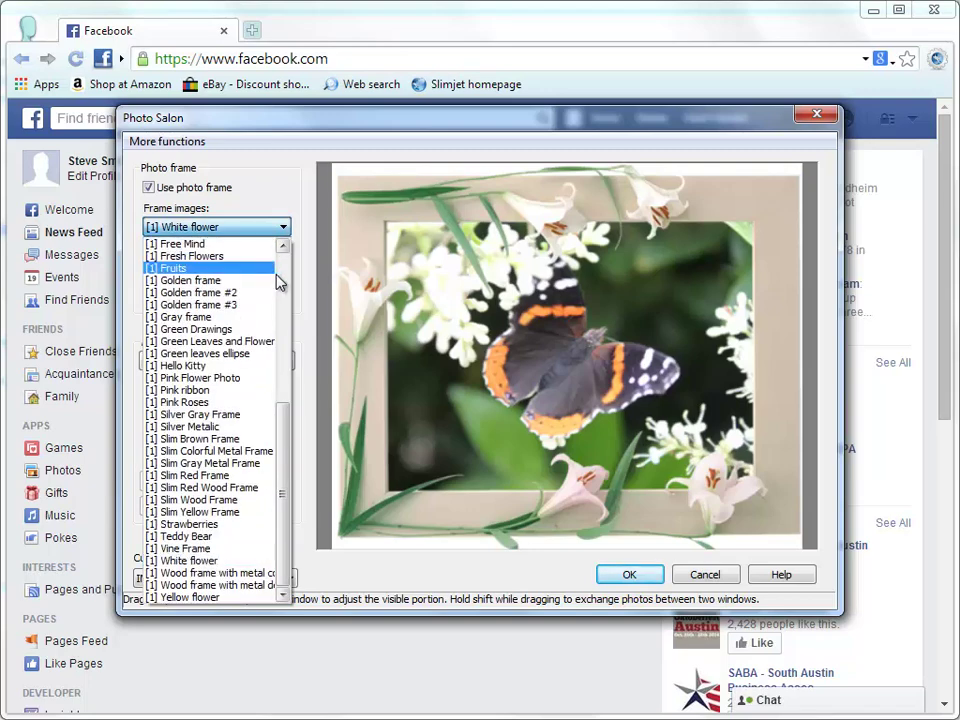
click(176, 268)
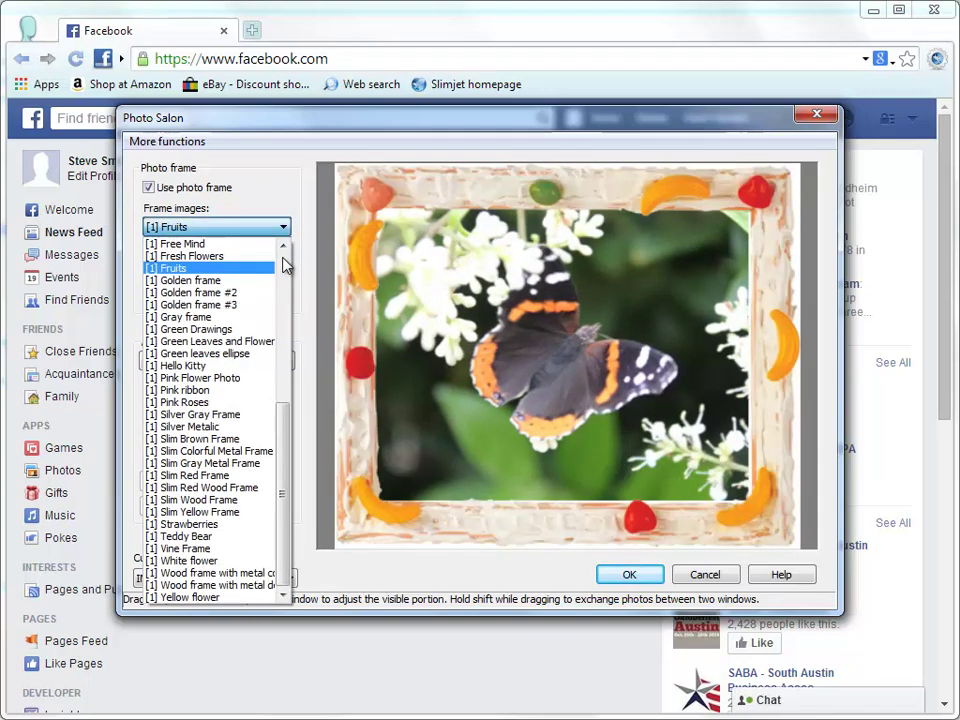
click(216, 226)
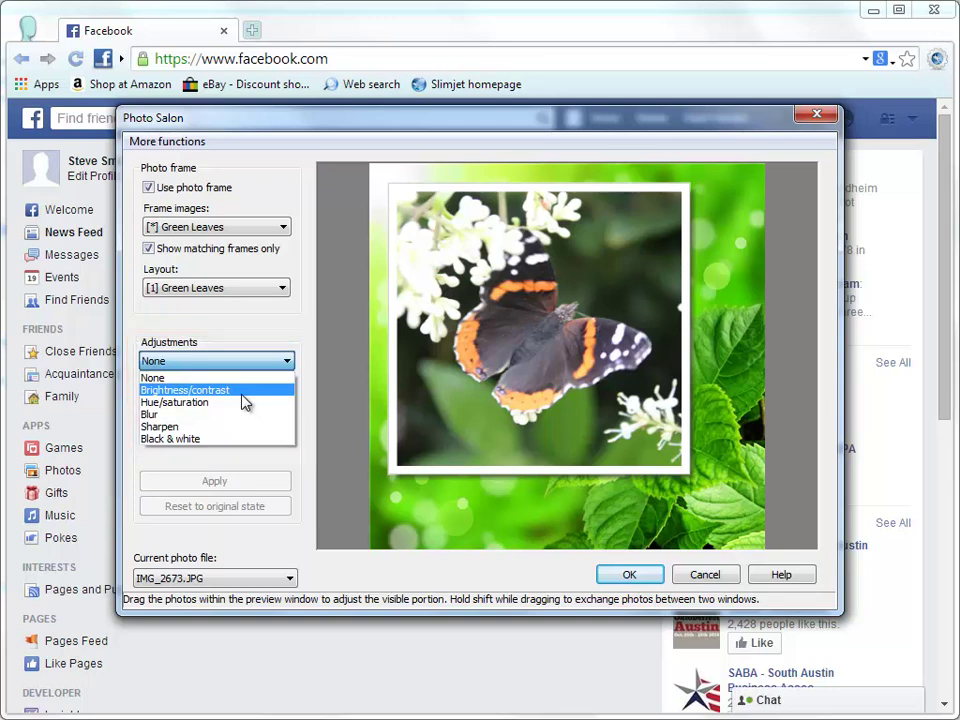
Adjust brightness, reset to the original state, and finalize the framed photo into the post composer.
click(184, 388)
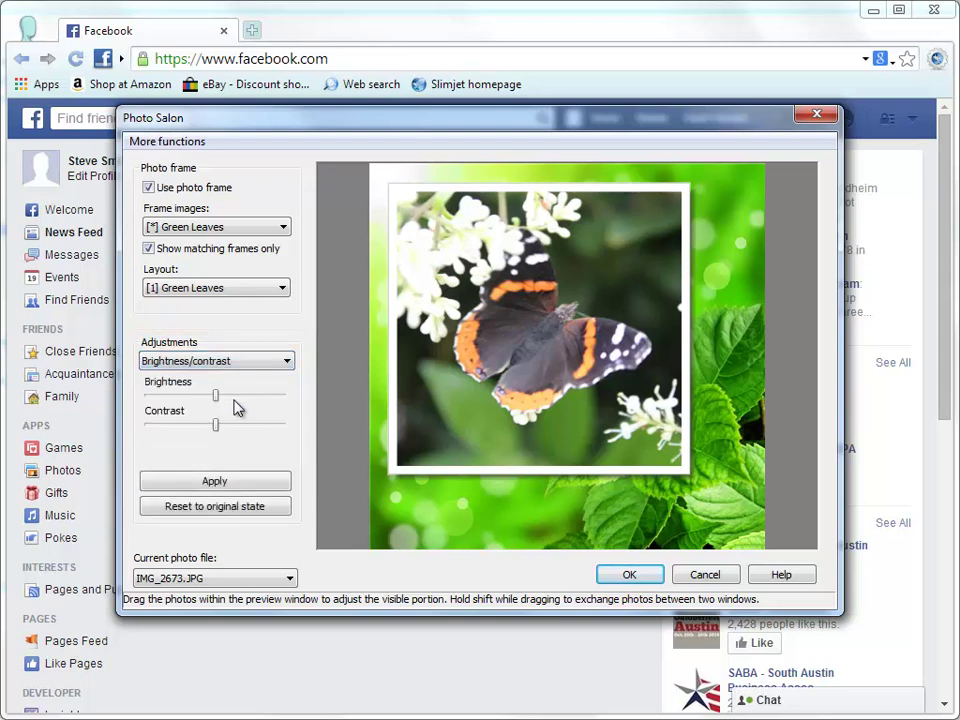
drag(214, 396, 222, 396)
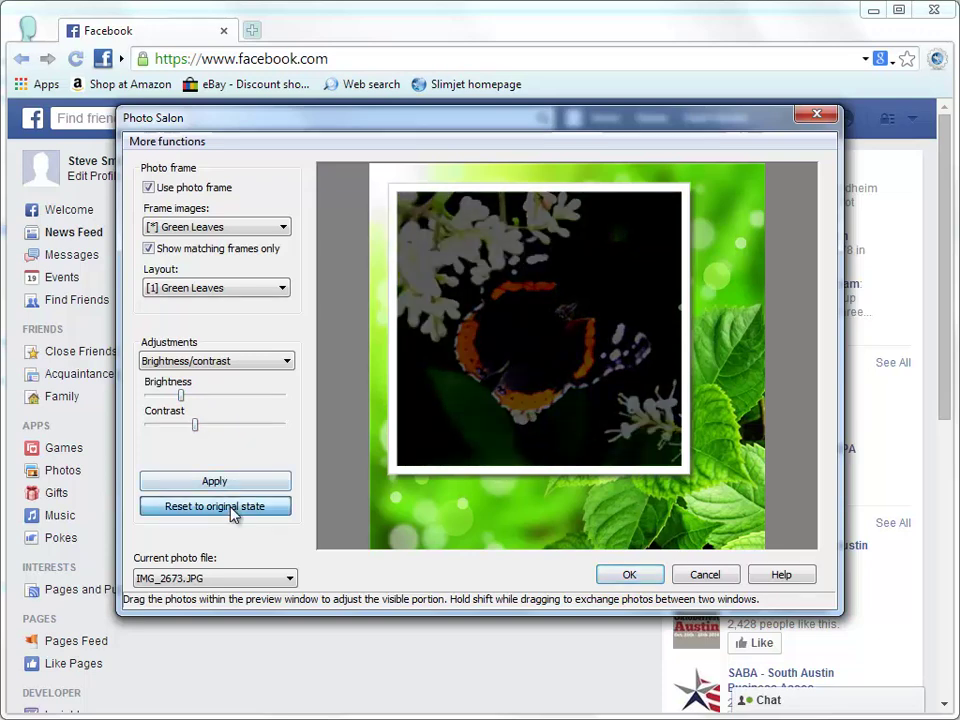
click(214, 506)
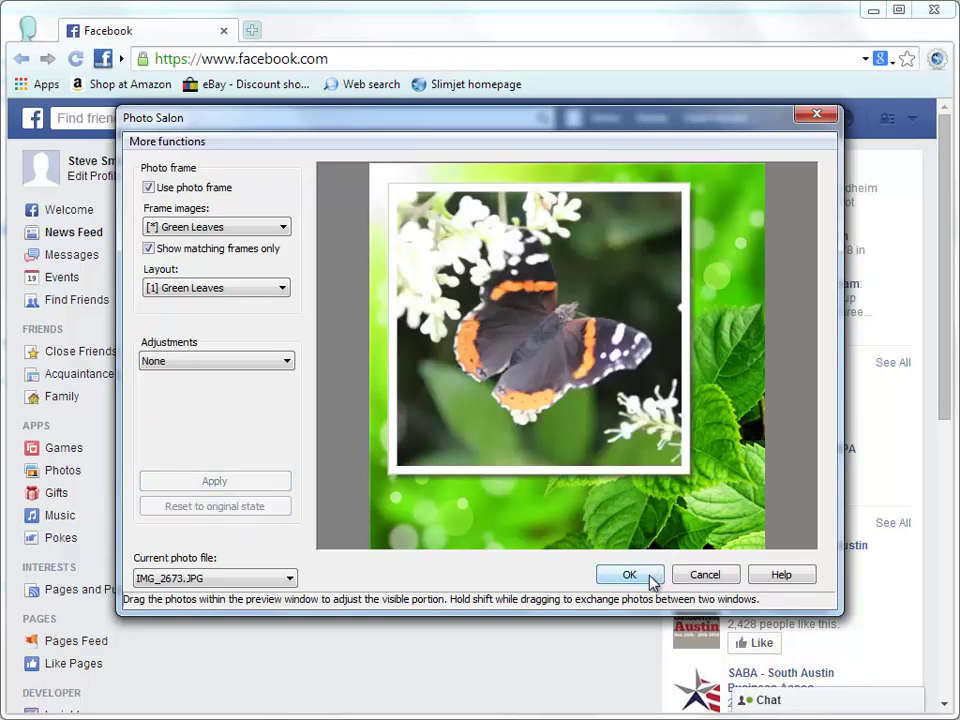
click(628, 574)
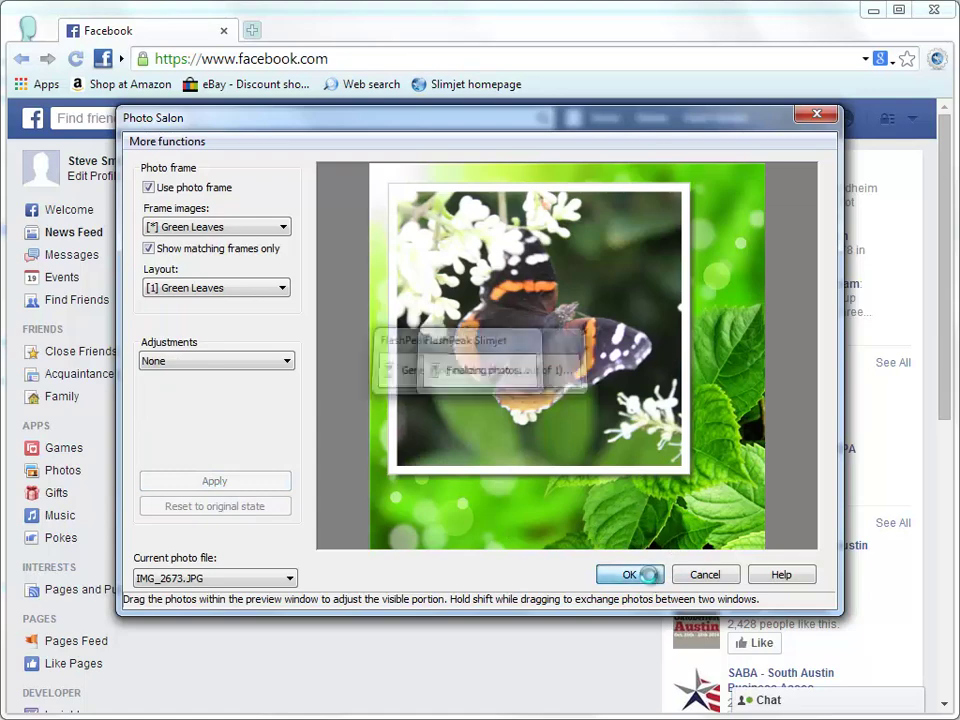
click(628, 574)
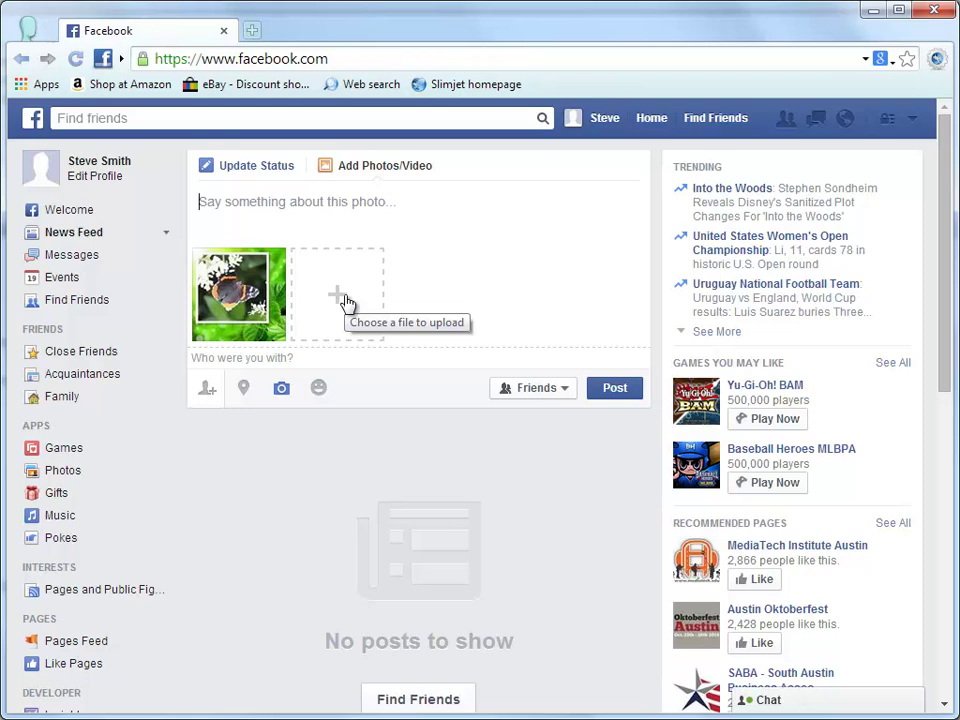
Add the two baby photos and frame them as a Double Portrait Calendar.
click(344, 296)
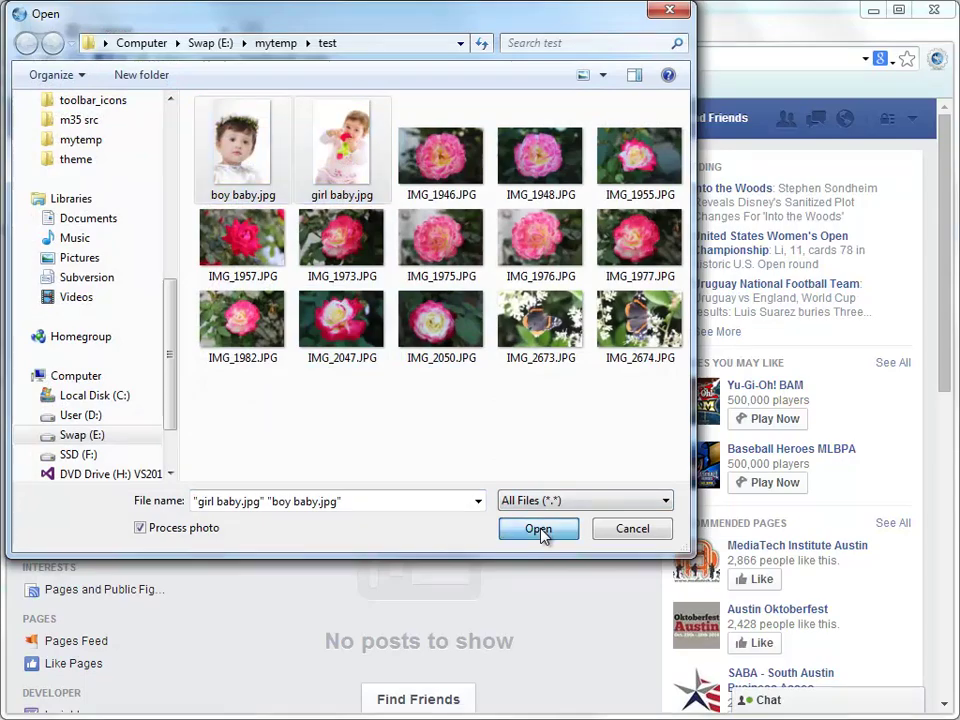
click(538, 528)
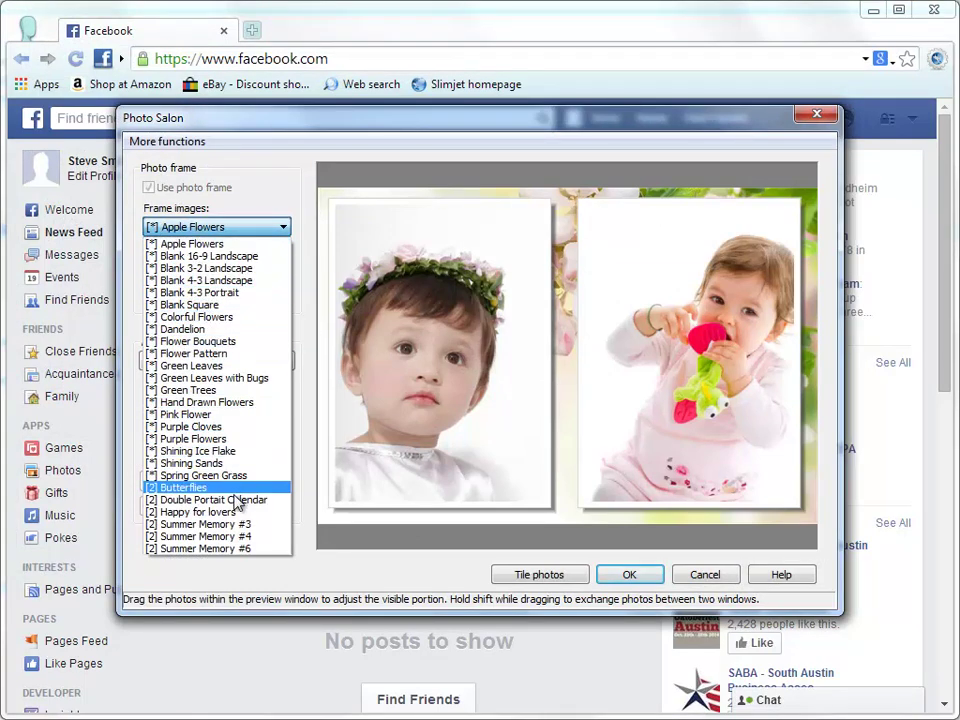
click(210, 500)
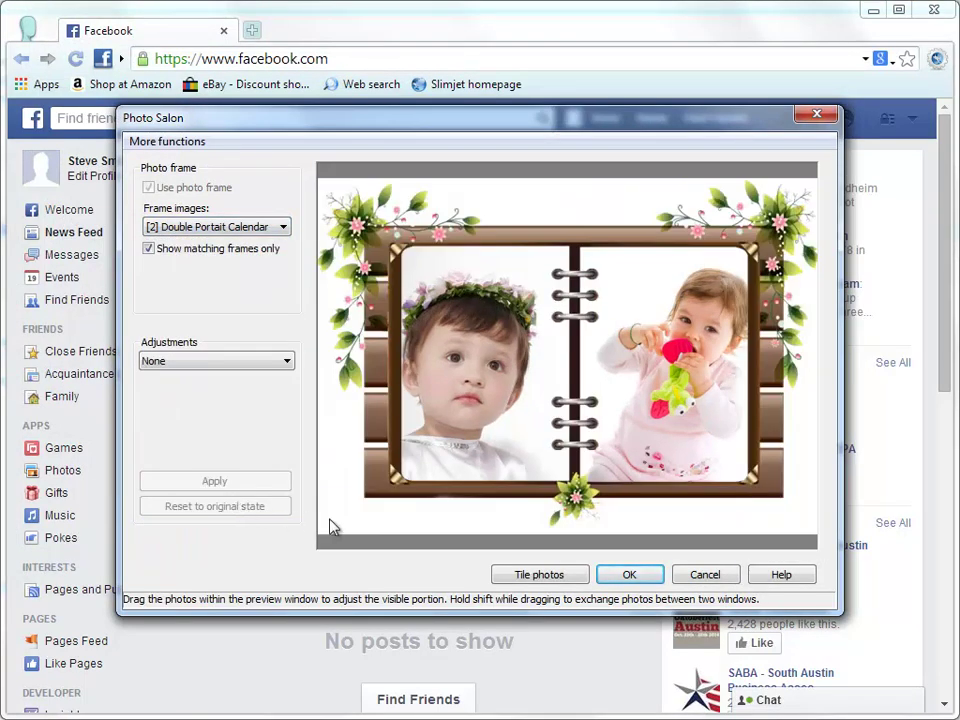
click(628, 574)
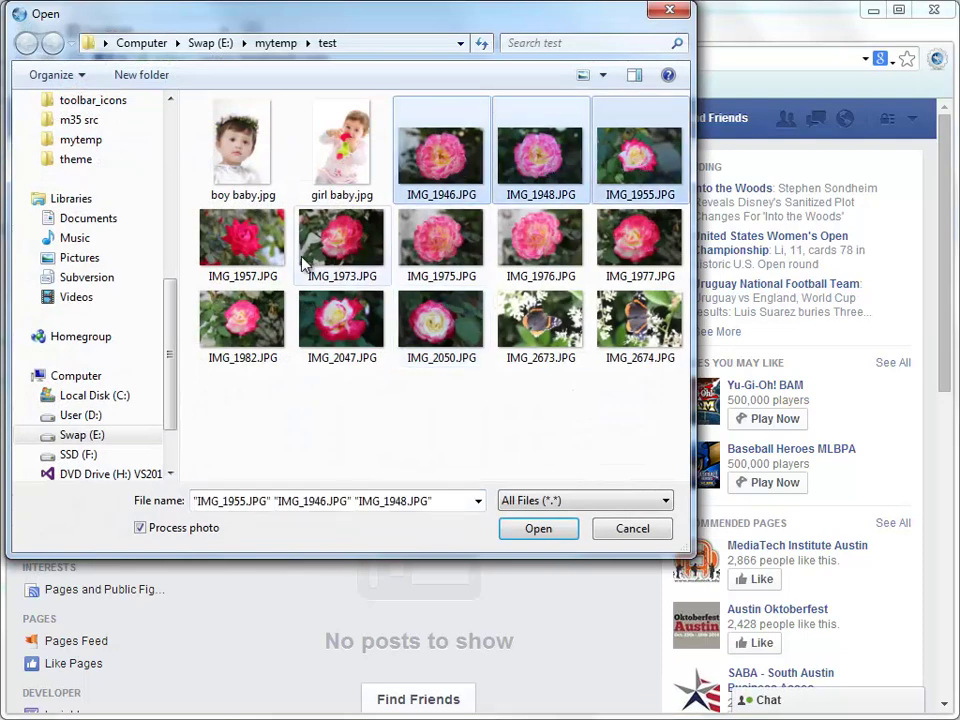
Tile the rose photos into one collage with the Girls like flowers frame and finalize it.
click(242, 236)
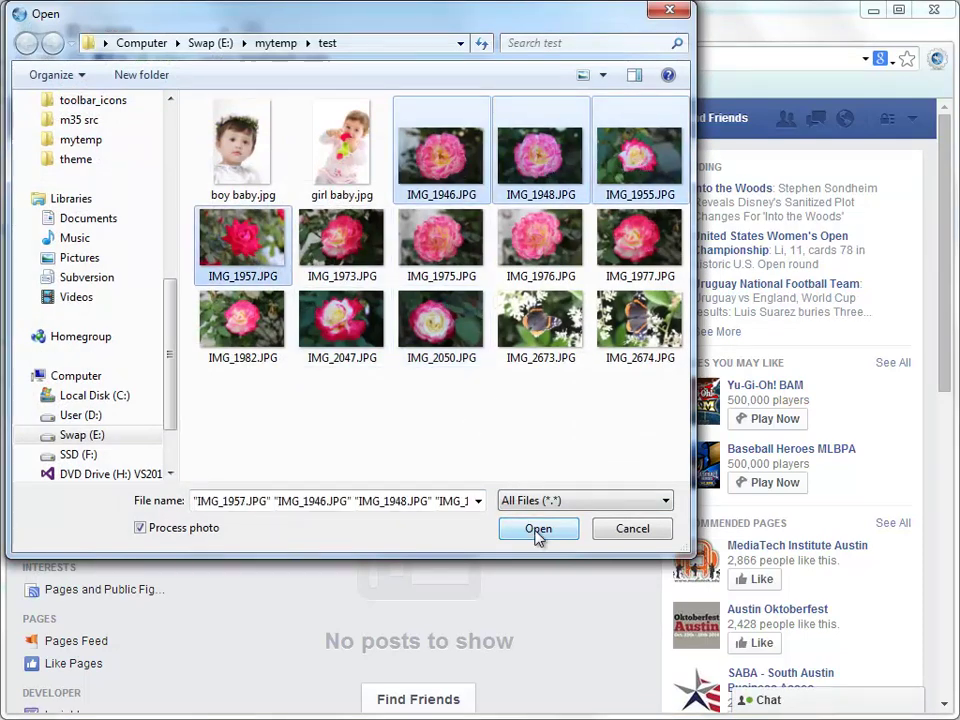
click(538, 528)
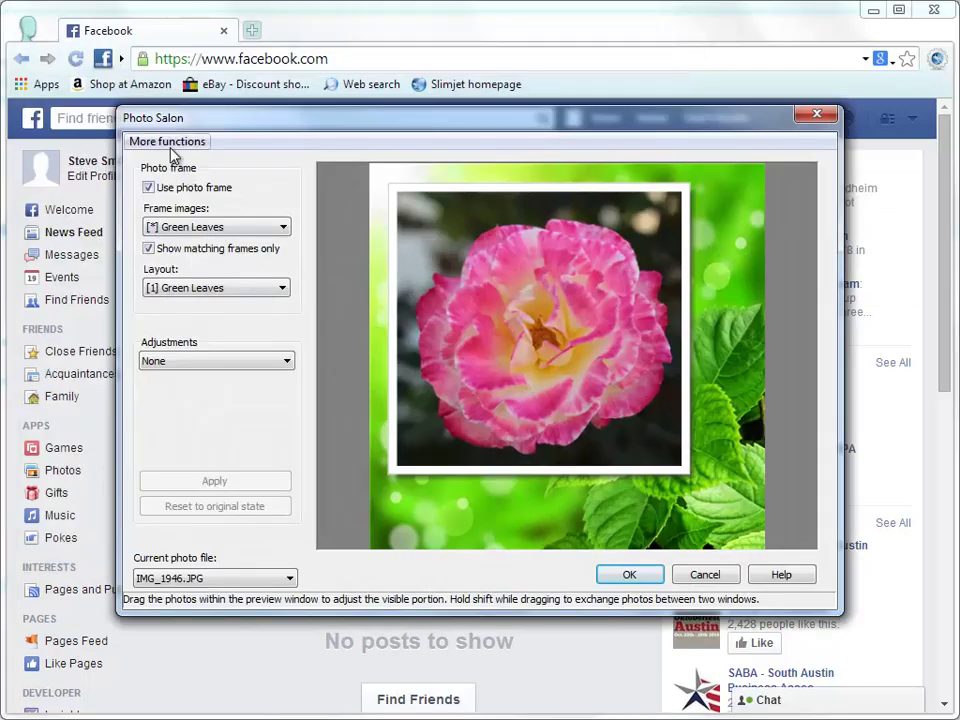
click(168, 140)
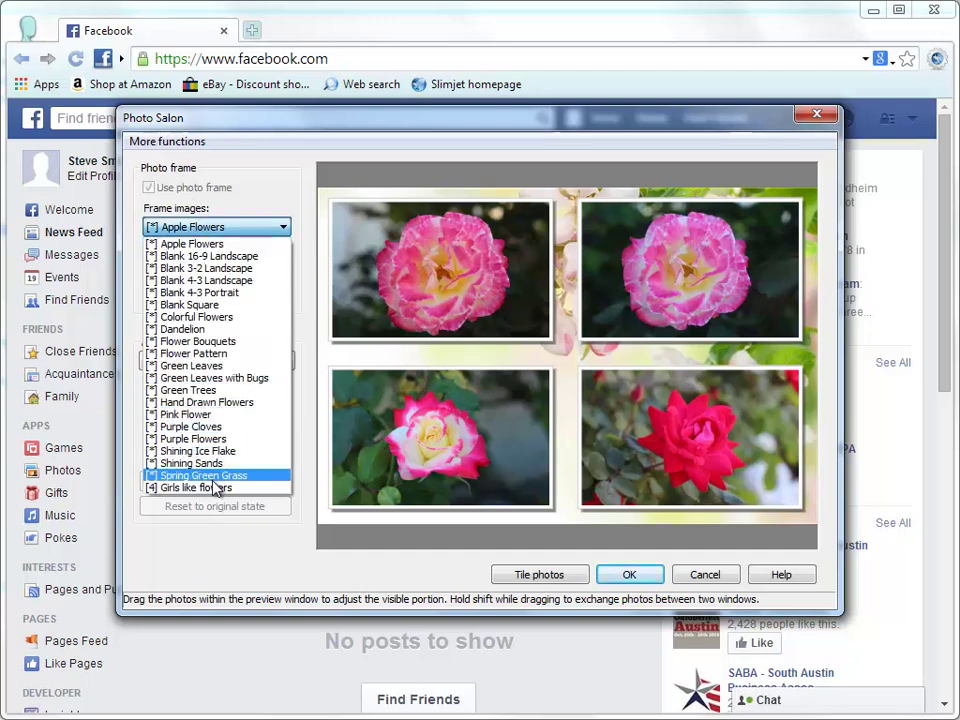
click(190, 488)
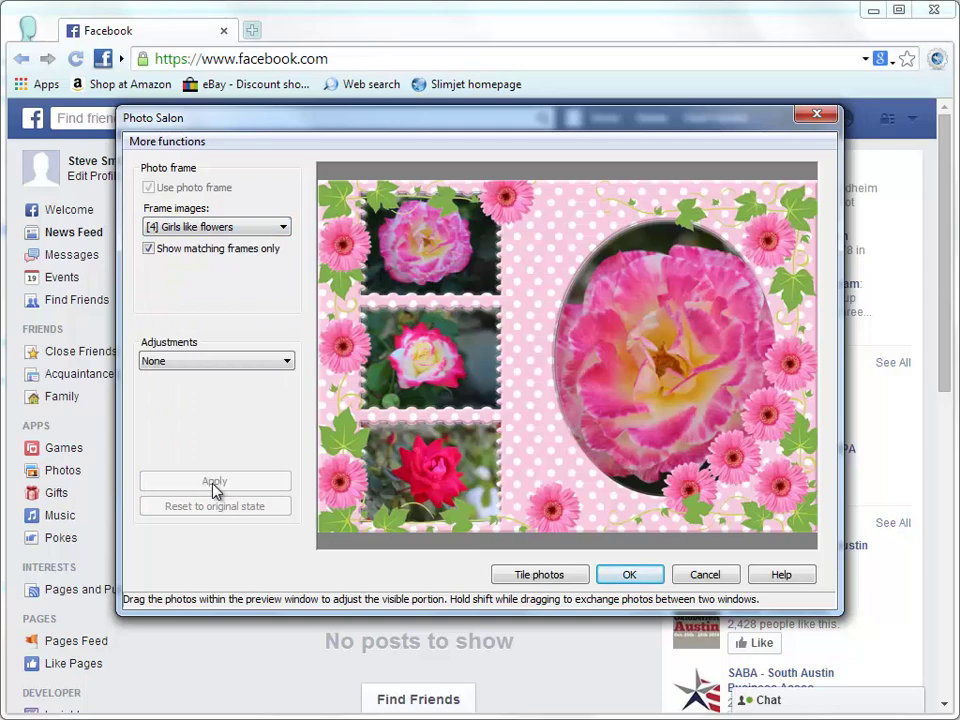
click(628, 574)
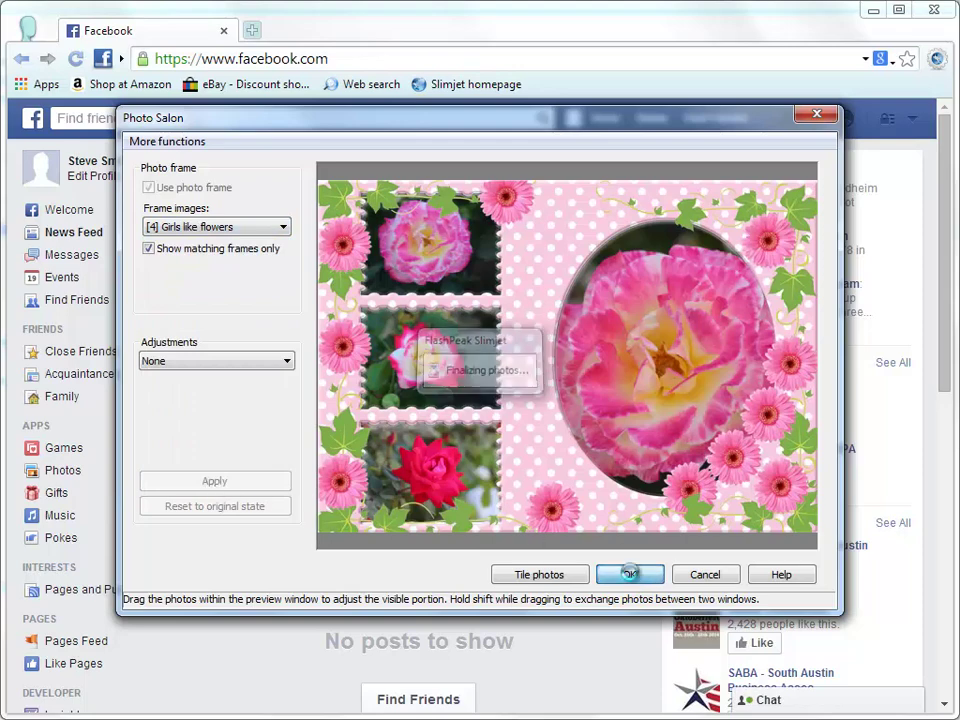
click(630, 574)
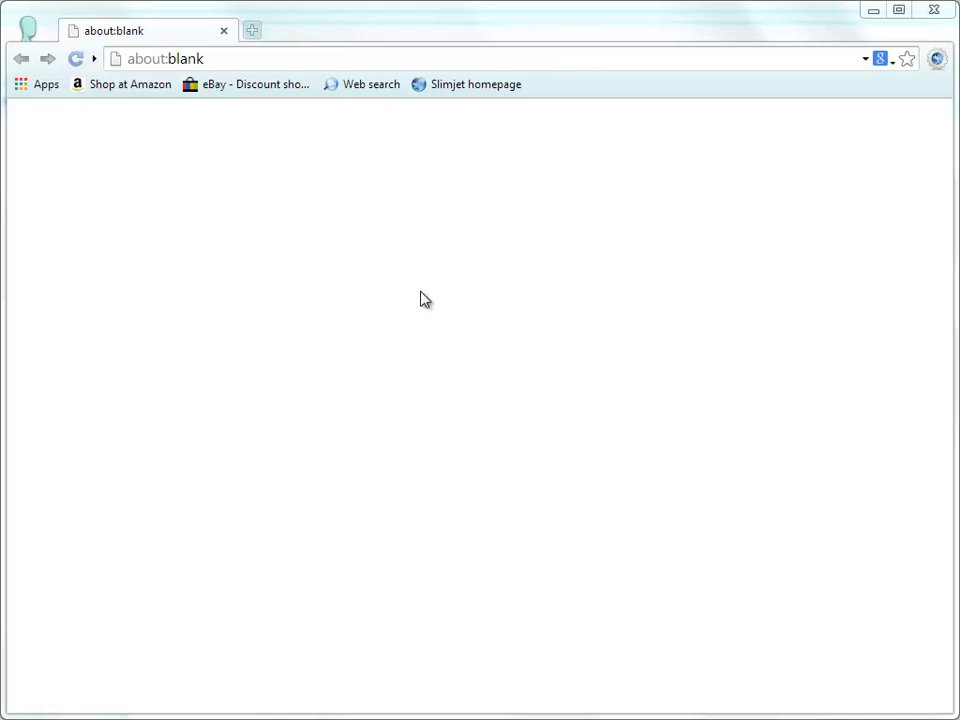
Add the Weather button through Customize toolbar and choose Change my location from its menu.
click(92, 58)
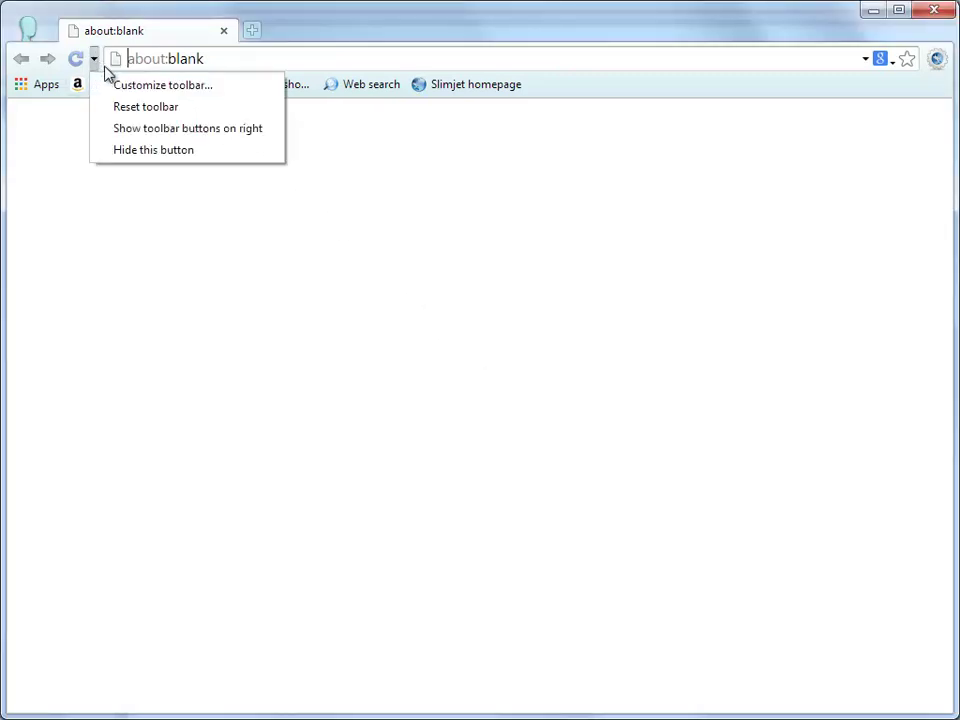
click(162, 84)
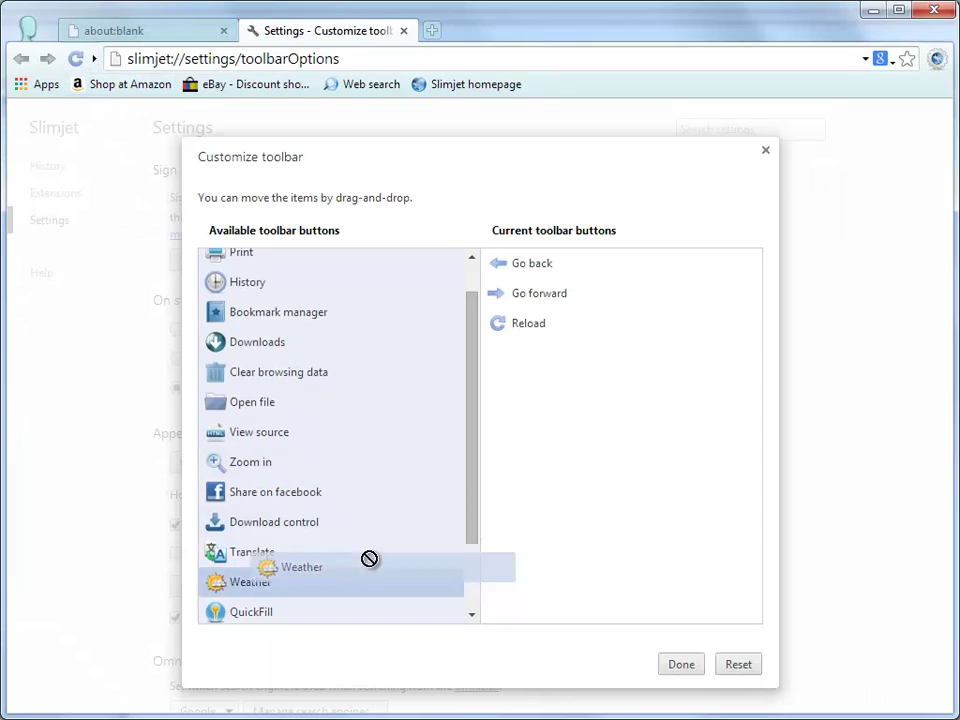
click(680, 664)
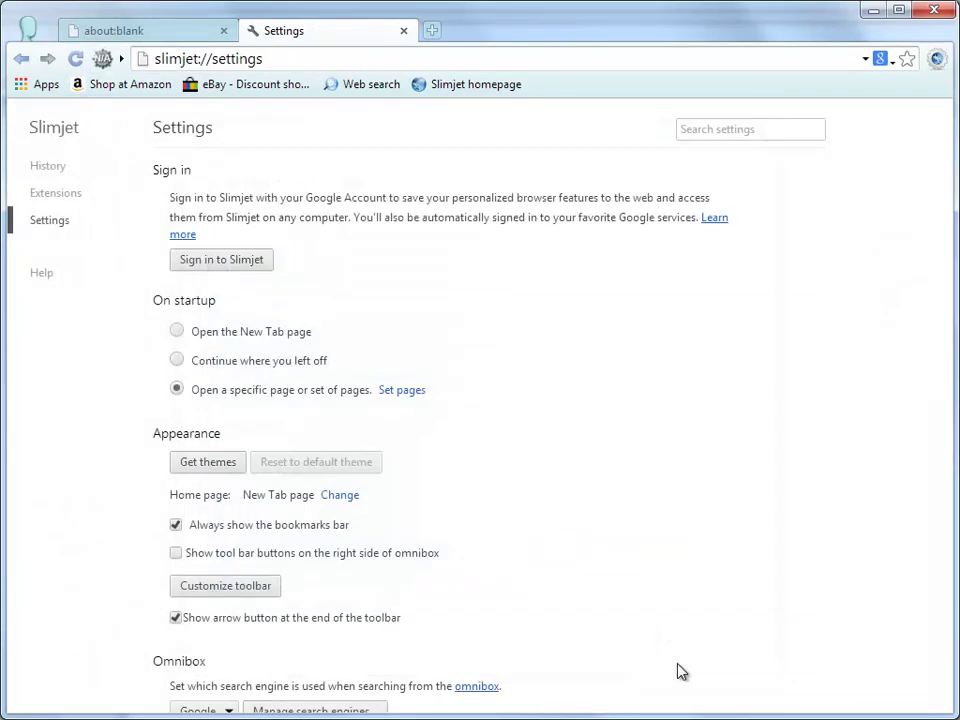
click(102, 58)
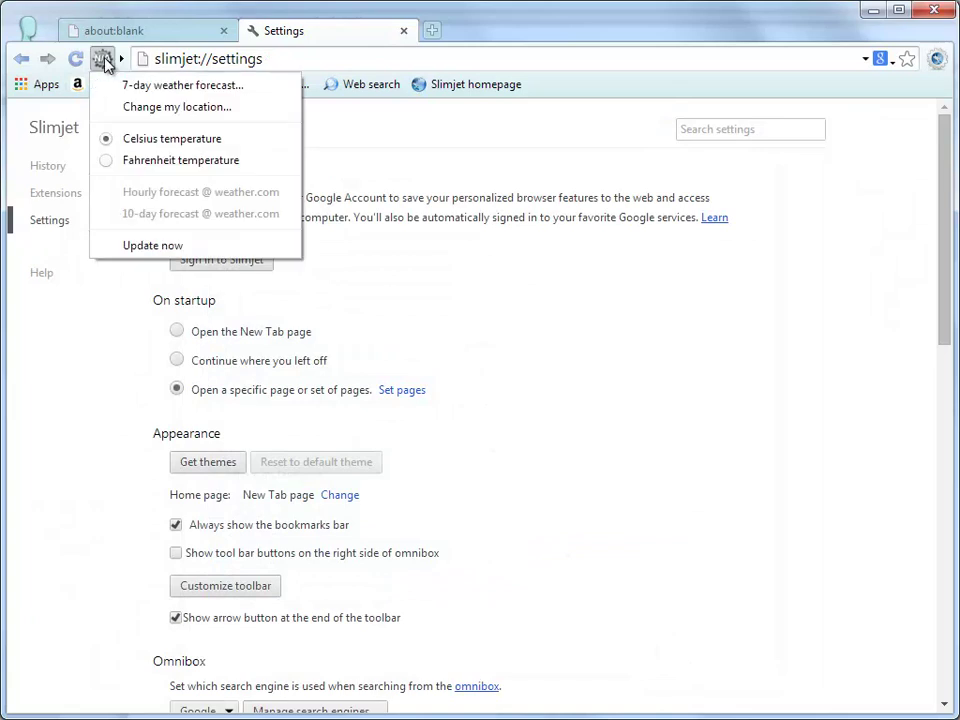
click(176, 108)
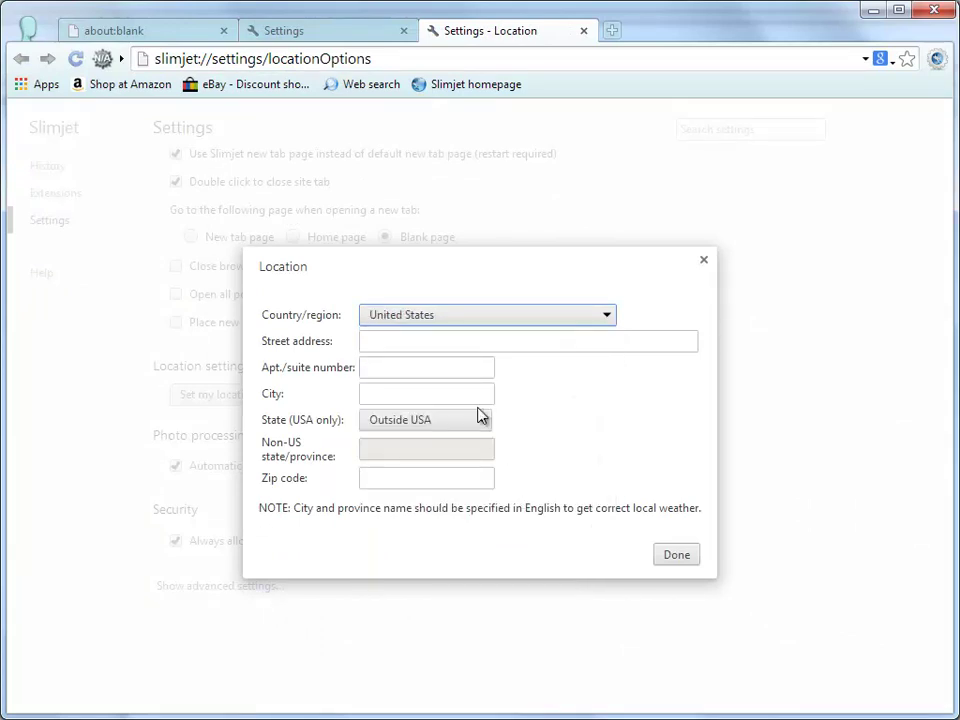
Set the weather location to Austin, Texas, zip code 78701 and save it.
text(Austin)
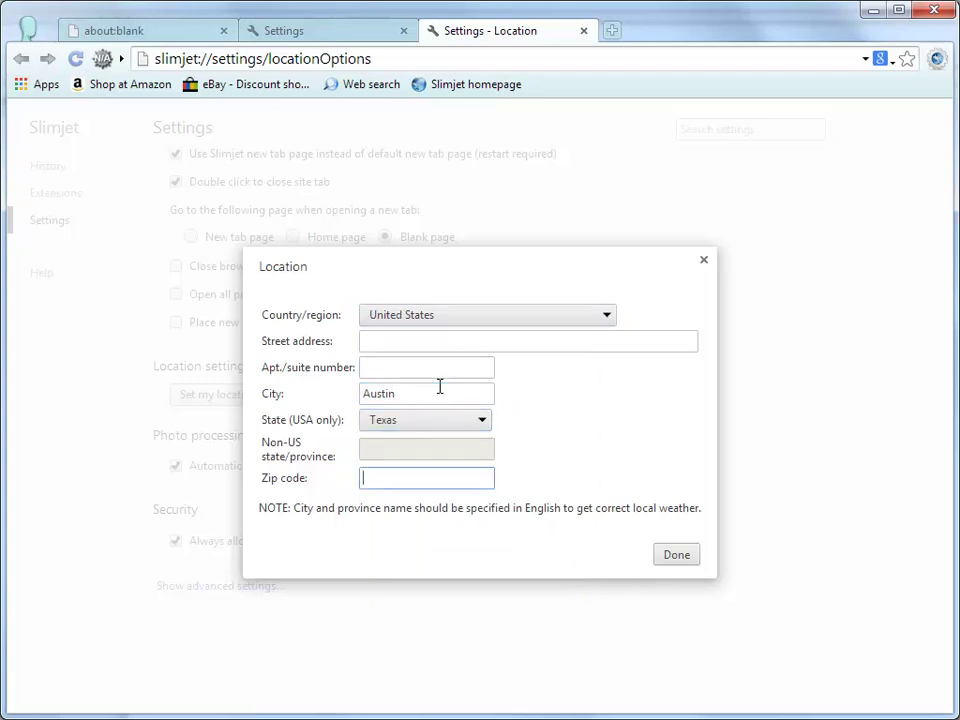
text(78701)
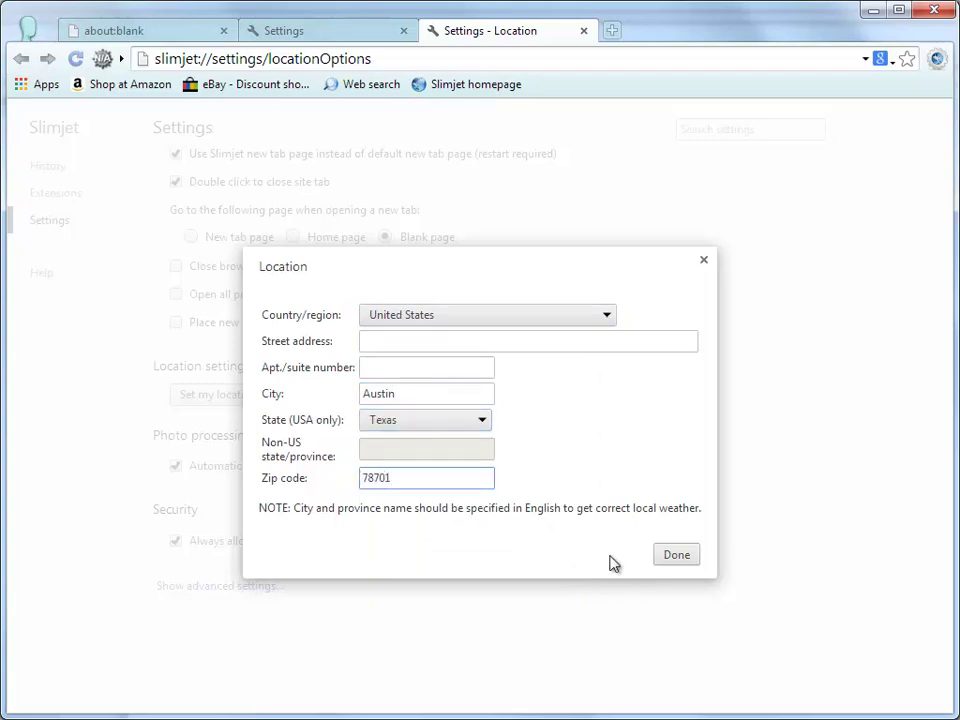
click(676, 554)
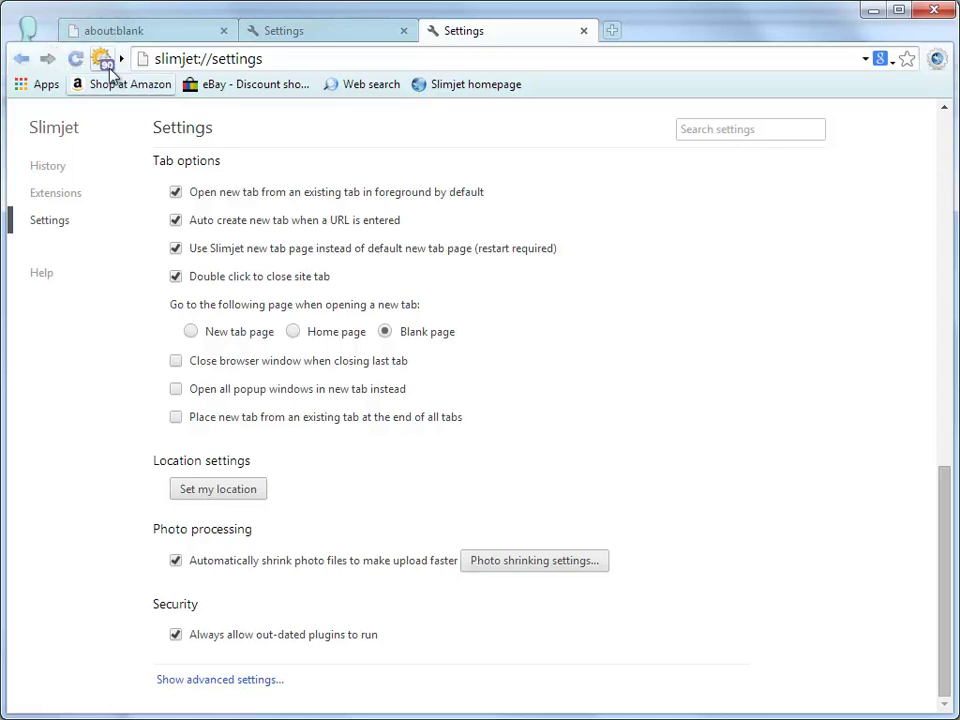
mouse_move(104, 58)
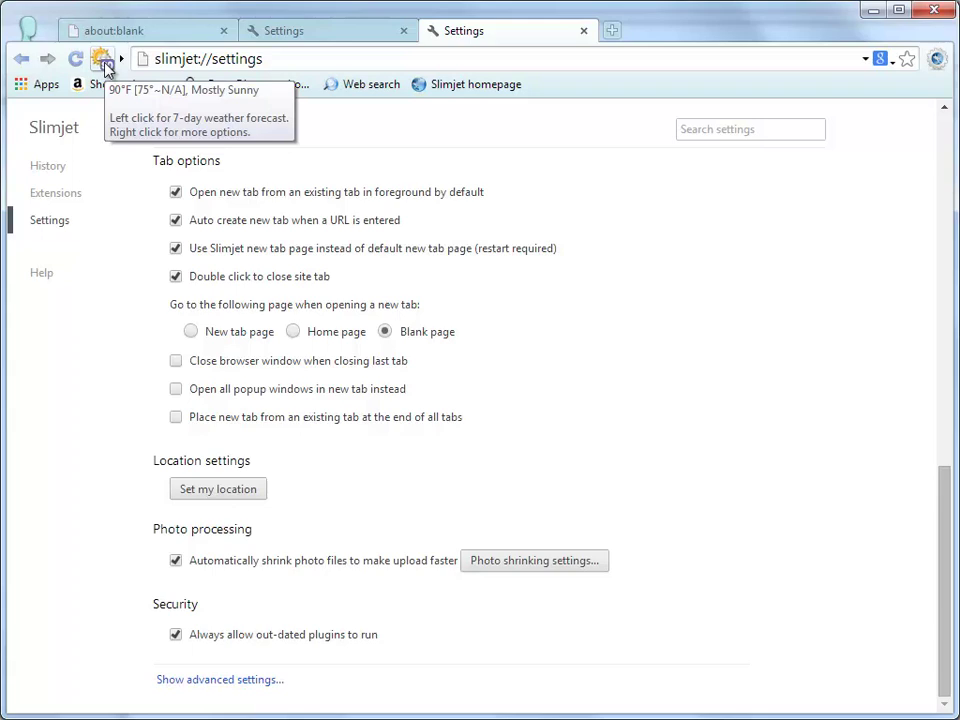
Switch the weather to Celsius temperatures and view the 7-day forecast for 78701.
right_click(100, 58)
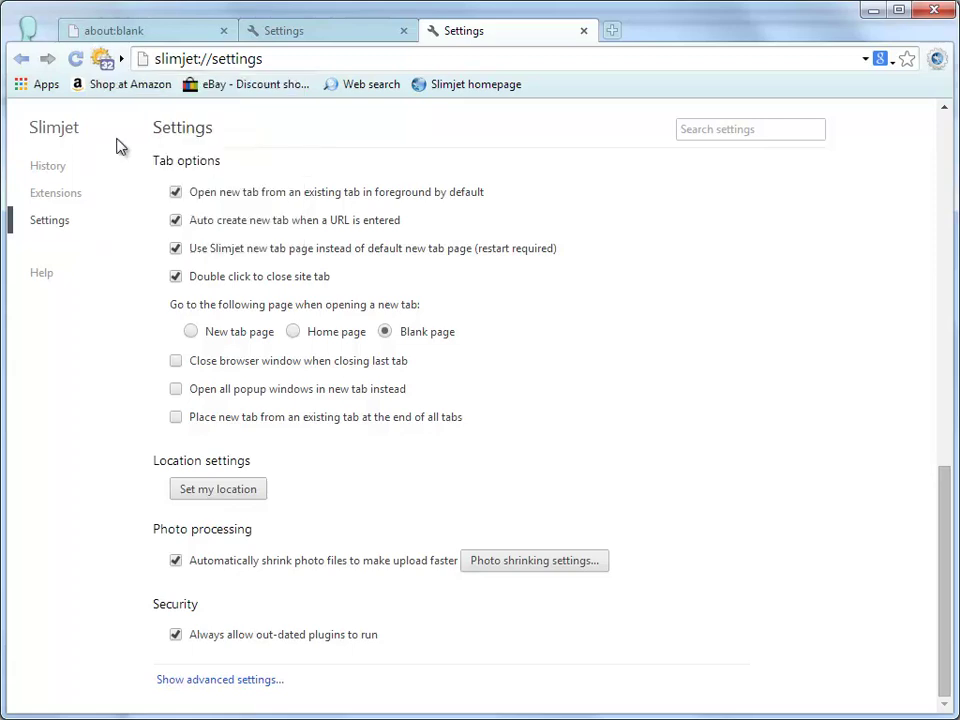
mouse_move(104, 58)
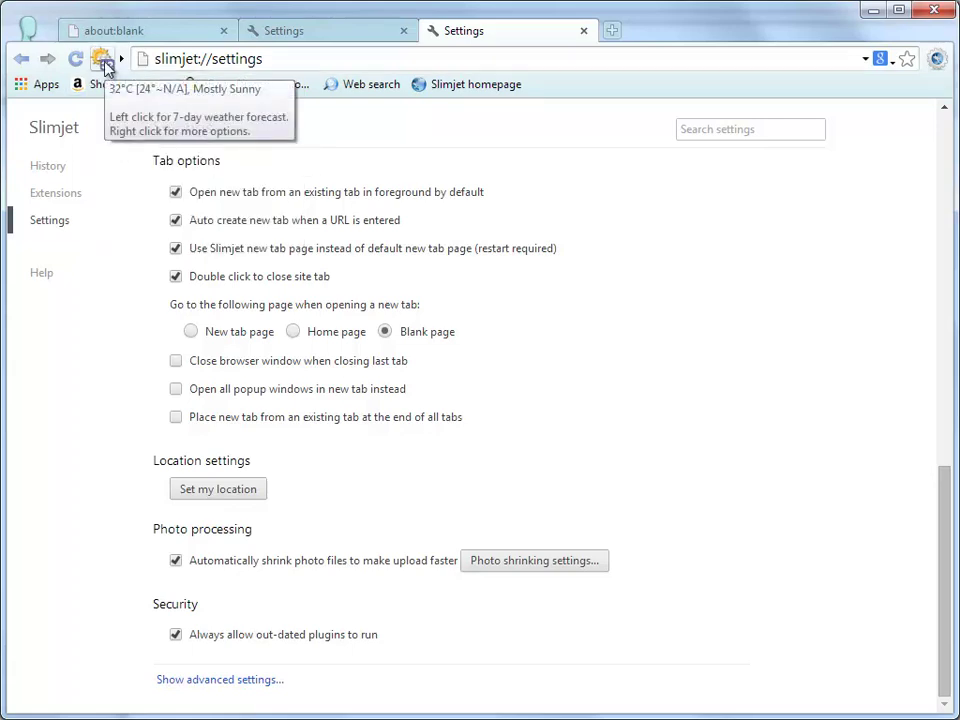
right_click(102, 58)
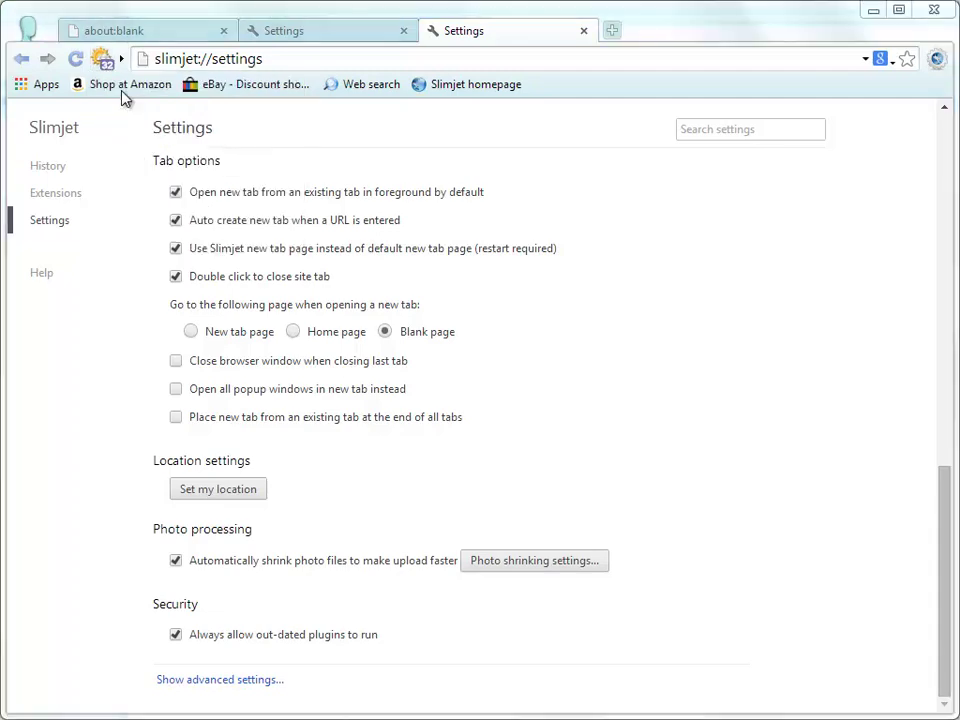
click(218, 488)
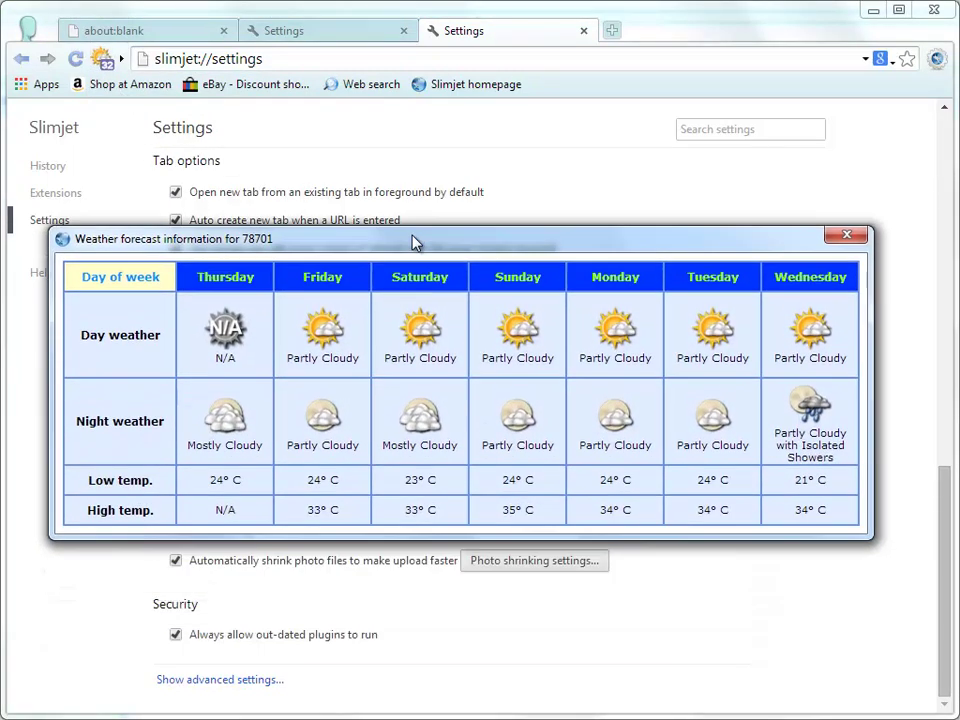
drag(416, 240, 424, 216)
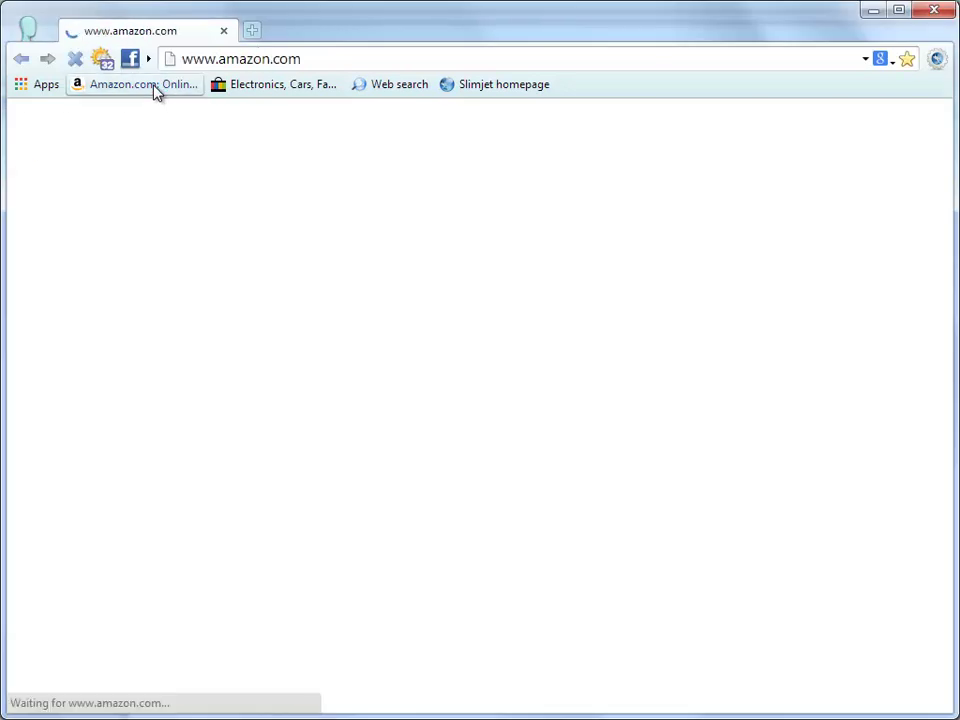
Create short aliases for the Amazon and Facebook pages from their tab menus.
right_click(140, 32)
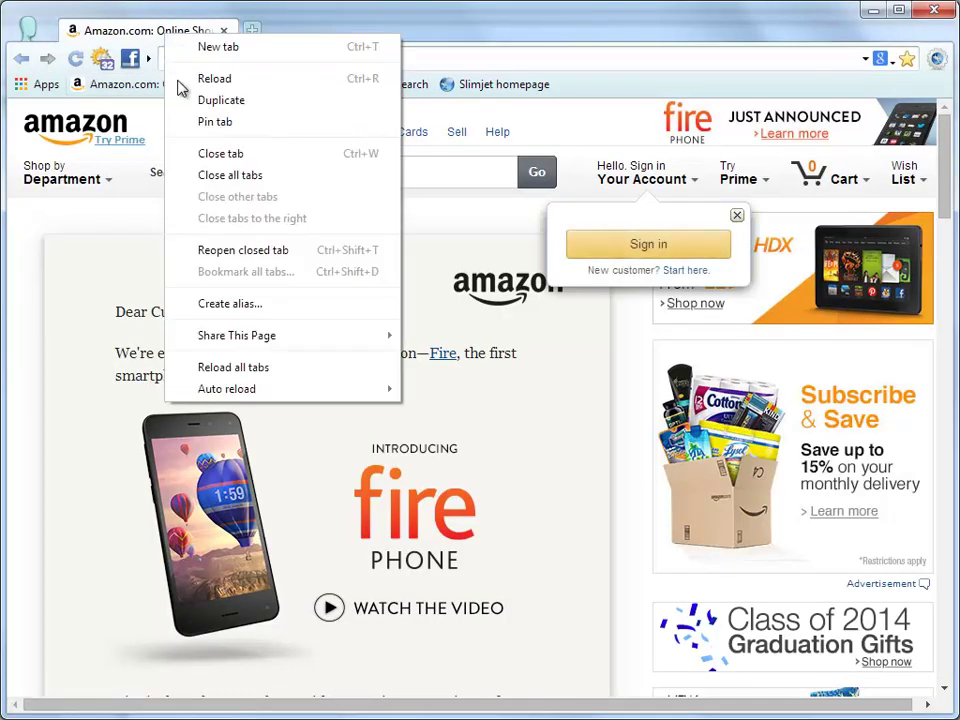
mouse_move(250, 310)
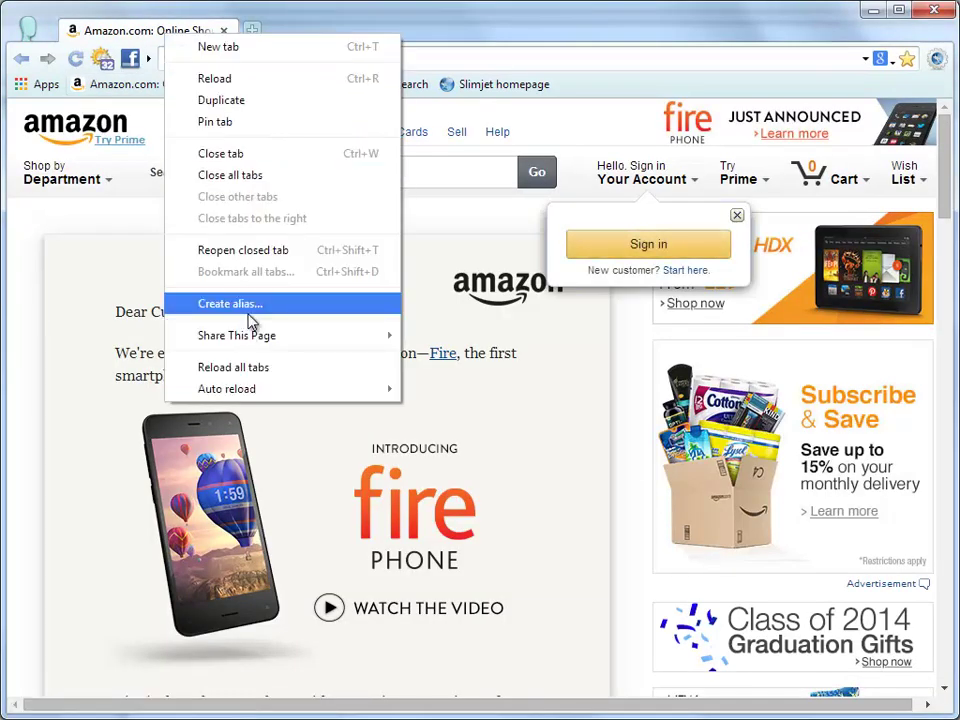
click(230, 304)
text(am)
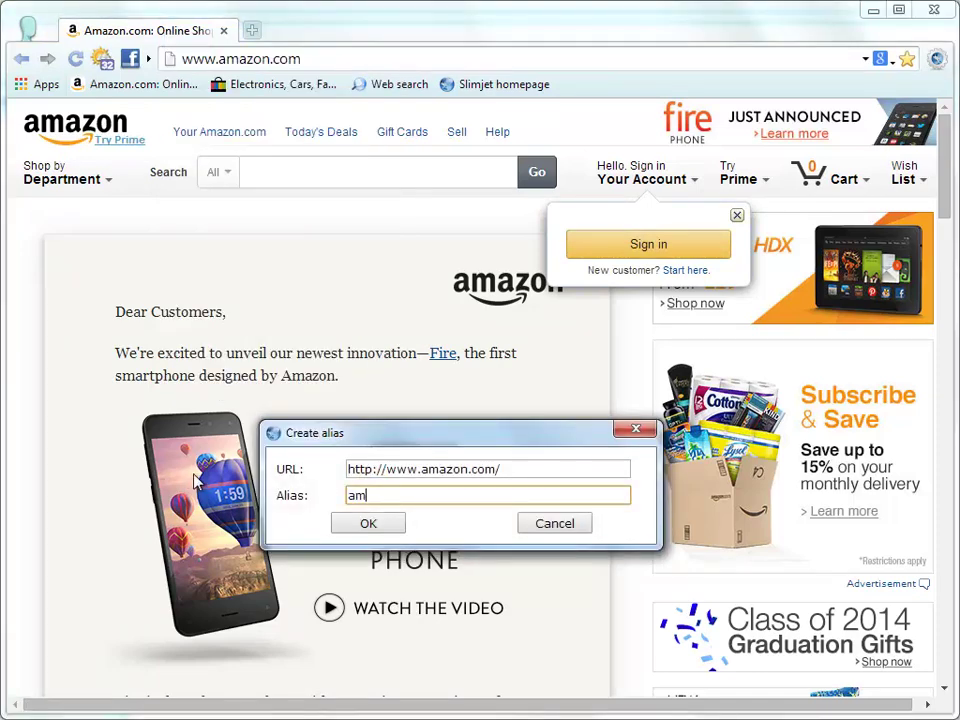
click(368, 524)
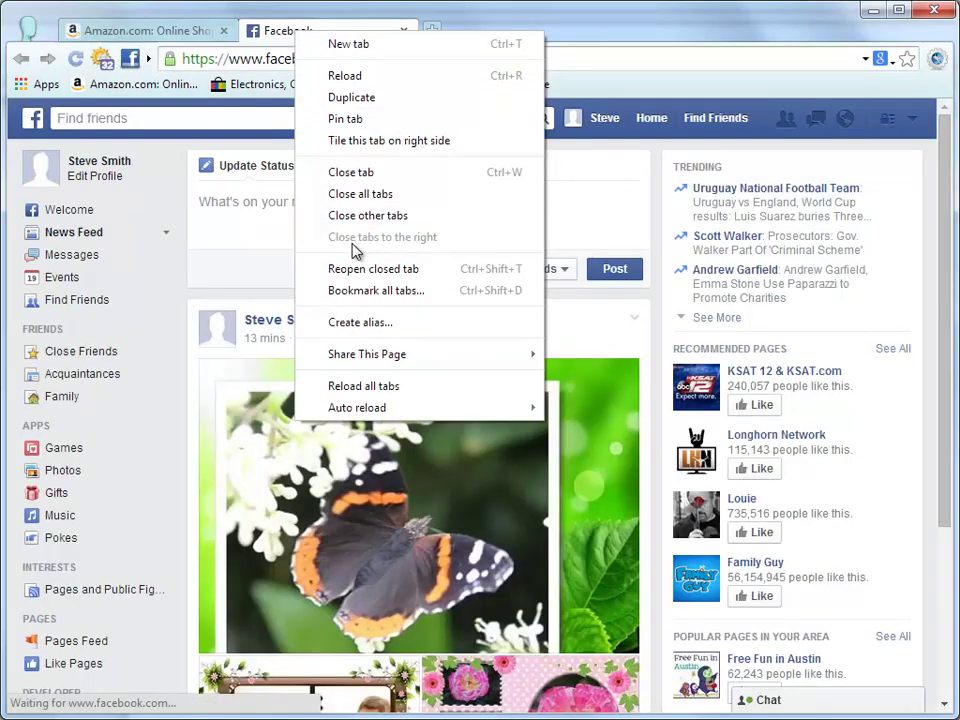
click(360, 322)
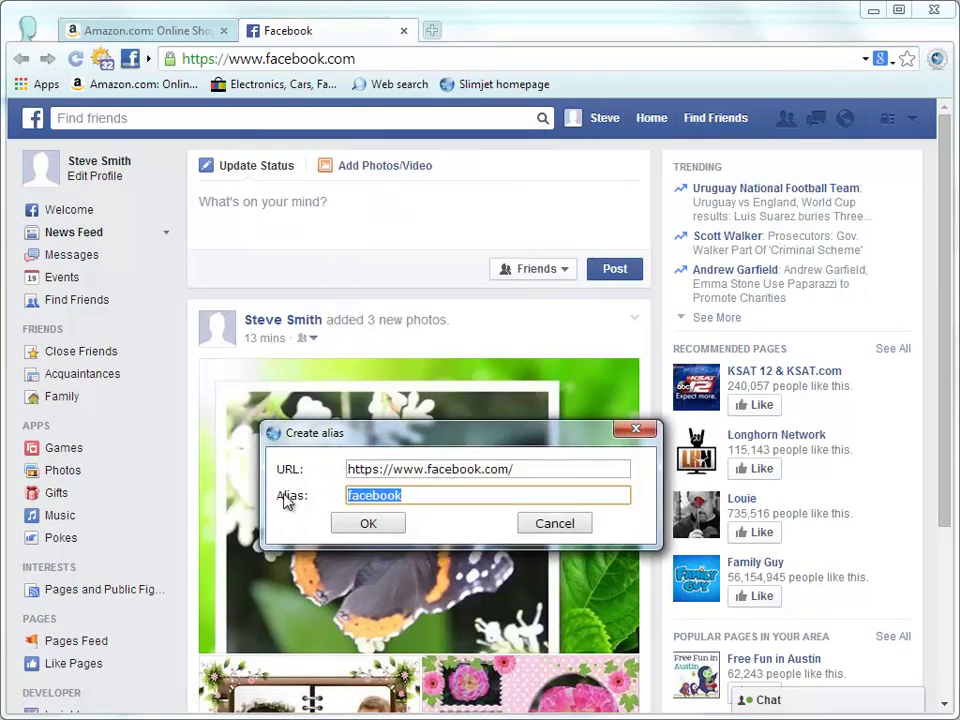
click(554, 524)
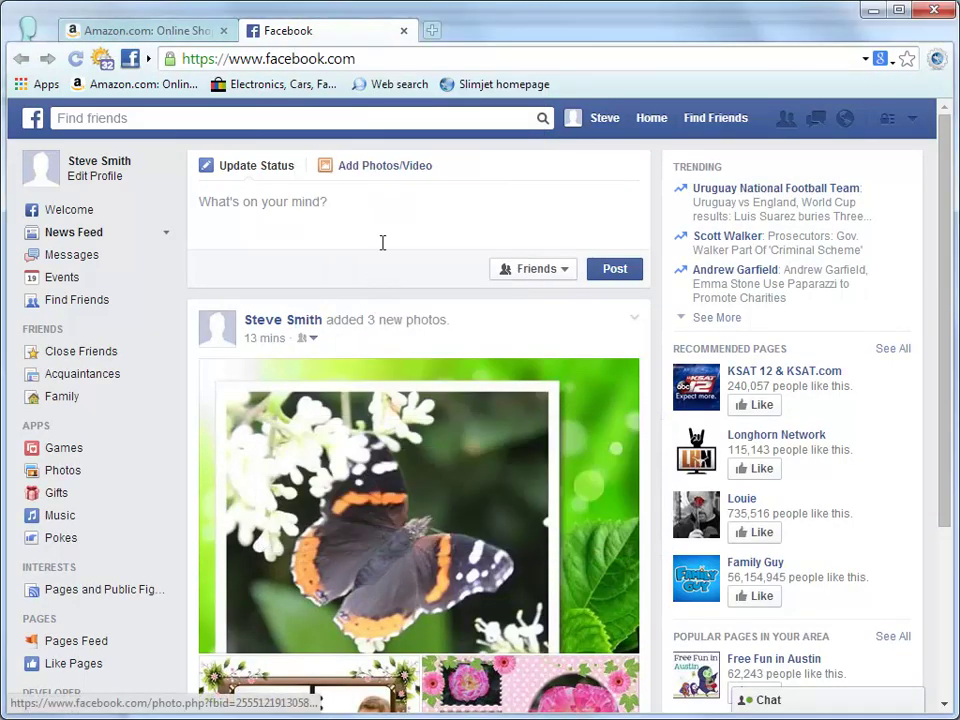
Go to austin.craigslist.org and save the alias cg for it.
click(268, 58)
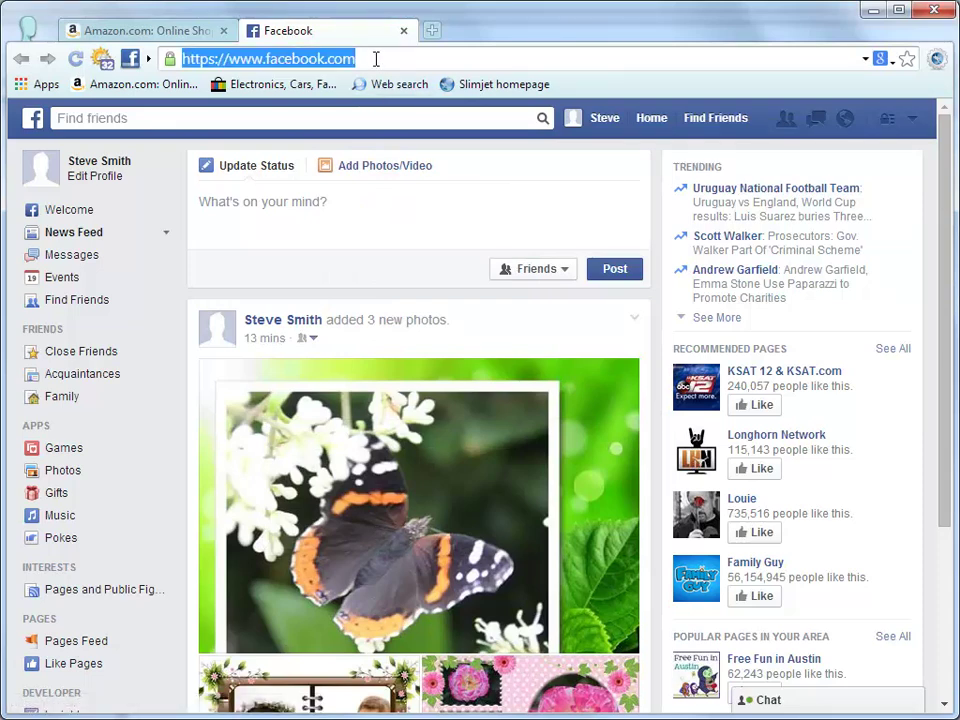
text(austin.cr)
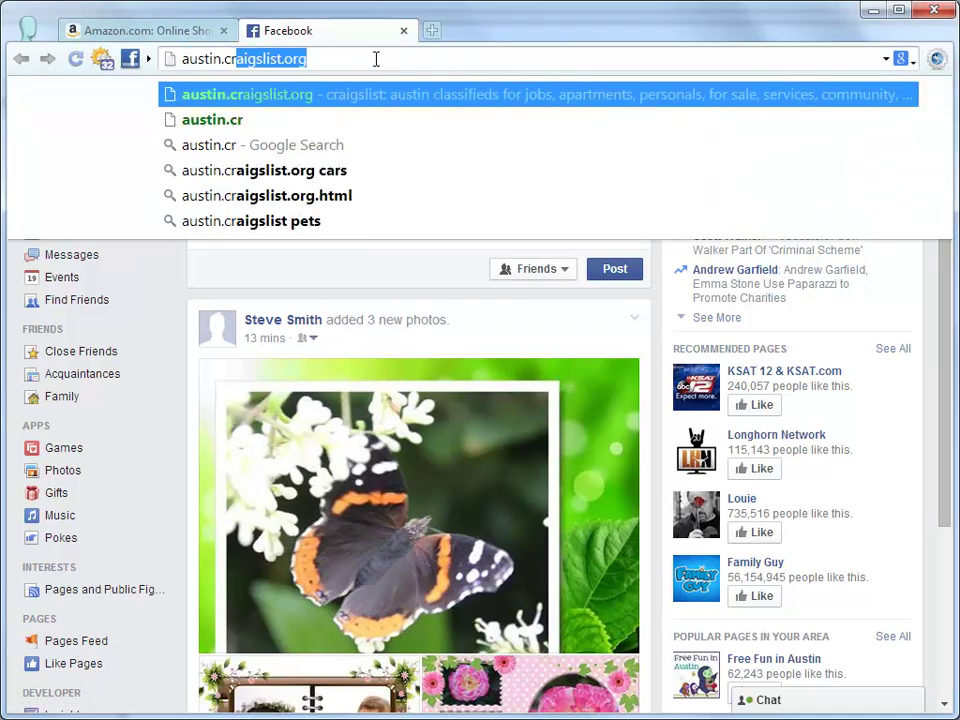
text(austin.craigslist.org)
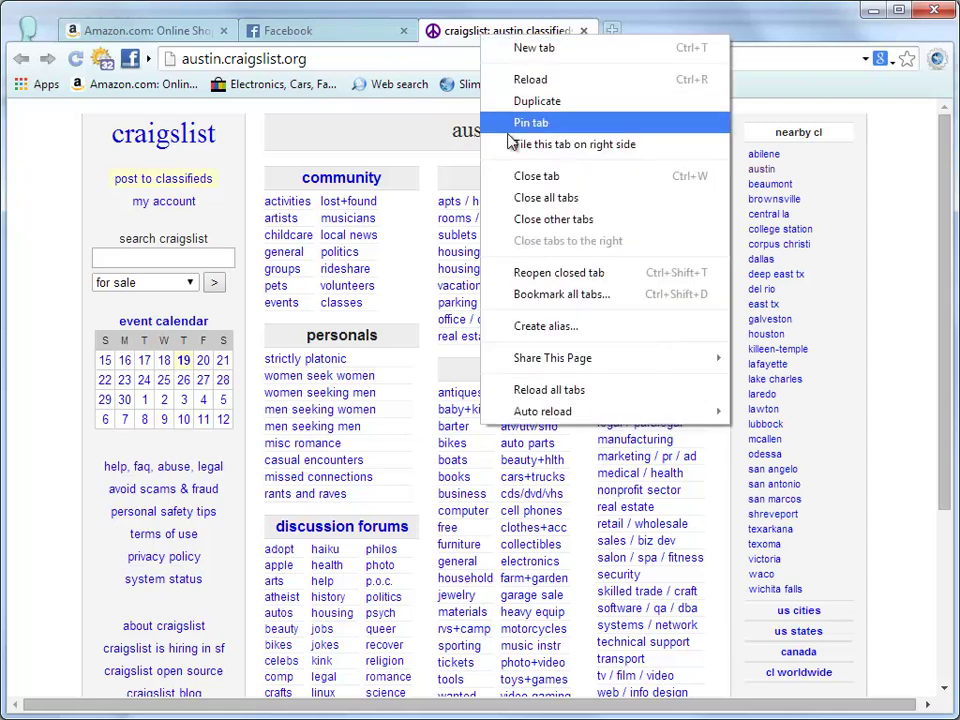
click(544, 326)
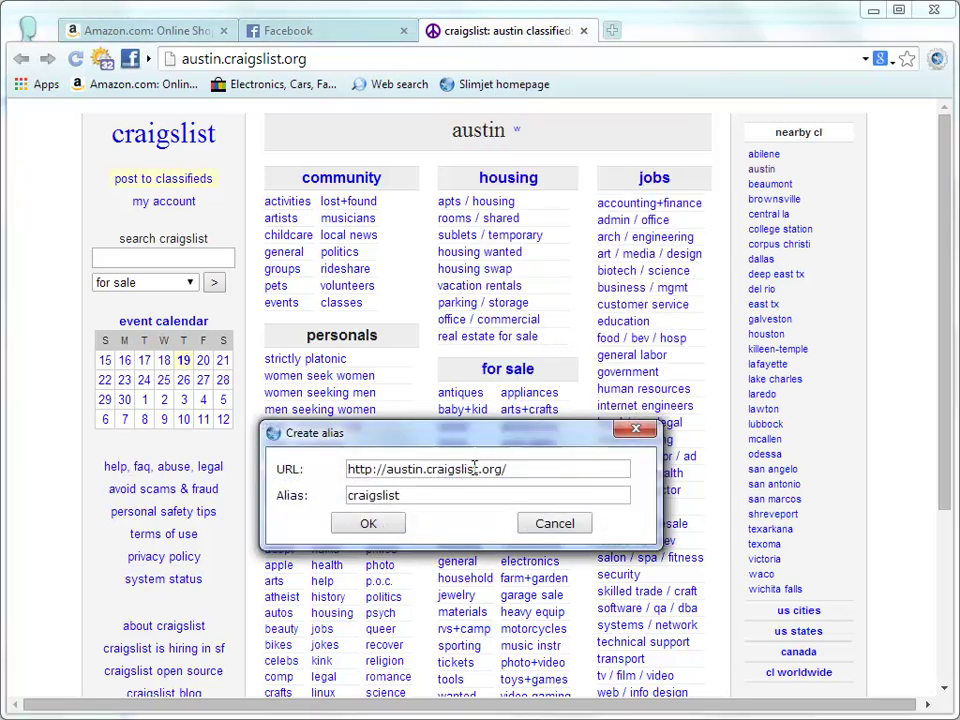
text(cg)
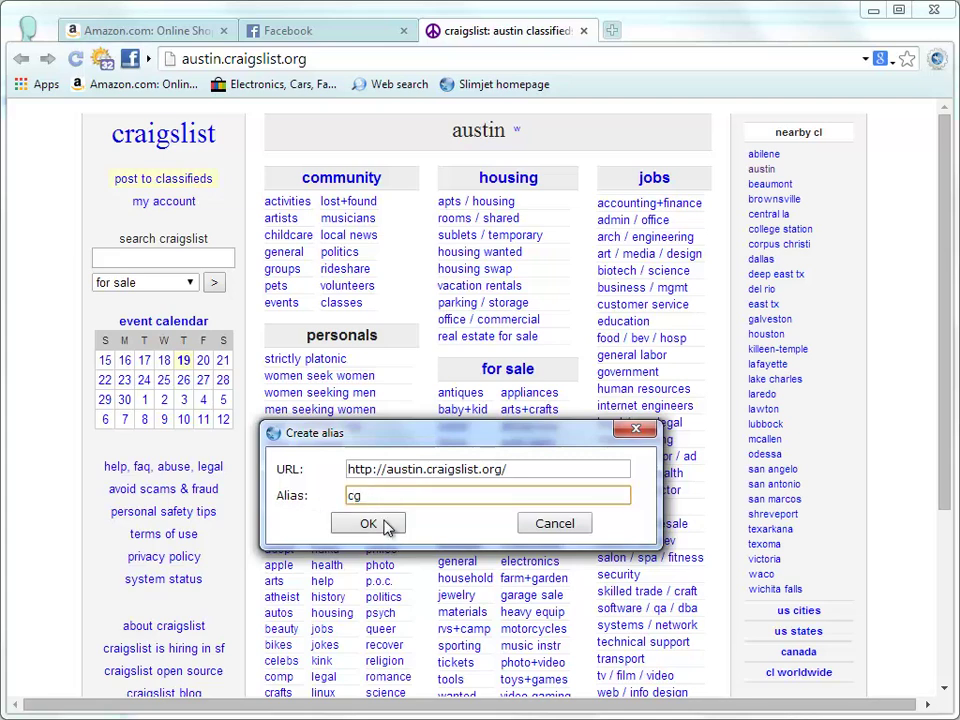
click(368, 524)
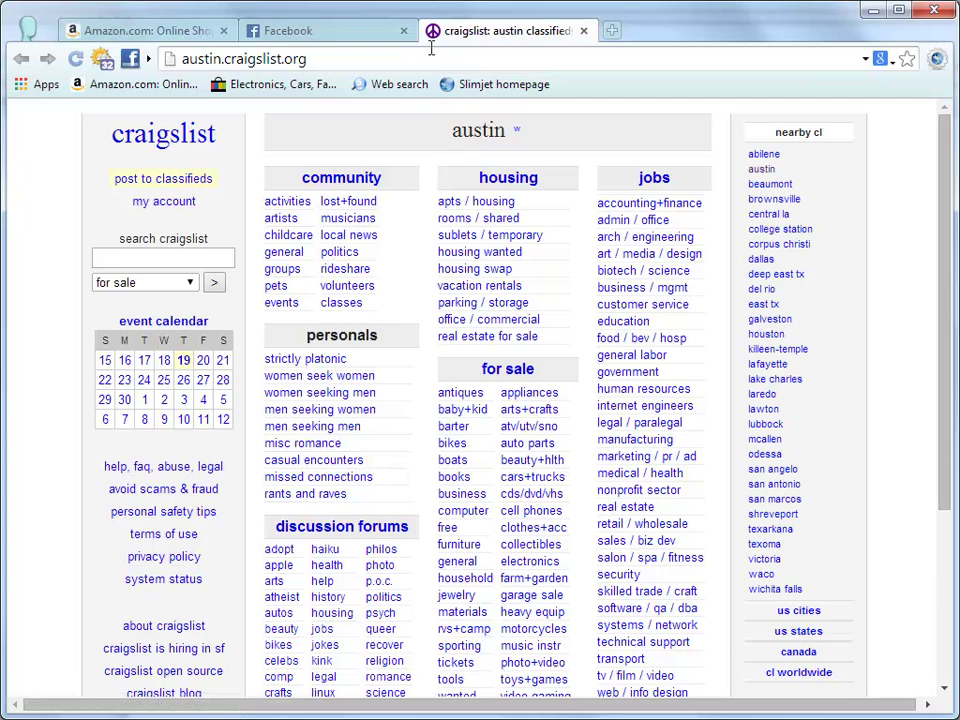
right_click(504, 30)
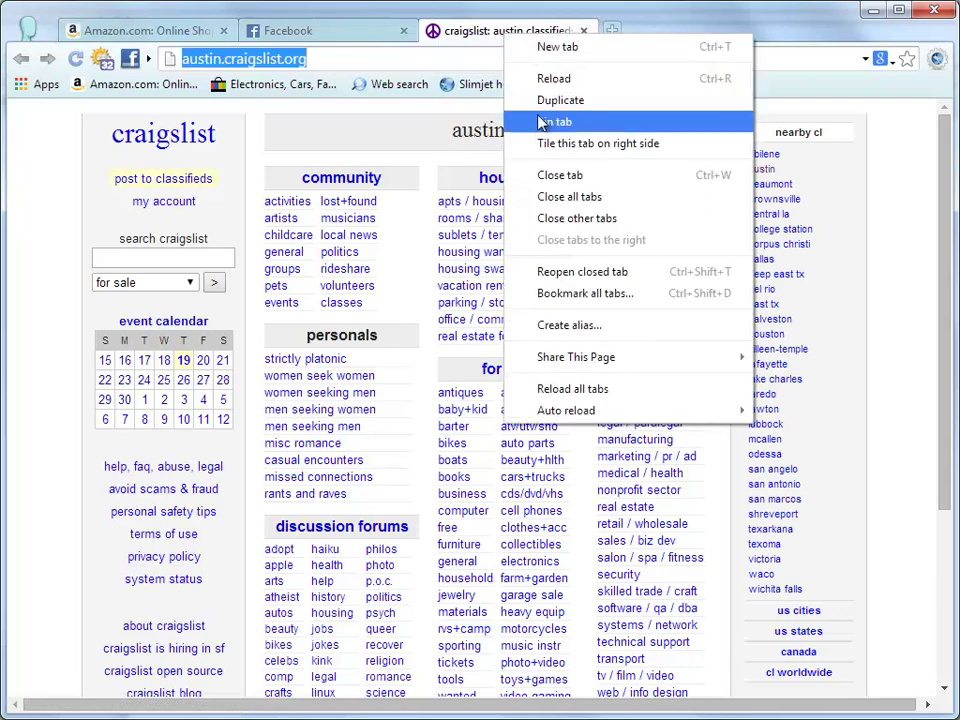
In a new tab, reach Amazon and Facebook by entering the aliases amz and fb.
click(556, 122)
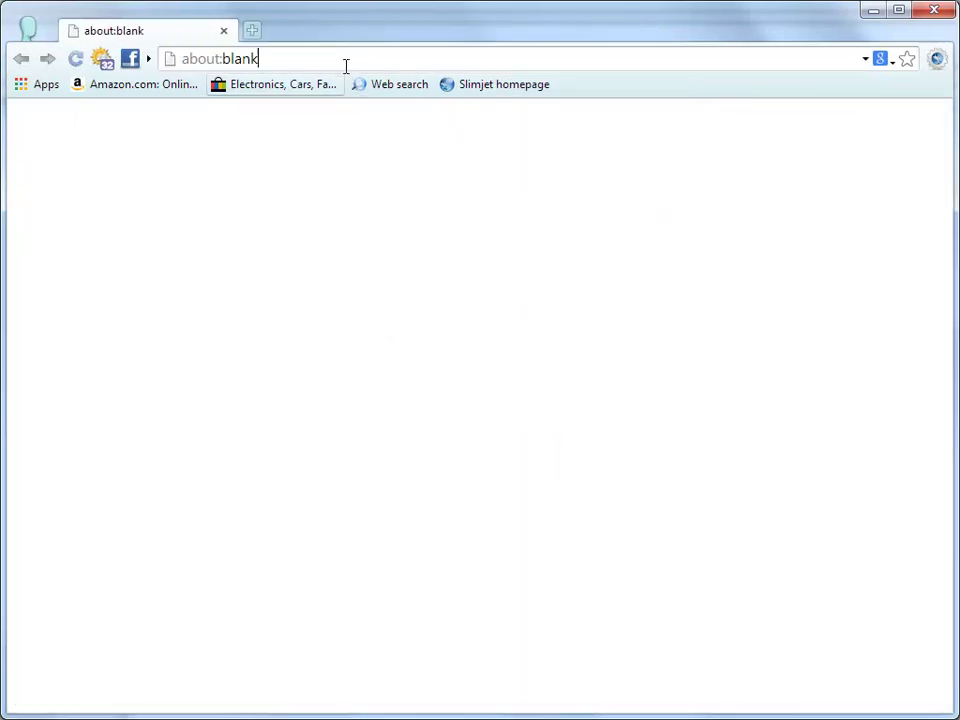
text(amz)
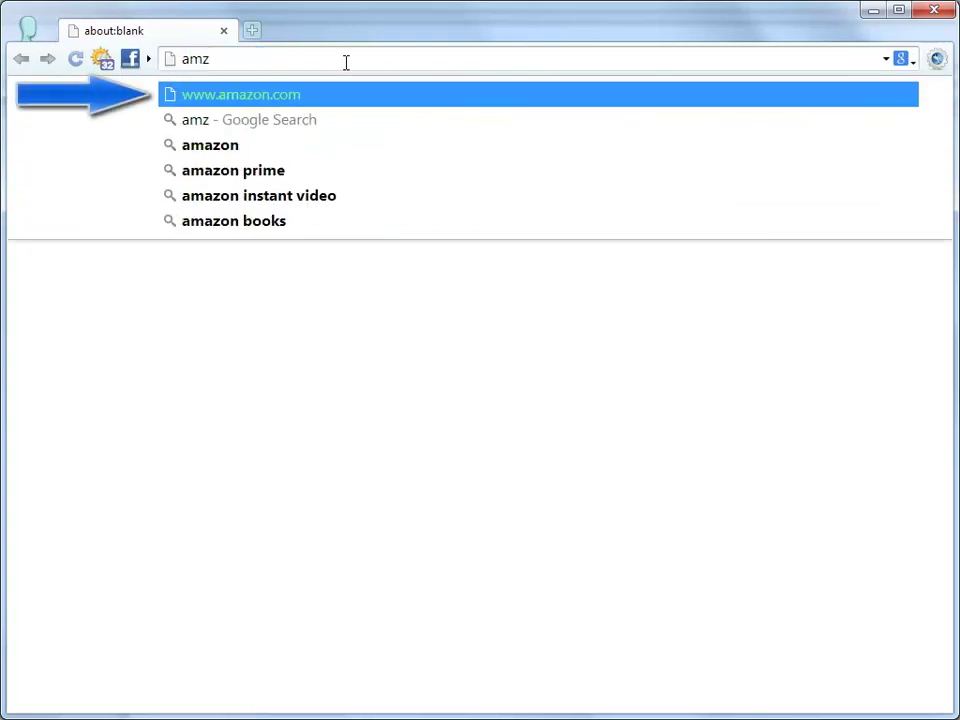
click(240, 94)
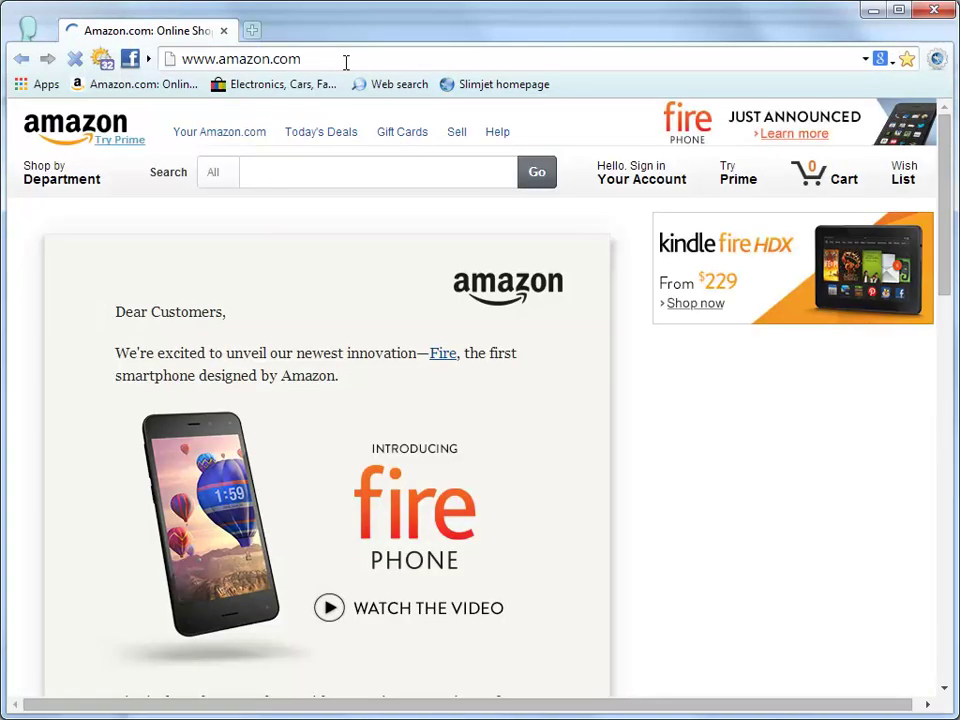
text(fb)
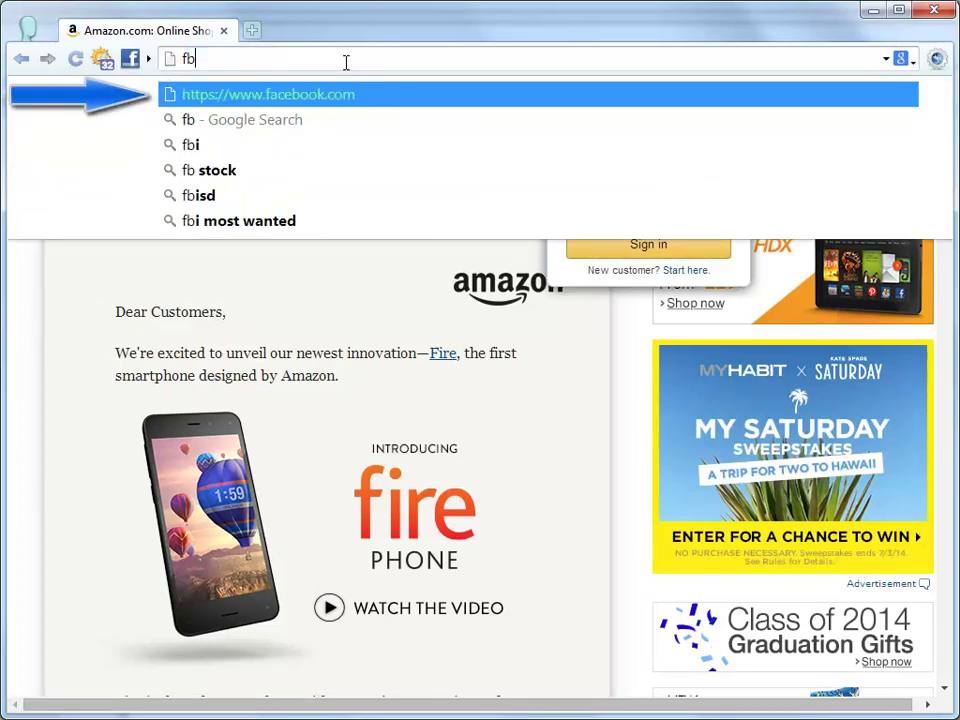
click(268, 94)
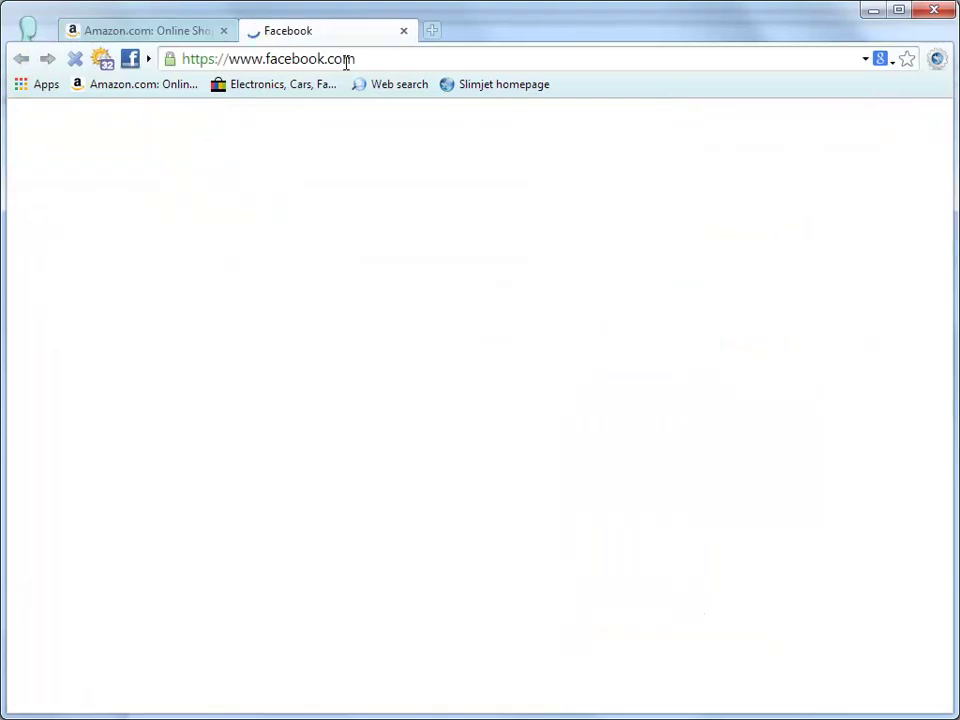
Reach Austin craigslist from the cg alias, then bring up the browser's main menu.
text(chase.com)
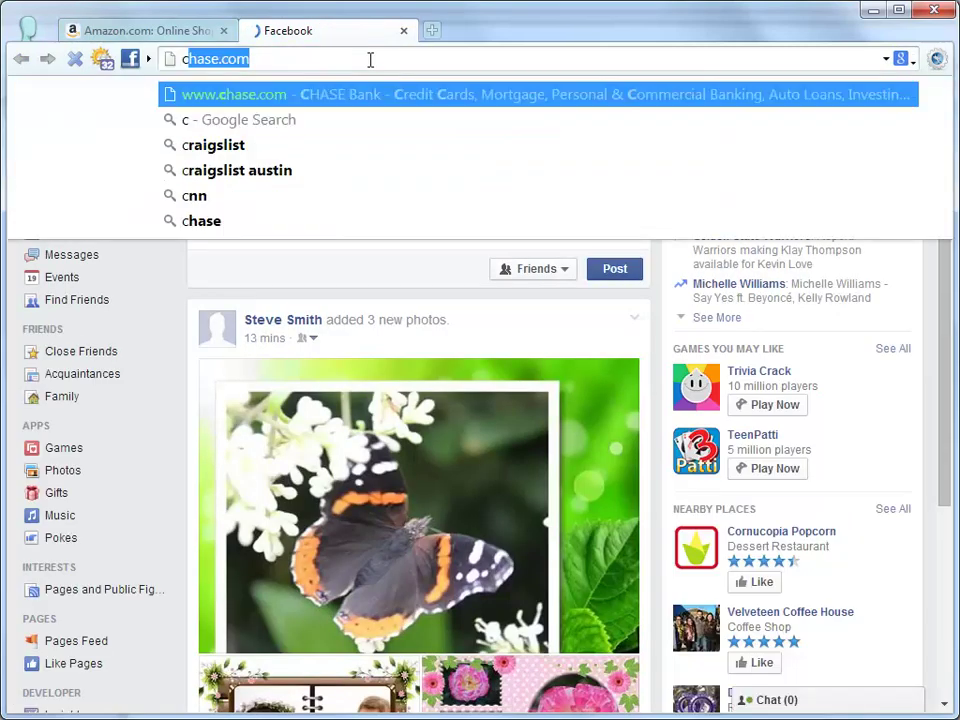
text(cg)
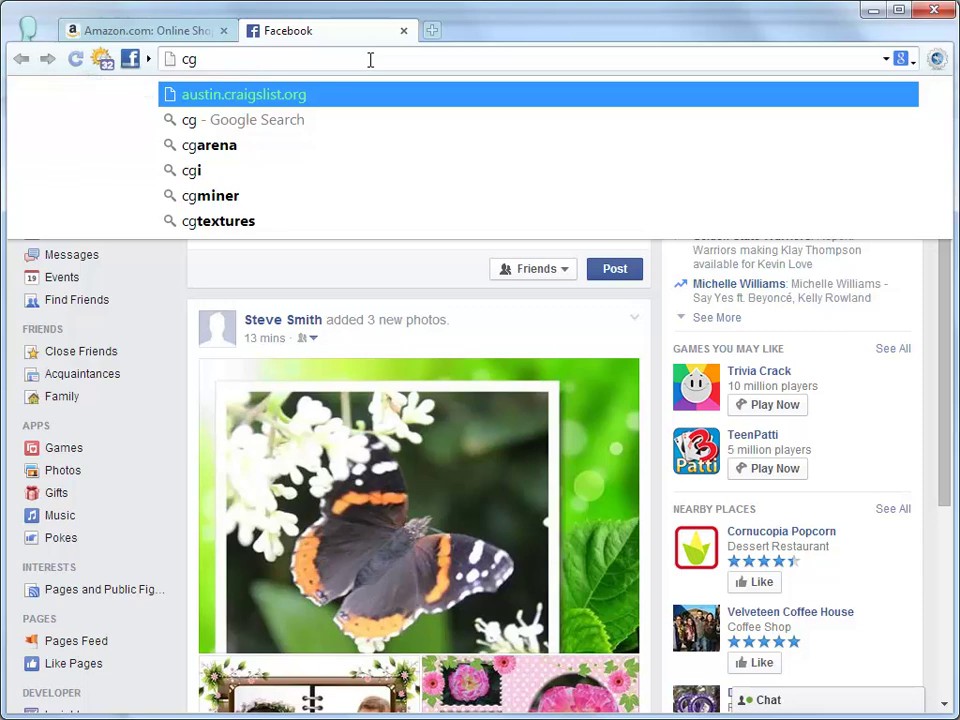
click(244, 94)
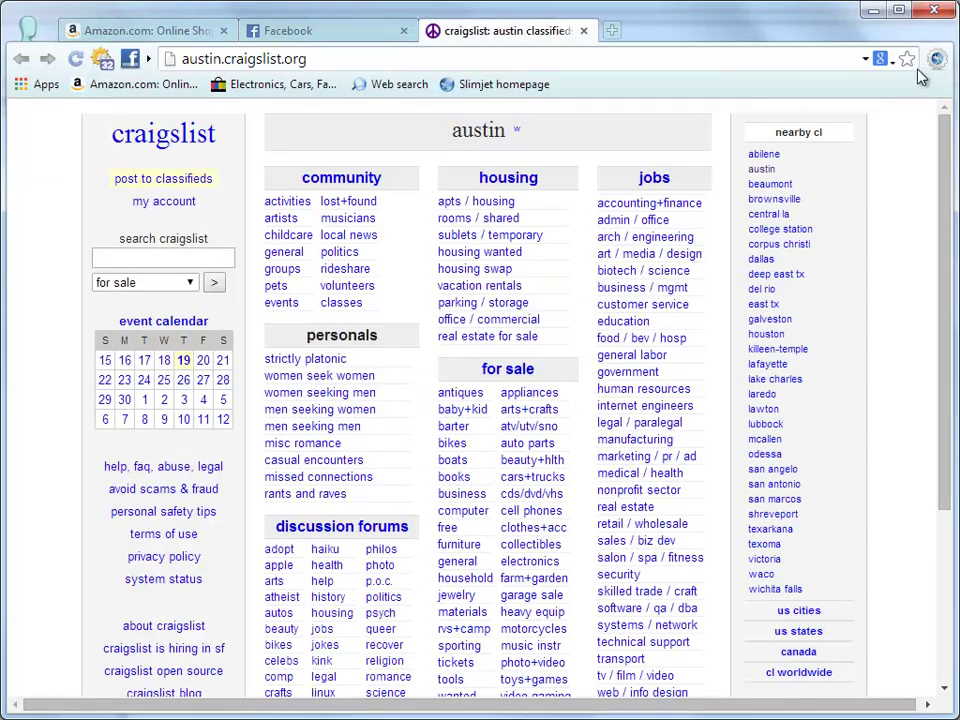
click(936, 58)
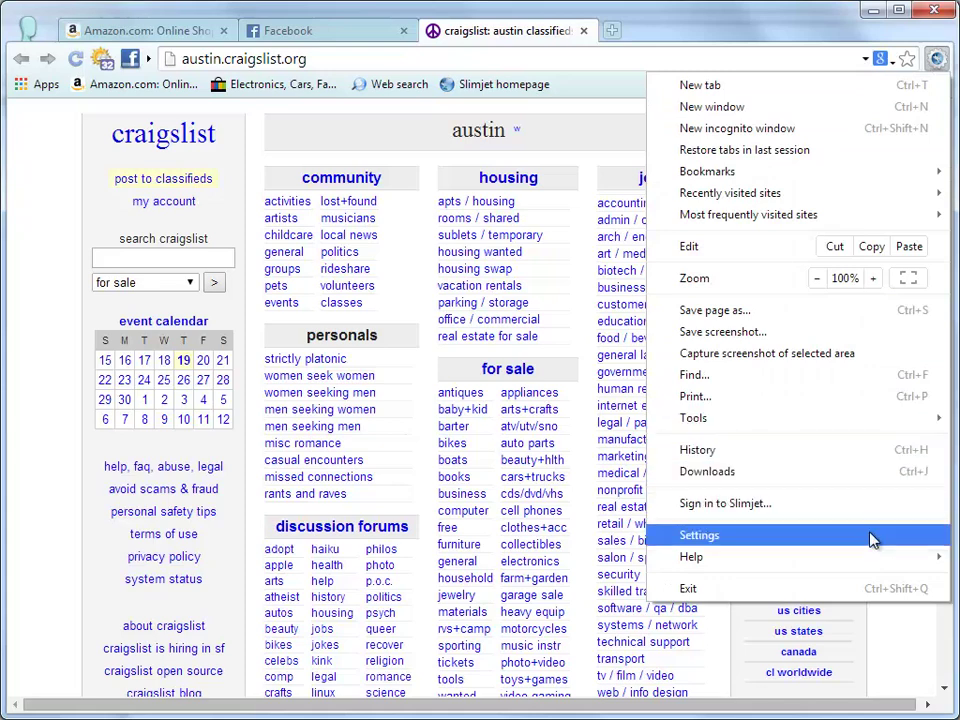
Review the Omnibox alias definitions (amz, cg, fb, gl, sj) in Settings, then return to a new tab.
click(700, 536)
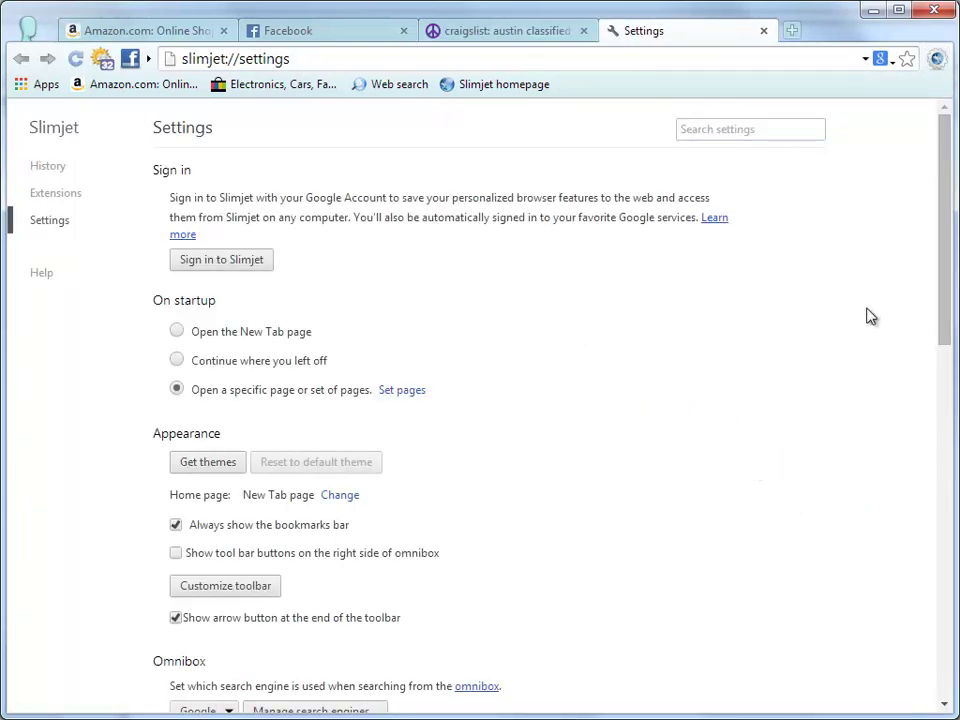
scroll(down, 3)
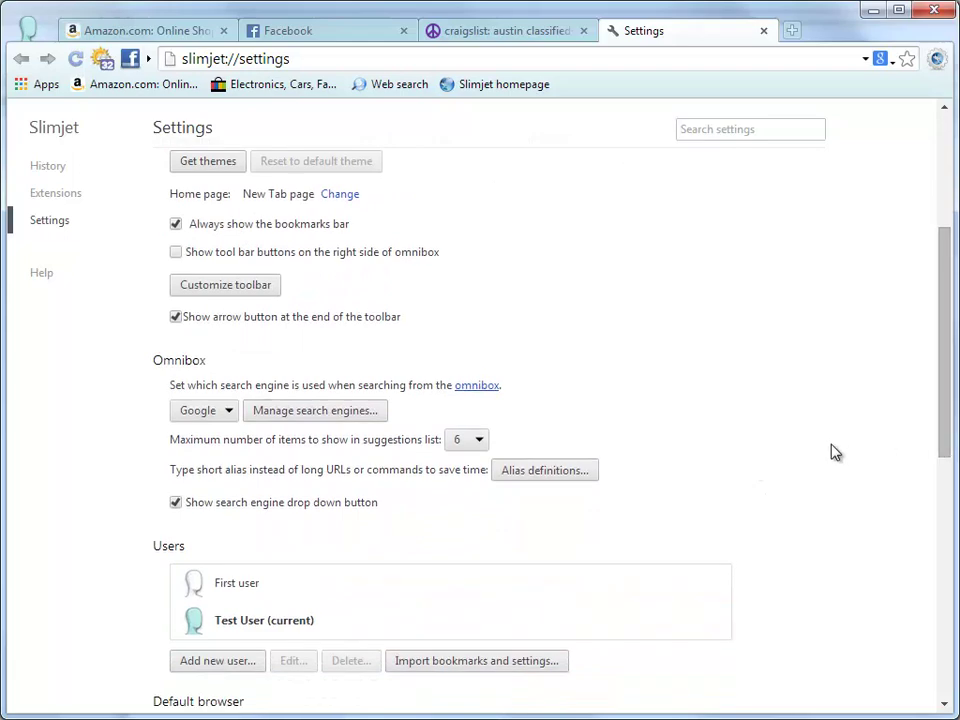
click(544, 470)
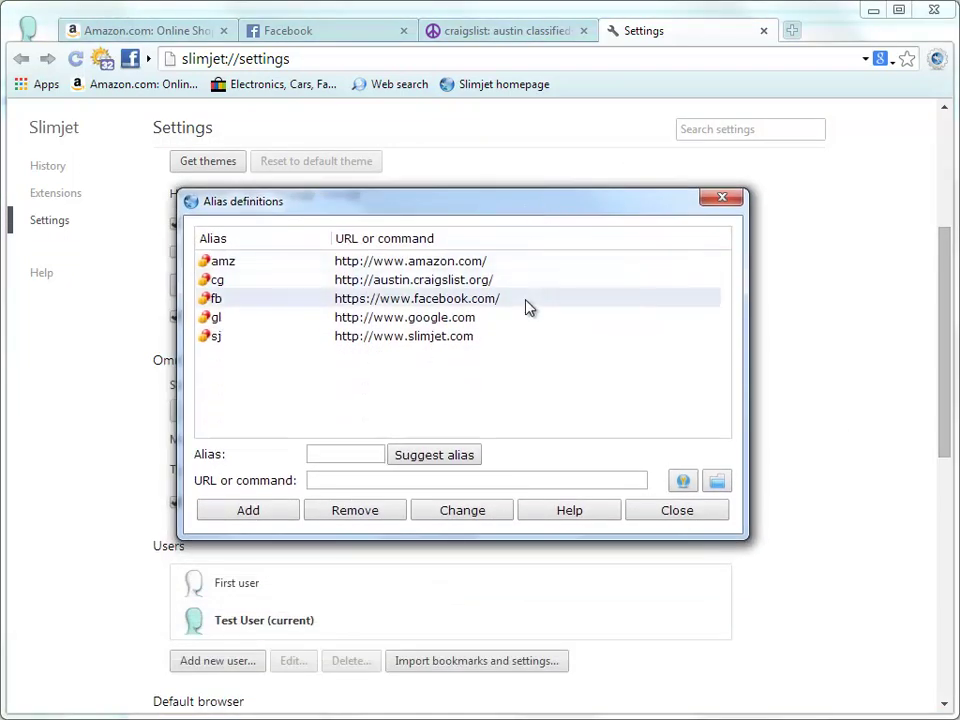
click(416, 298)
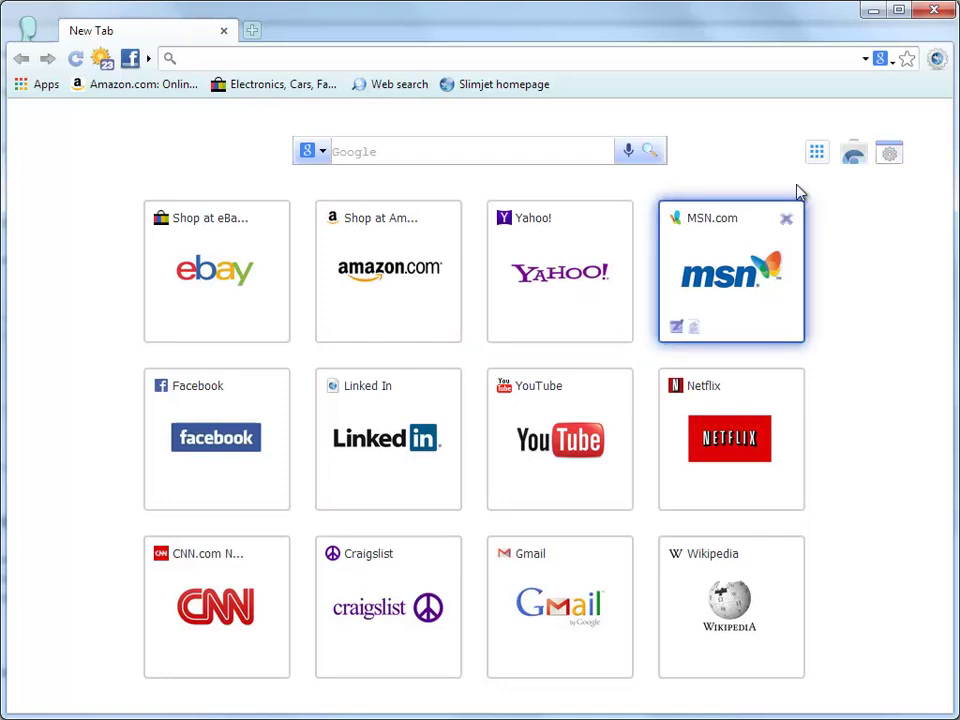
Reopen Settings from the main menu and browse down to the users list and tab options.
click(936, 58)
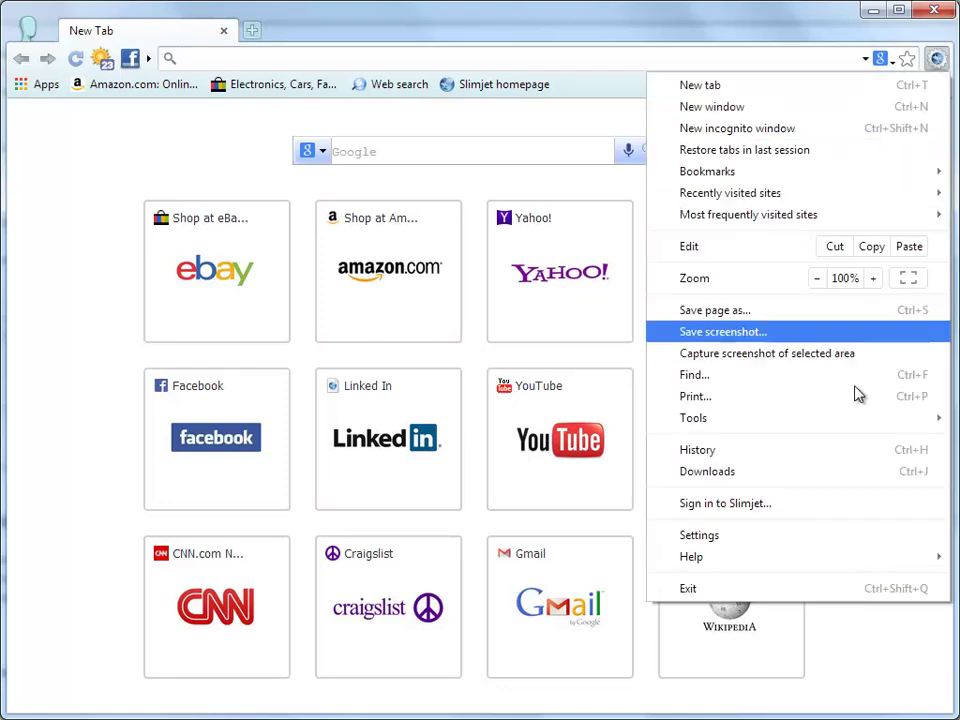
click(700, 536)
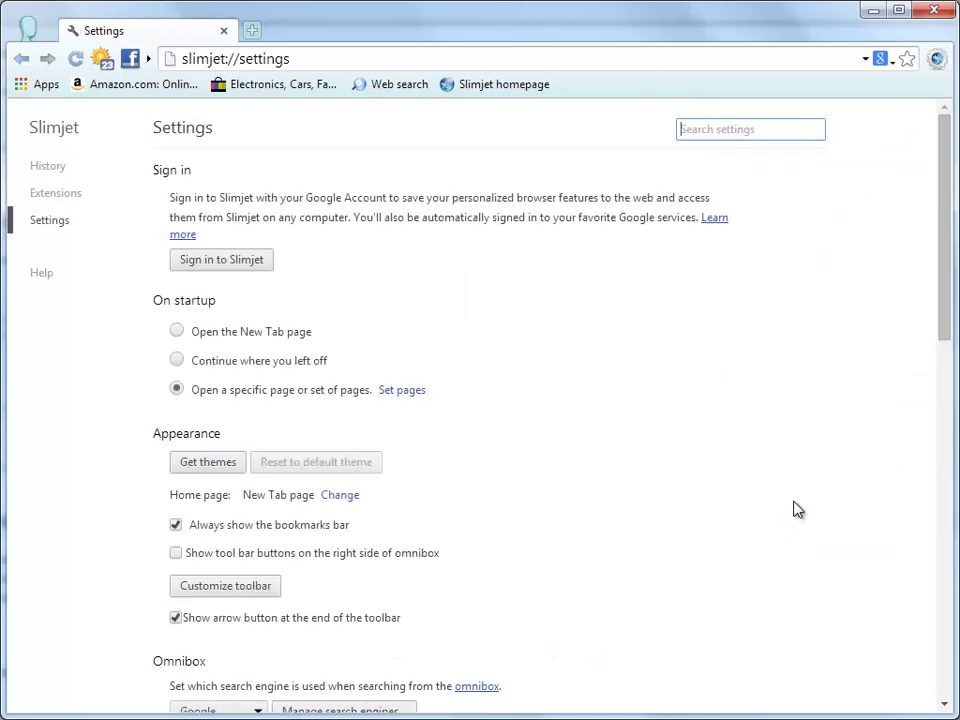
click(750, 128)
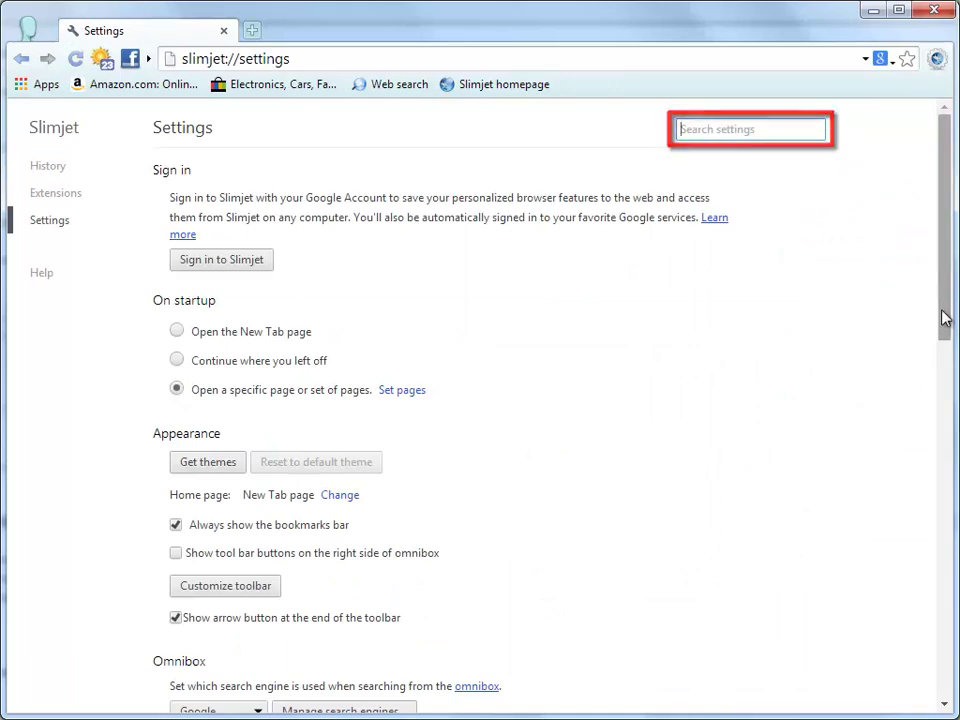
scroll(down, 3)
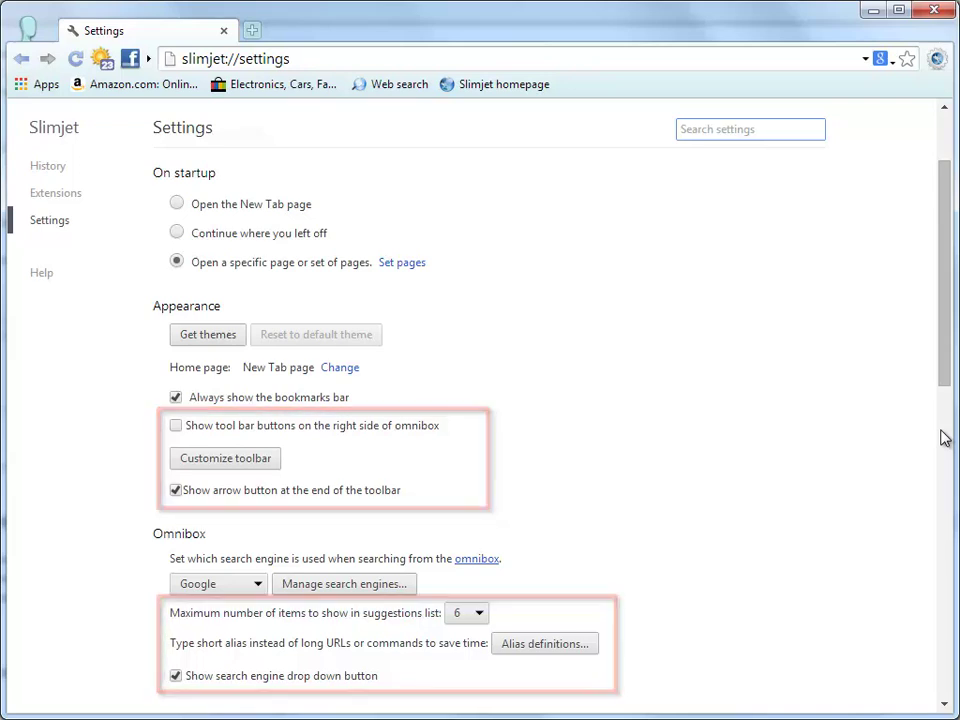
scroll(down, 3)
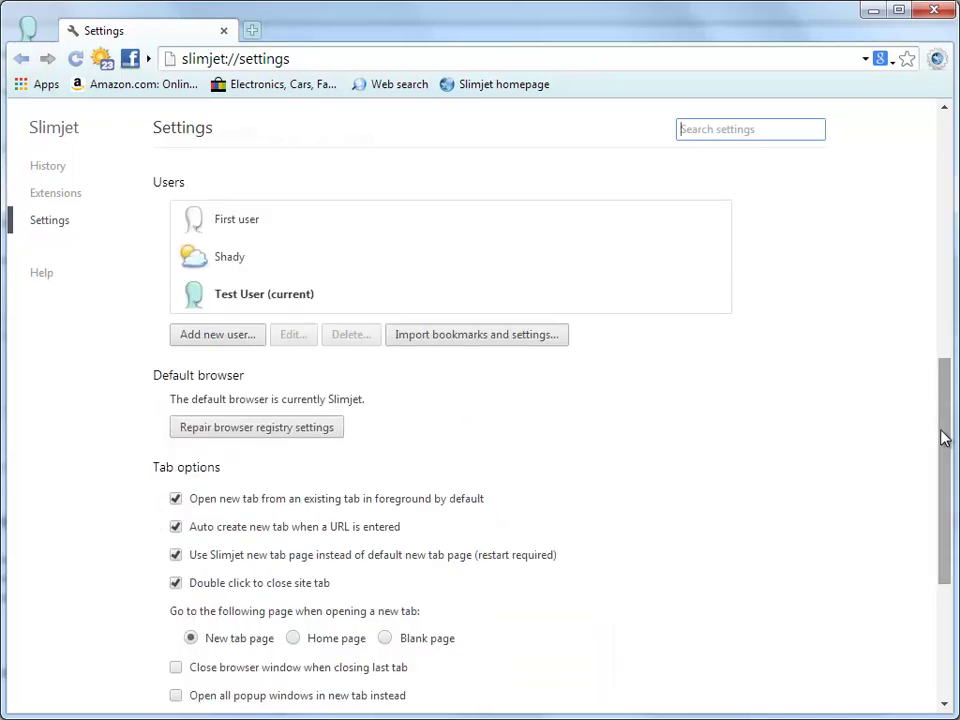
scroll(down, 3)
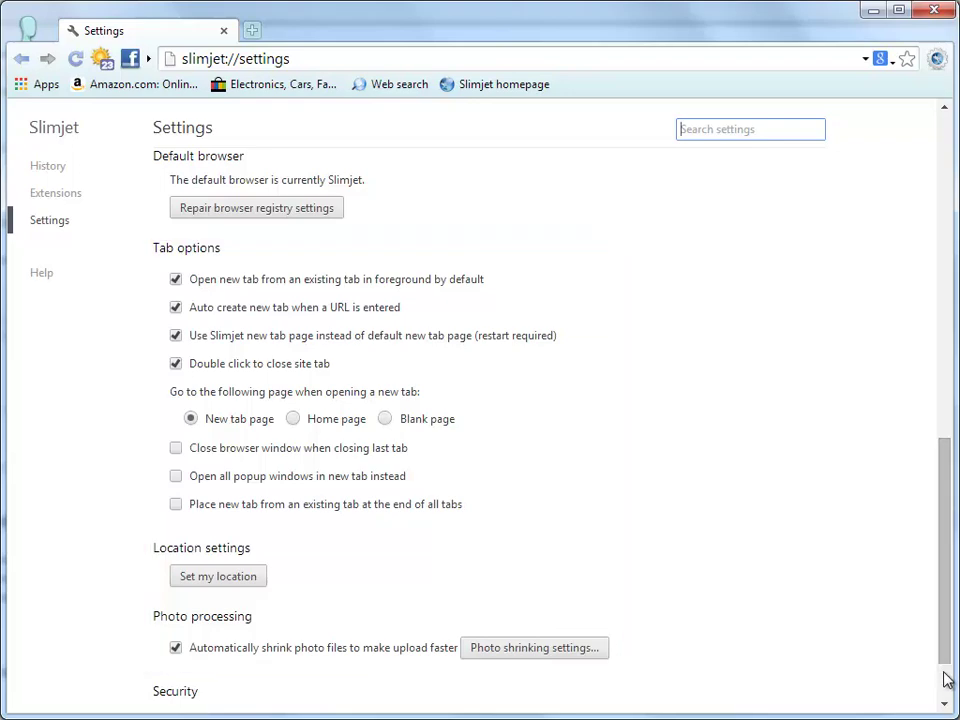
scroll(down, 3)
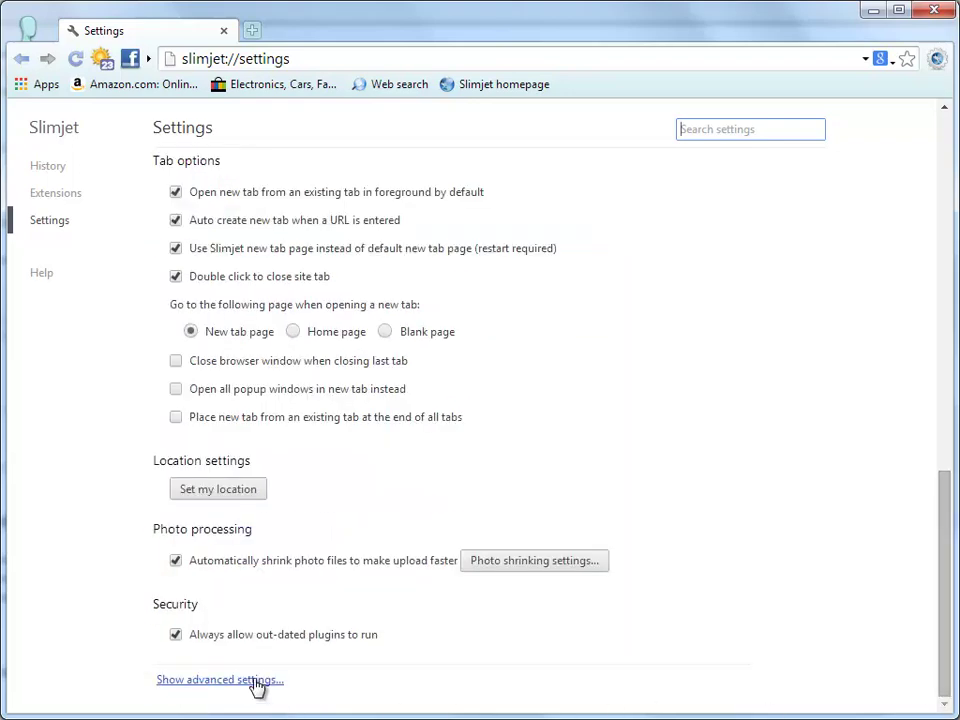
scroll(down, 3)
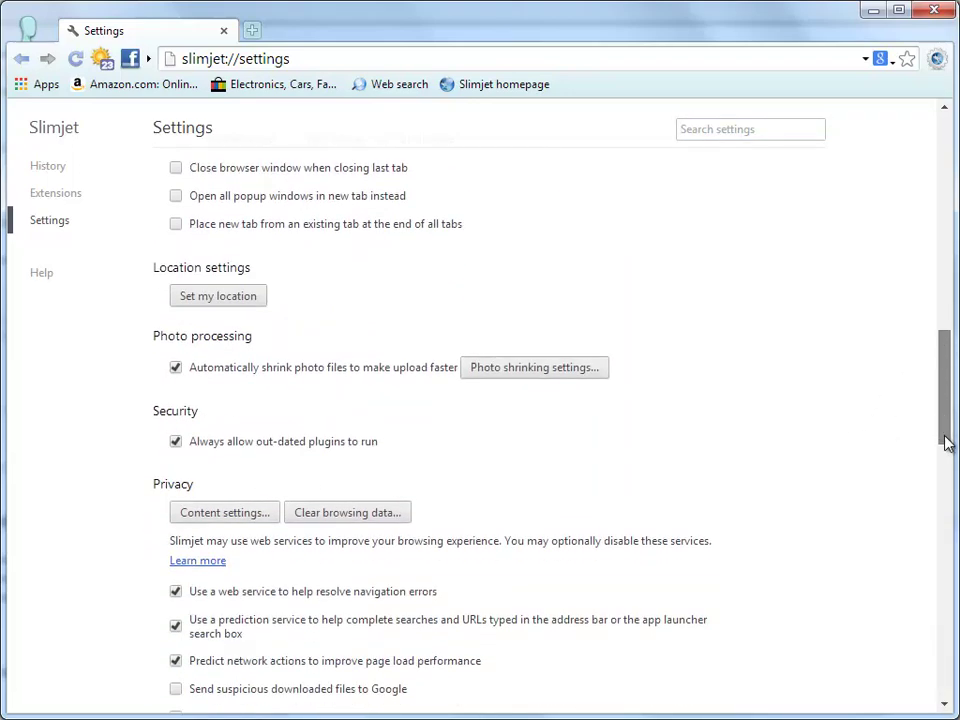
scroll(down, 3)
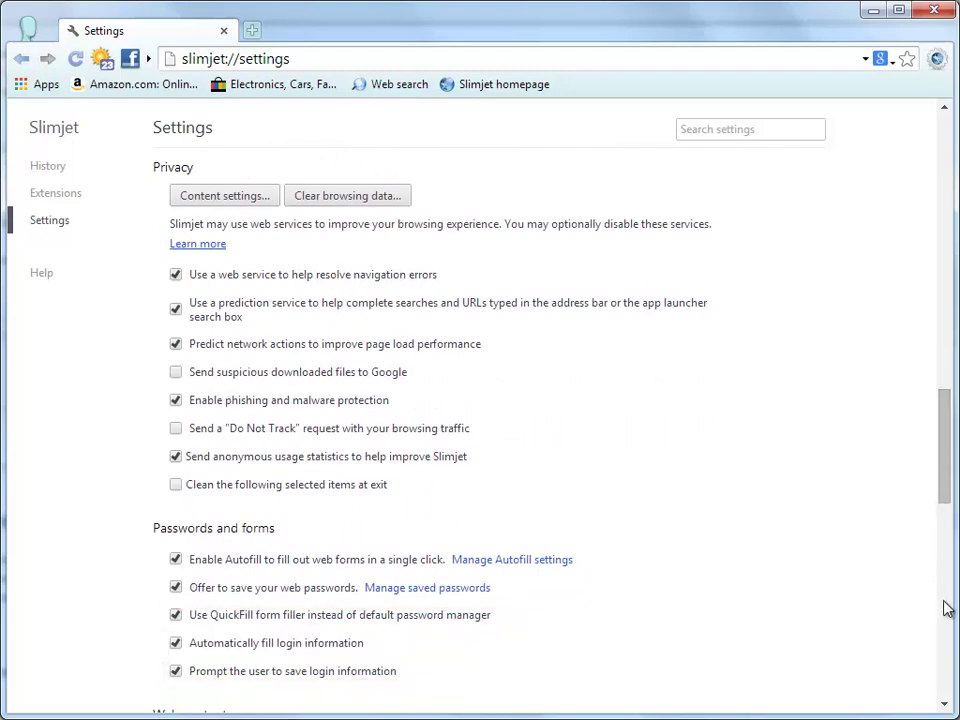
mouse_move(948, 560)
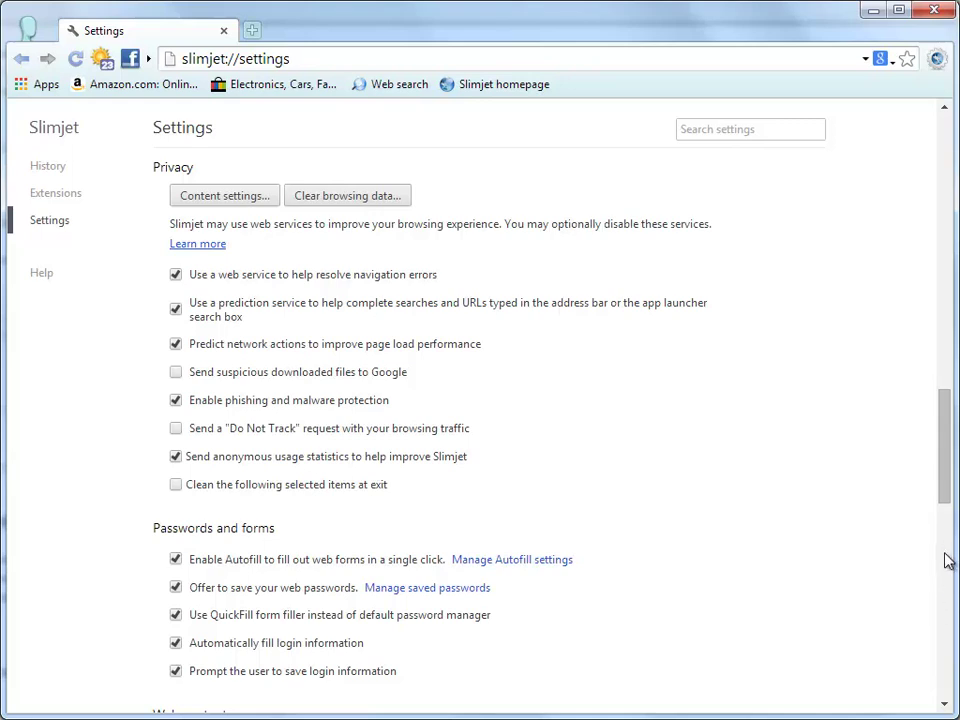
scroll(down, 3)
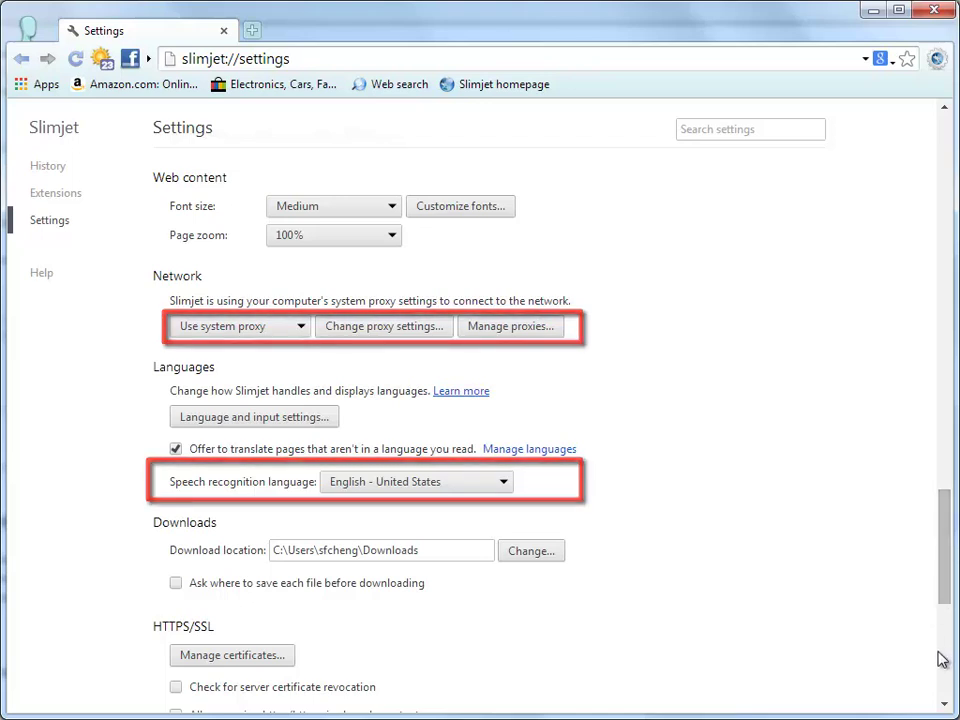
scroll(down, 3)
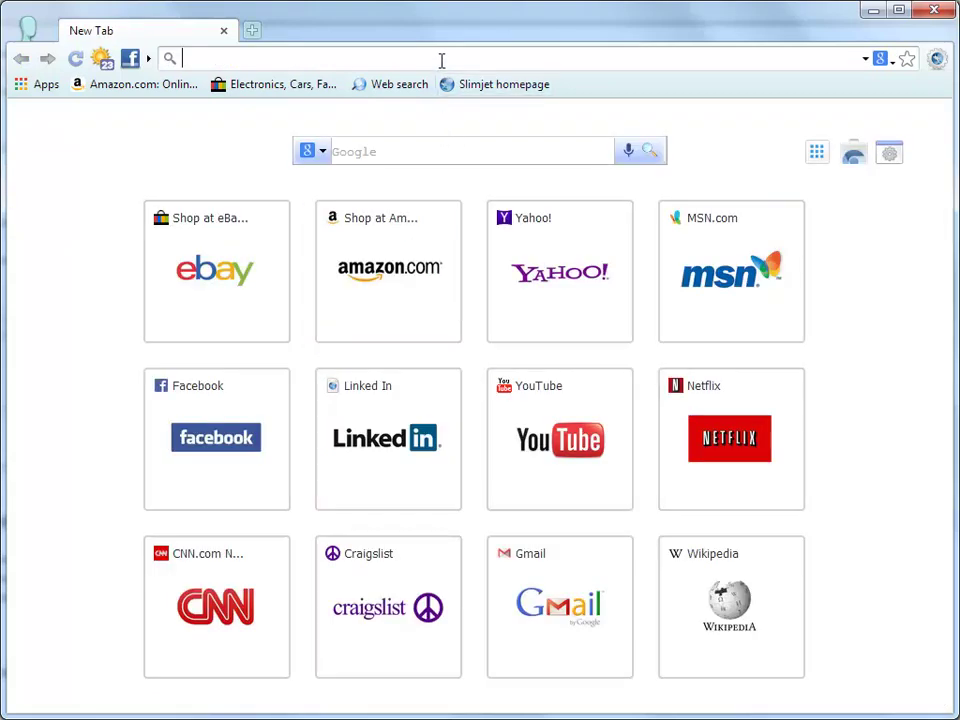
text(www.slimjet.com)
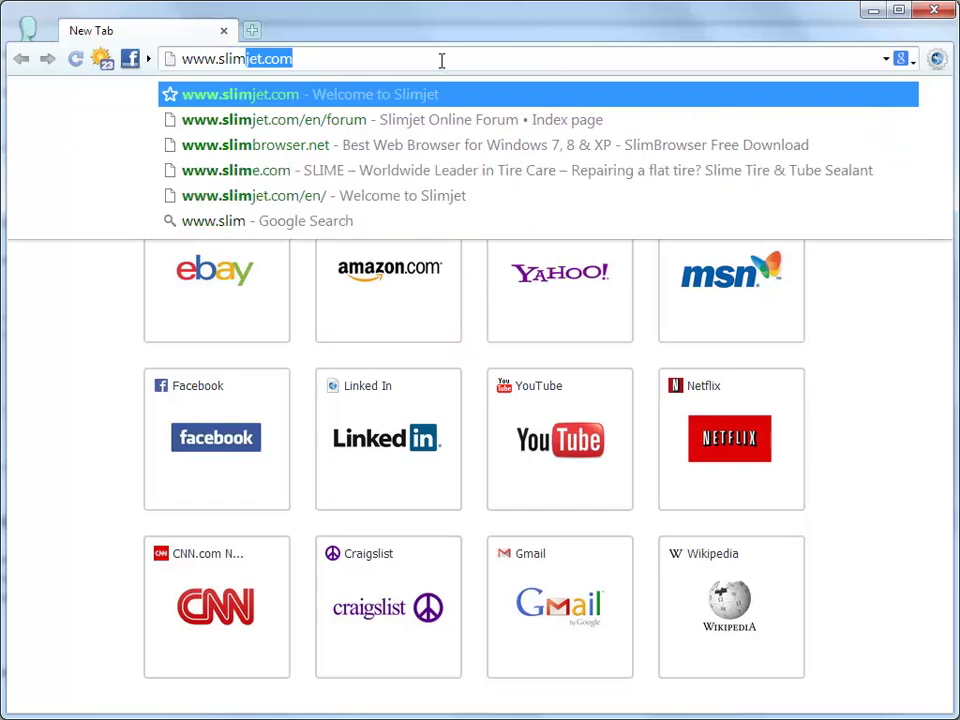